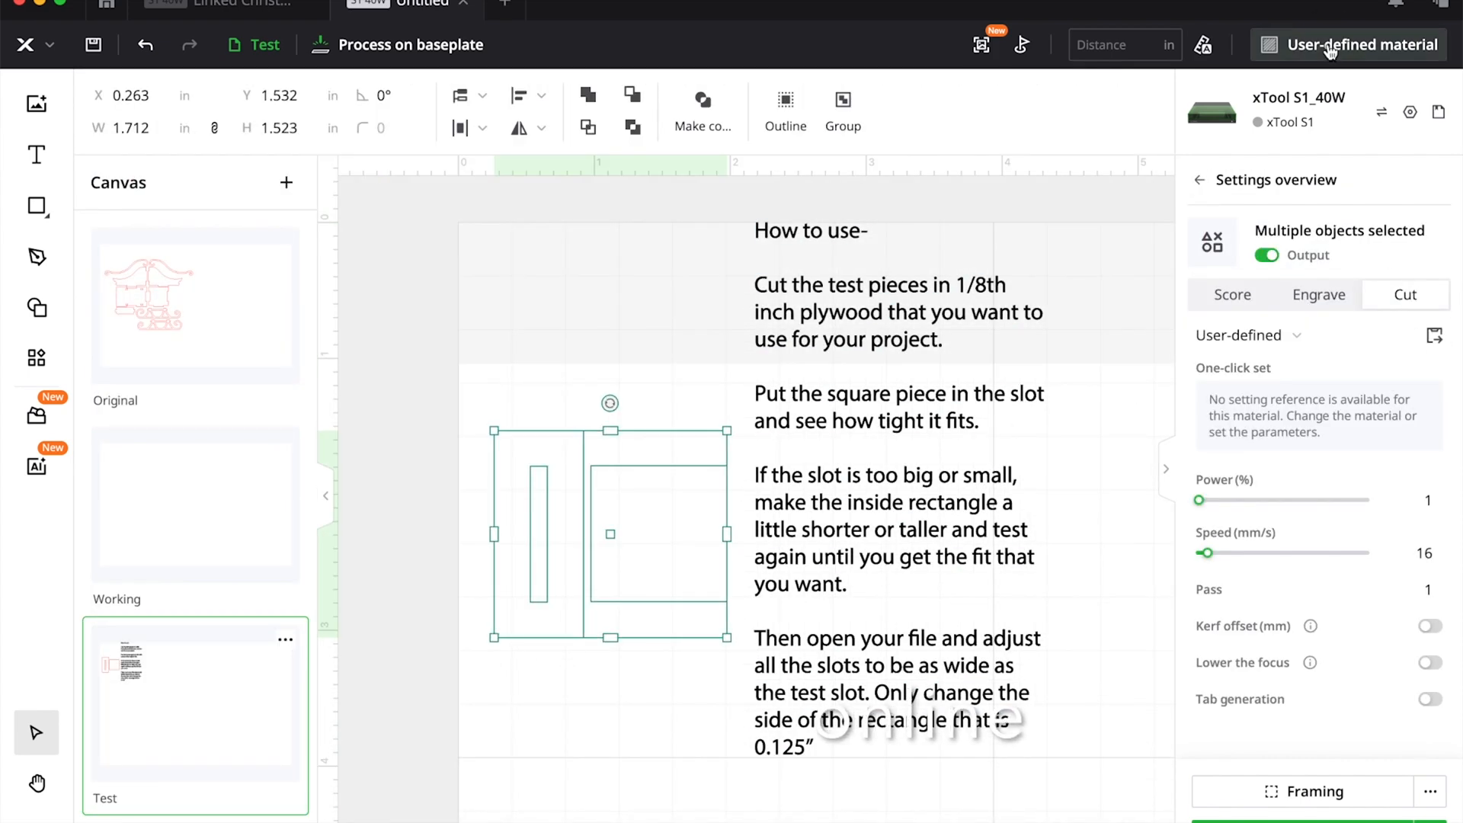
# - Apply 3mm Basswood Plywood as the material, then deselect the test pieces
pyautogui.click(1360, 44)
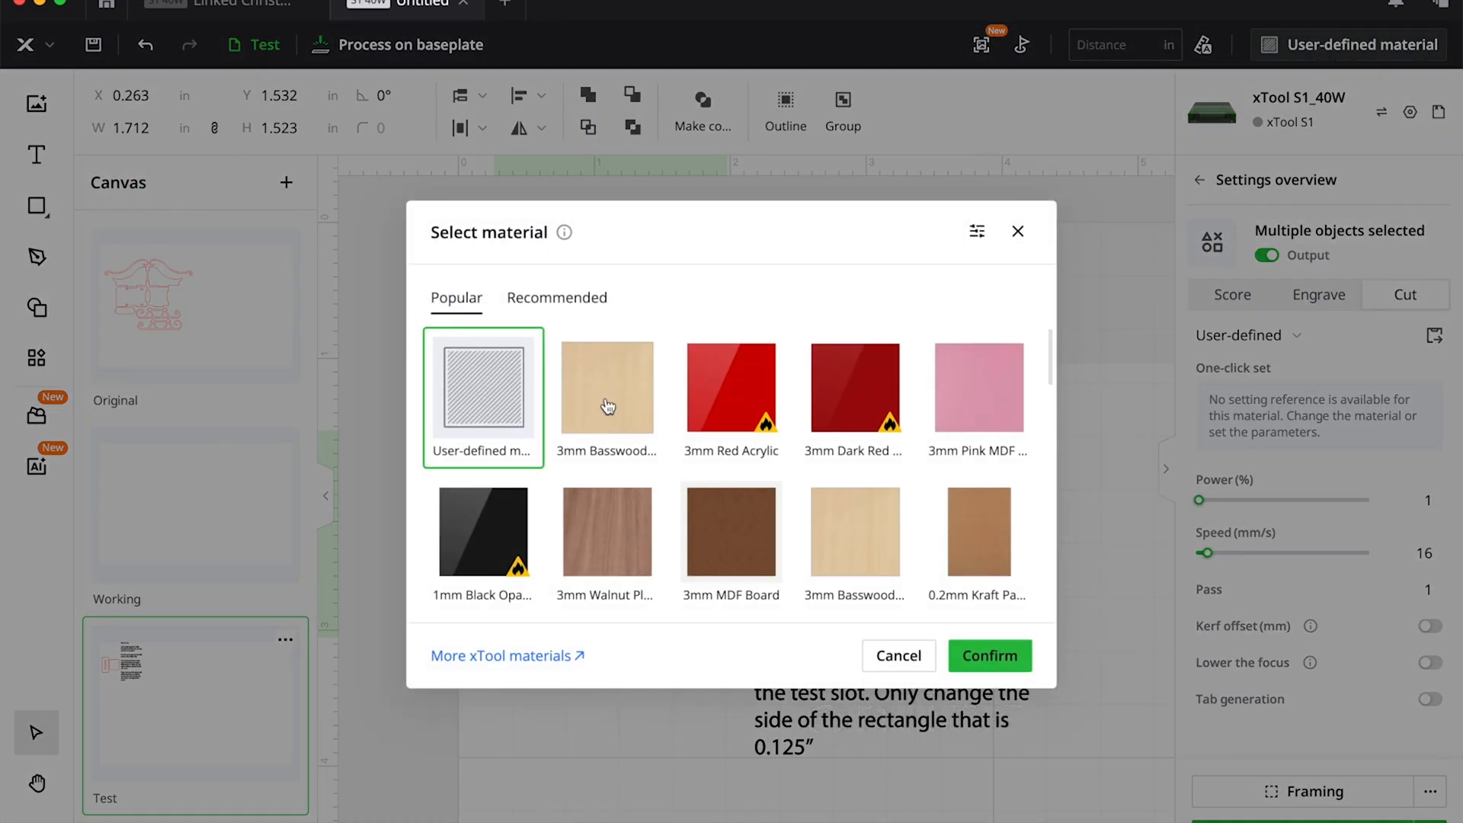
pyautogui.click(606, 386)
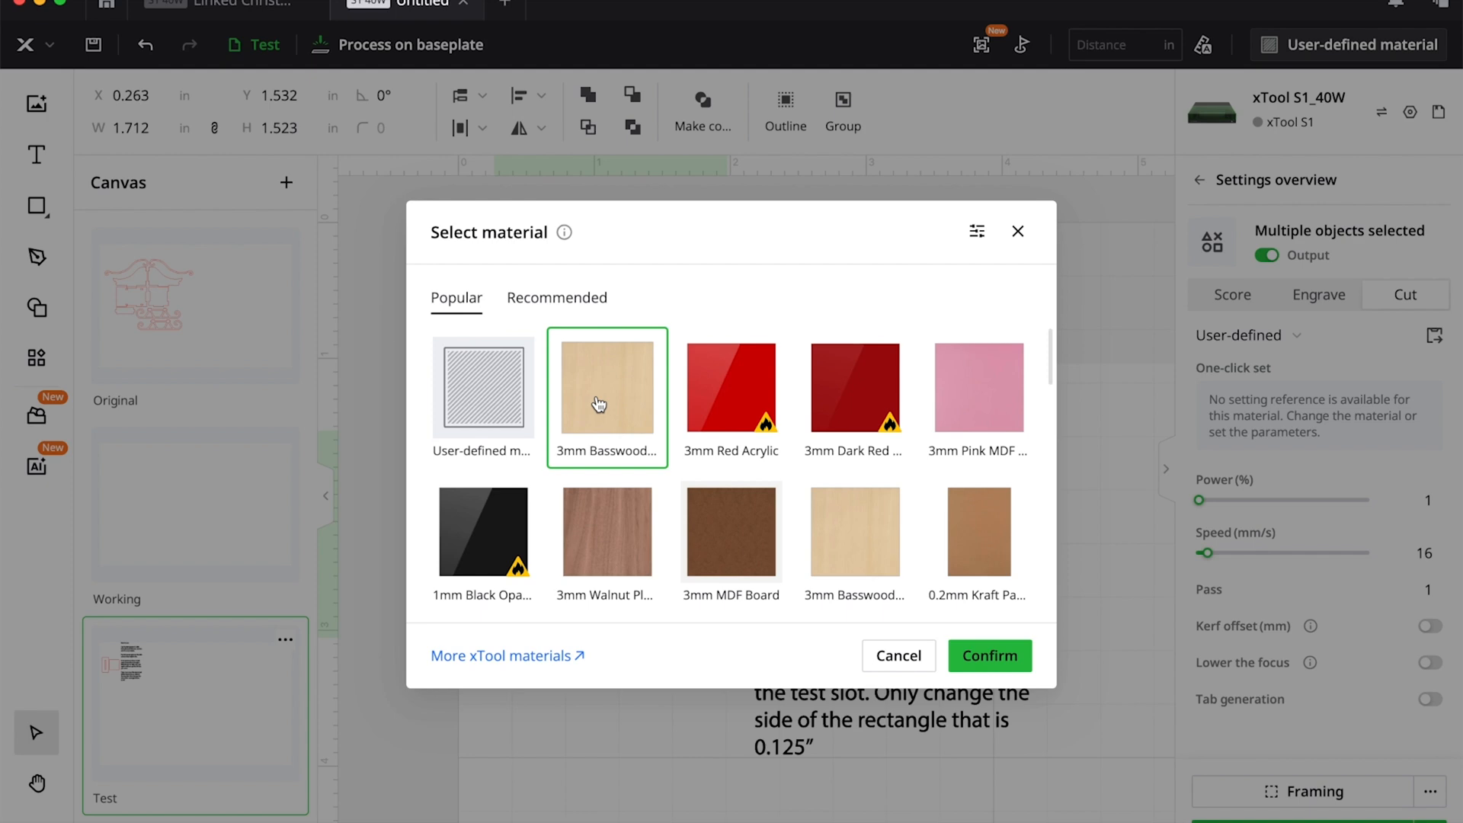
pyautogui.click(988, 655)
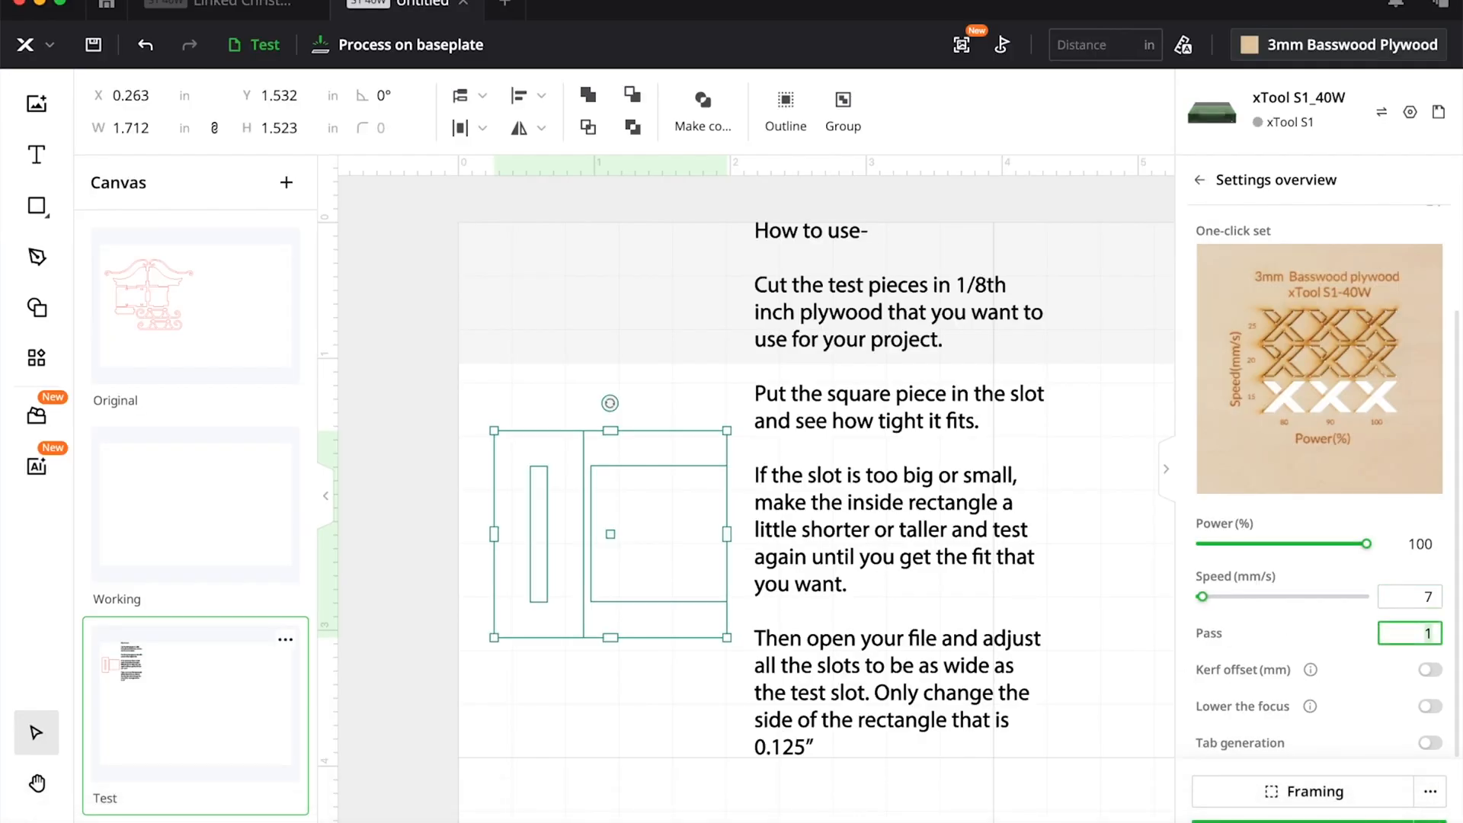
pyautogui.click(1409, 596)
pyautogui.write('Test Masked')
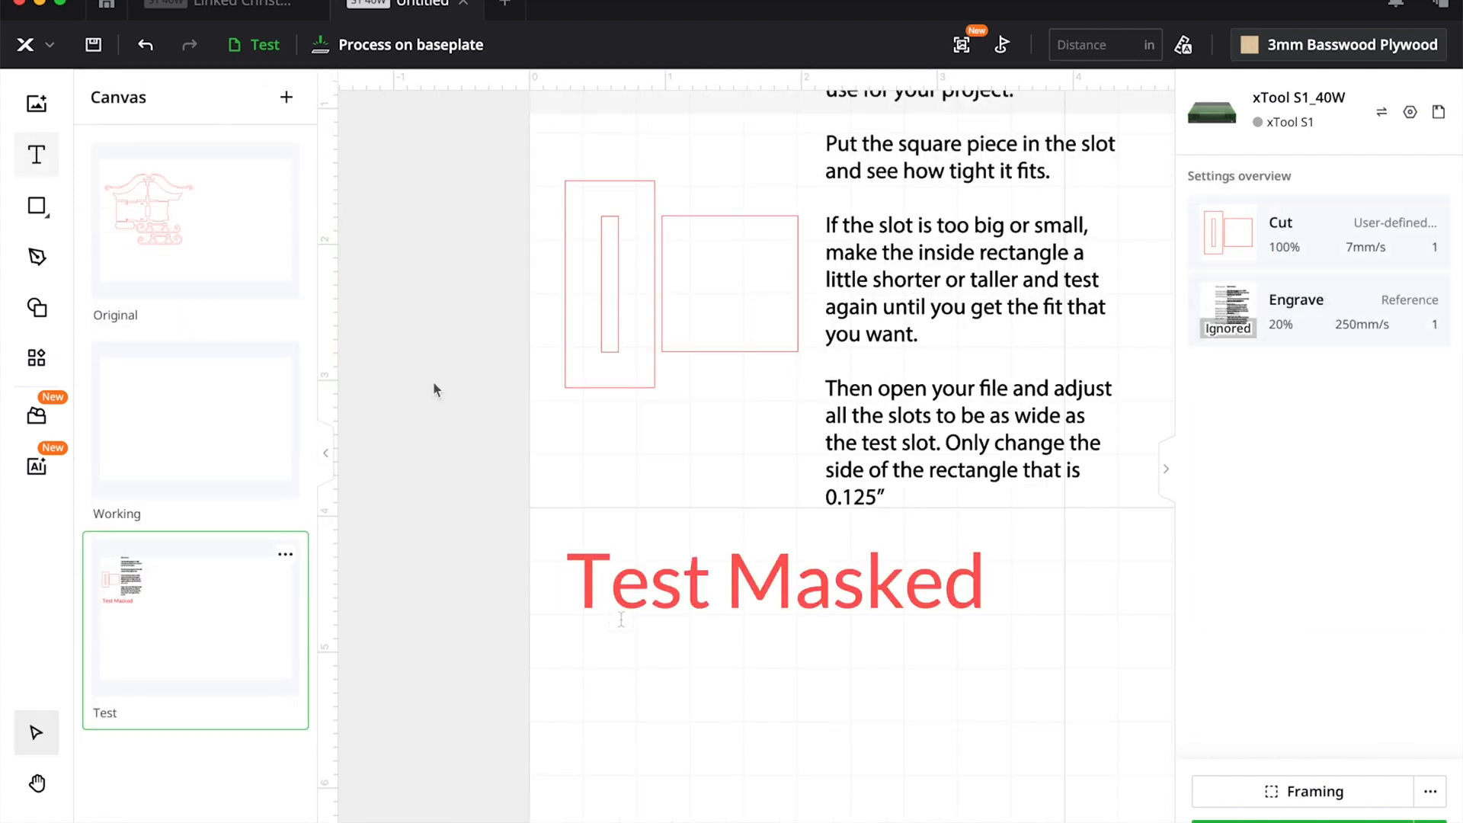
# - Save the current job under the name Basswood Sleigh.xcs
pyautogui.click(91, 44)
pyautogui.write('Basswood Sleigh.xcs')
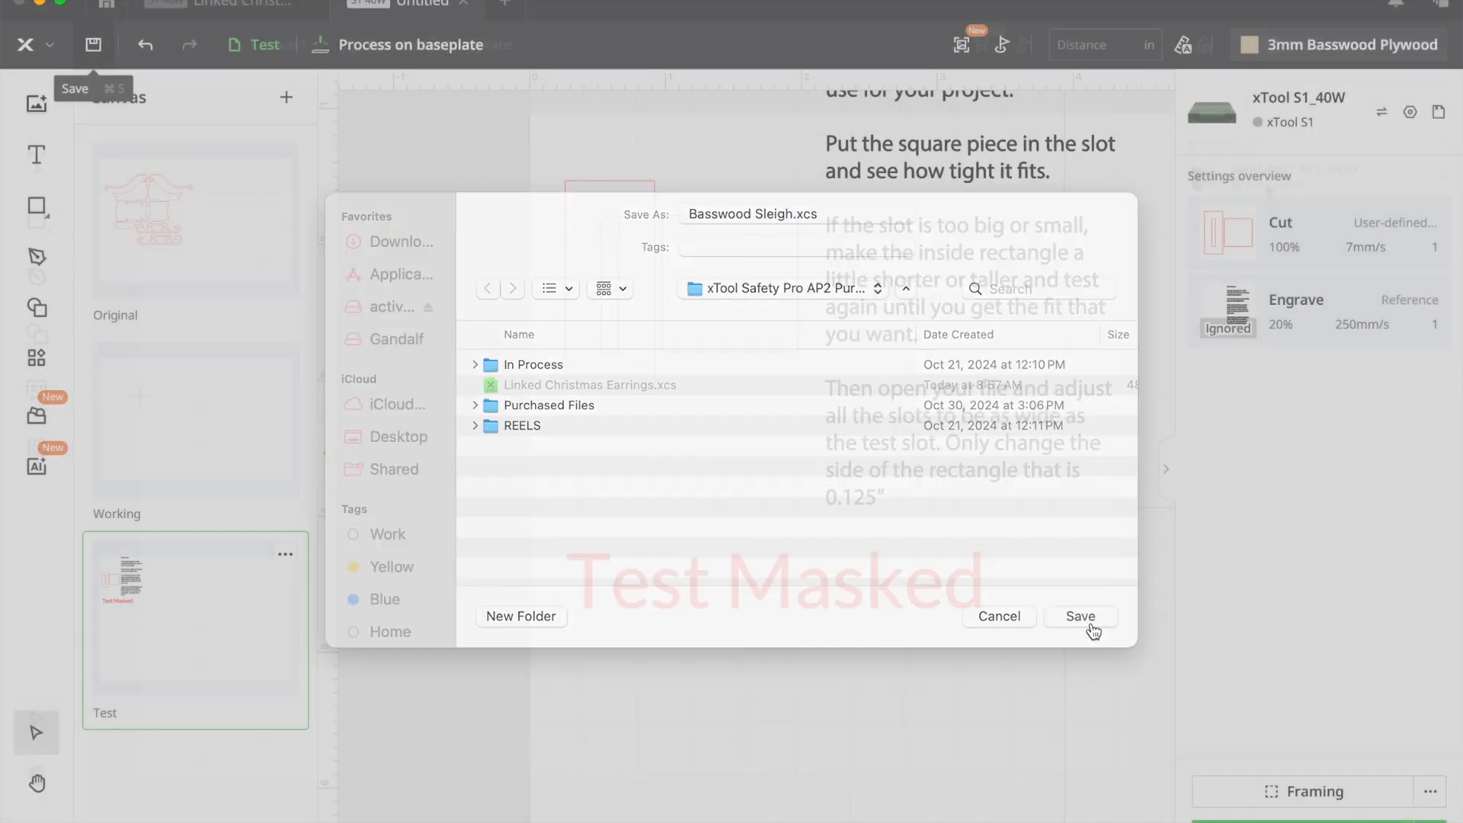
pyautogui.click(1080, 615)
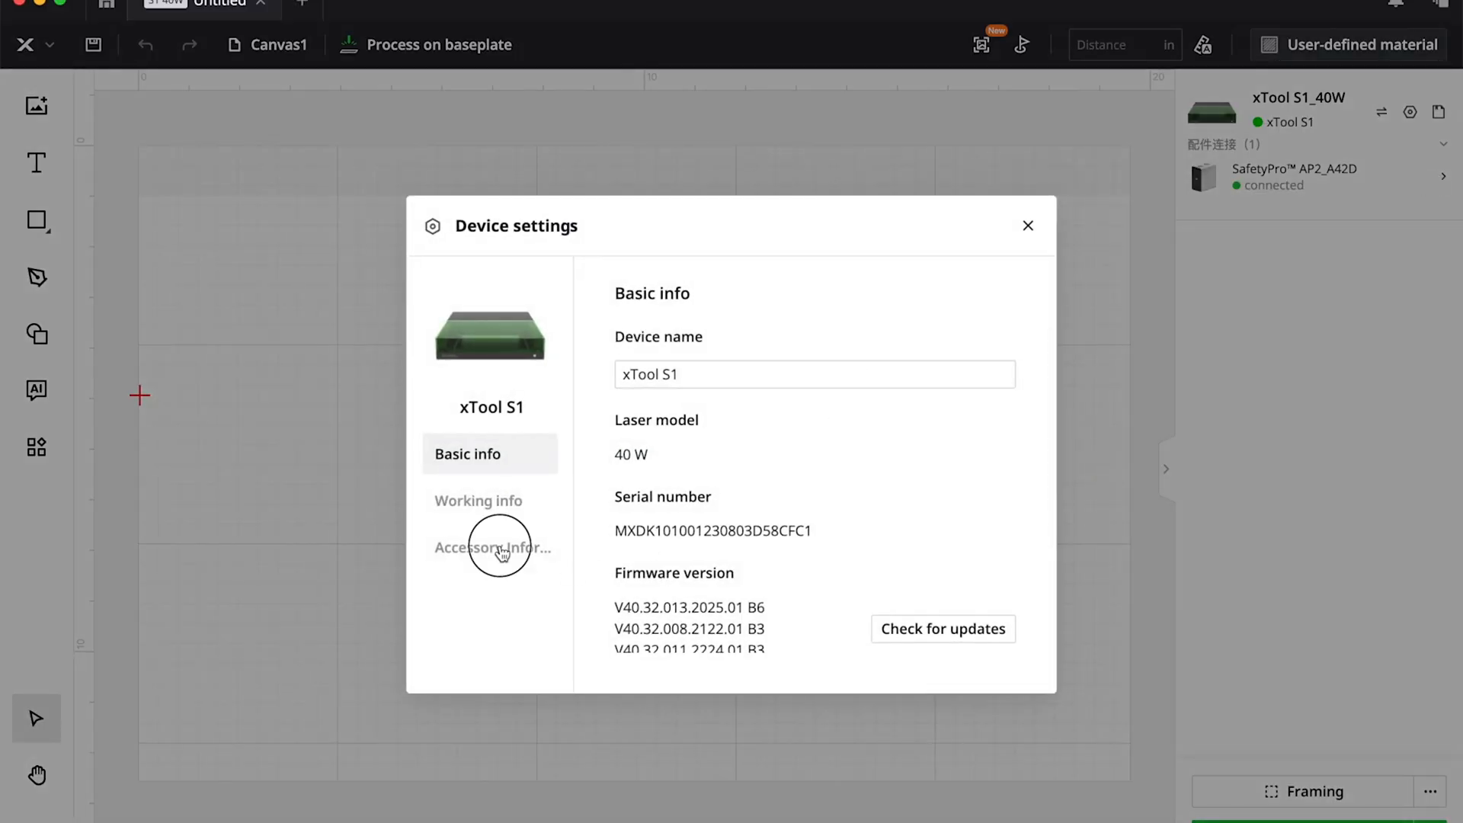
# - Switch the SafetyPro AP2 airflow level to Auto and close device settings
pyautogui.click(492, 547)
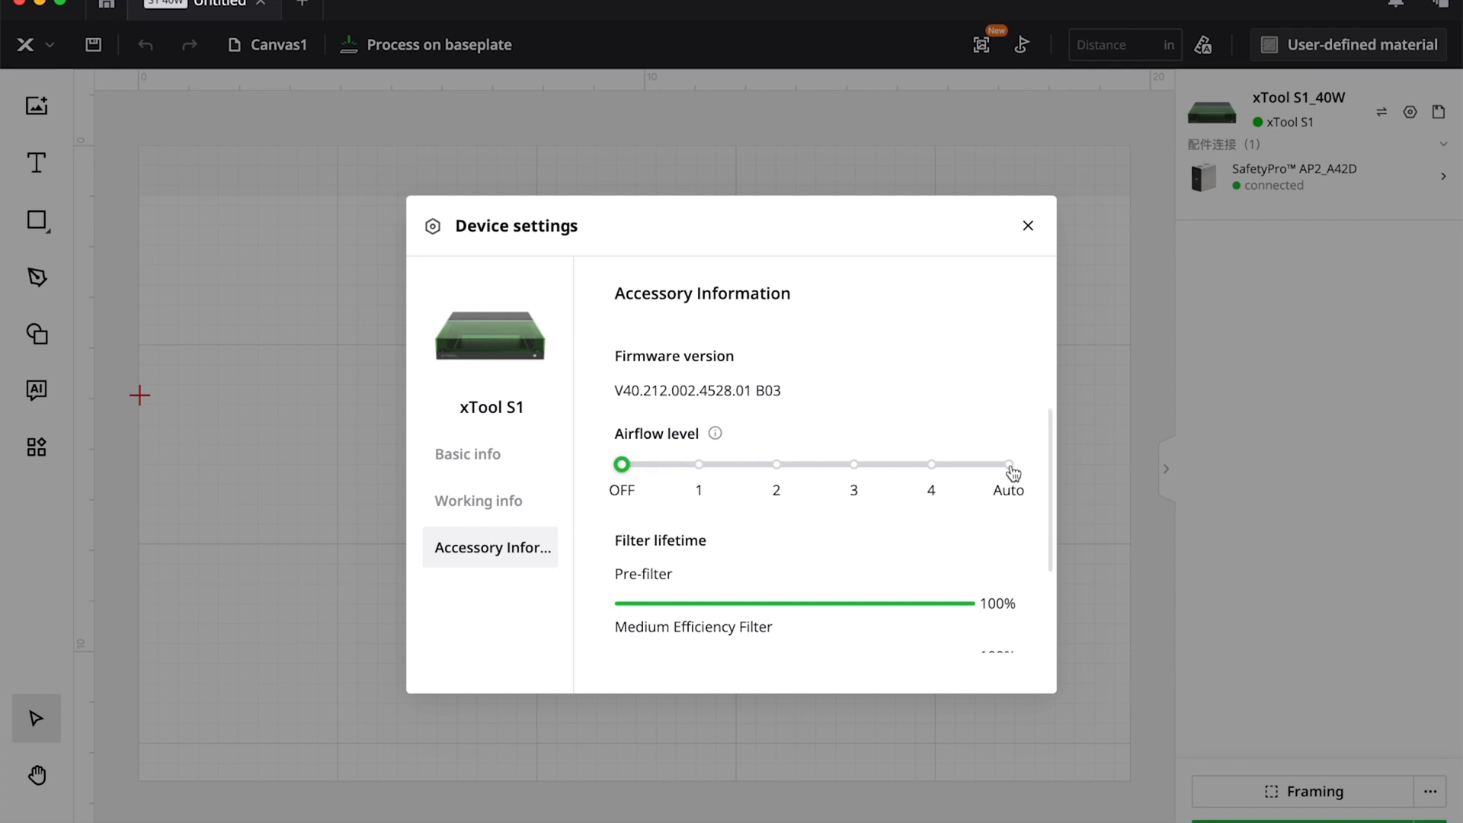
pyautogui.click(1009, 464)
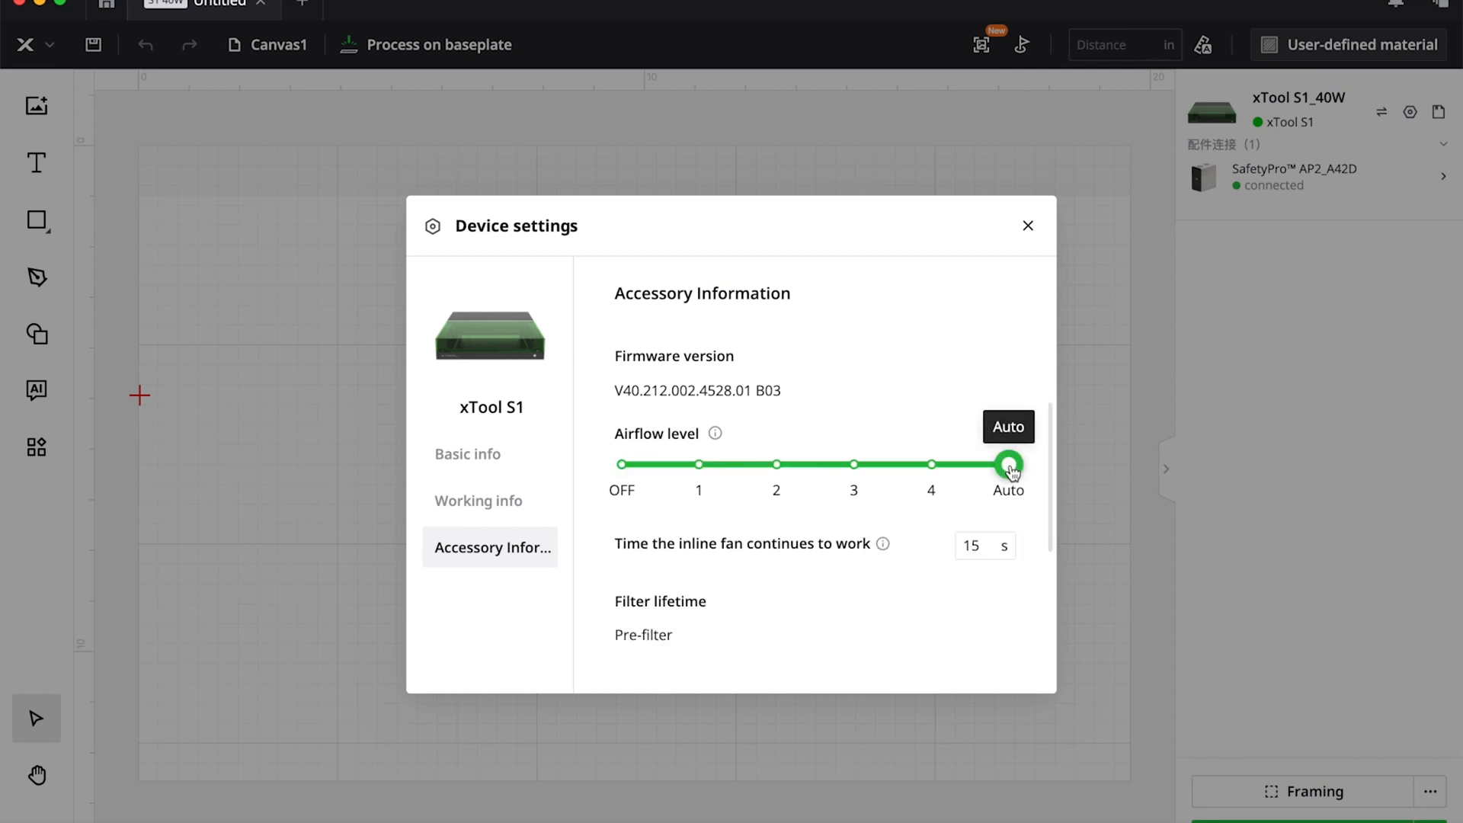
pyautogui.scroll(-3)
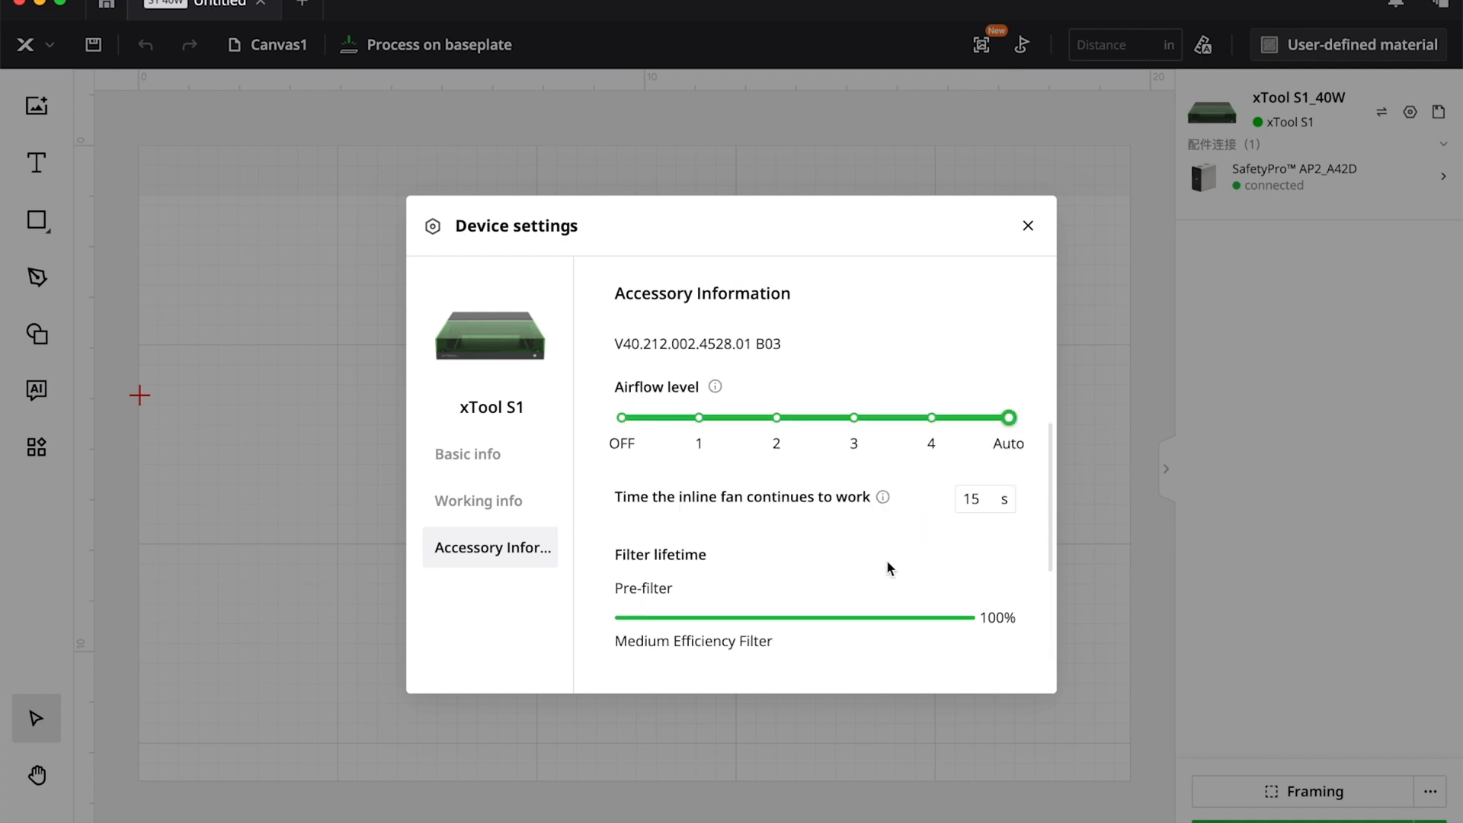
pyautogui.moveTo(765, 495)
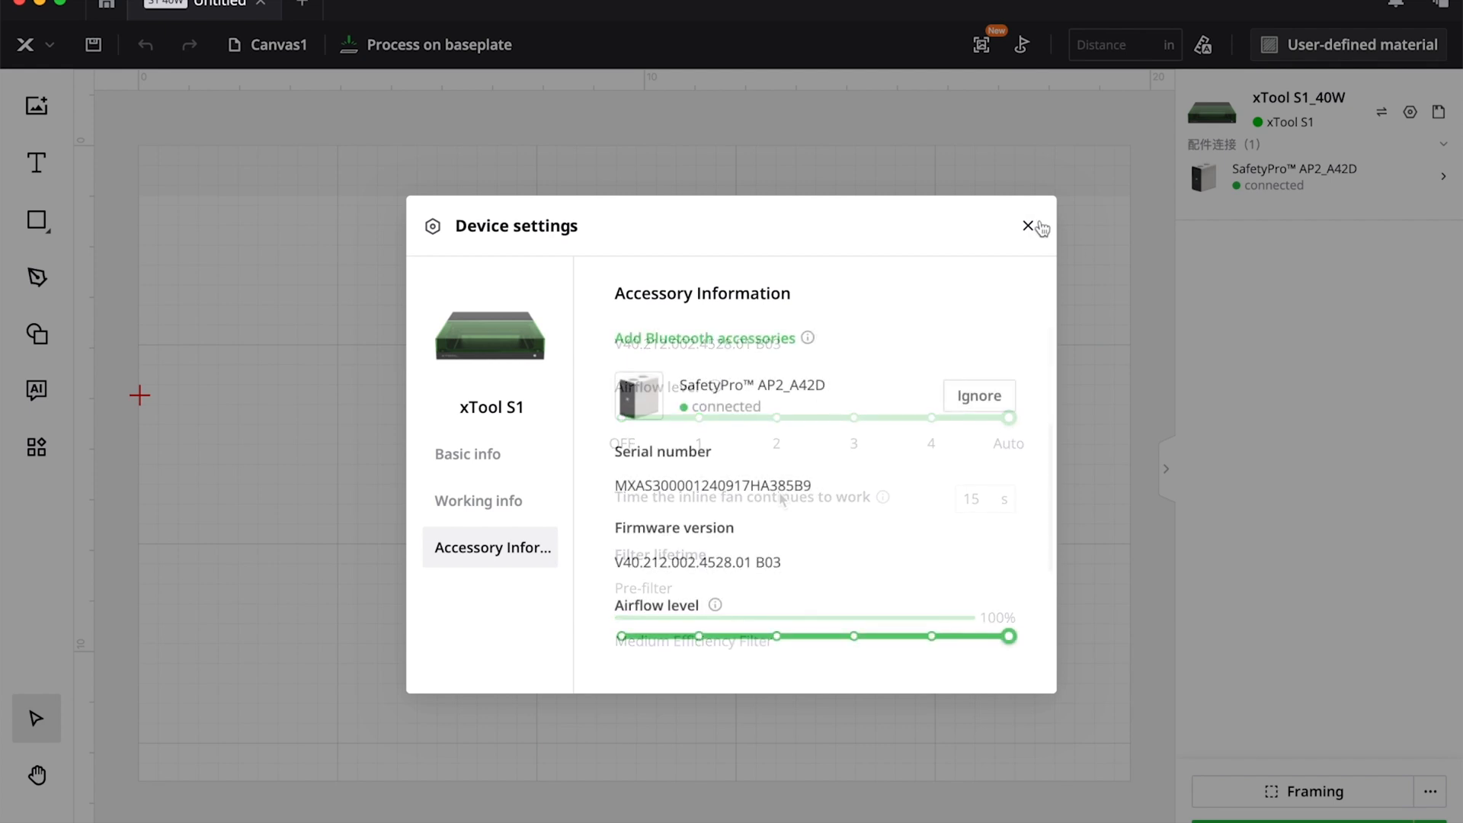
pyautogui.click(1028, 225)
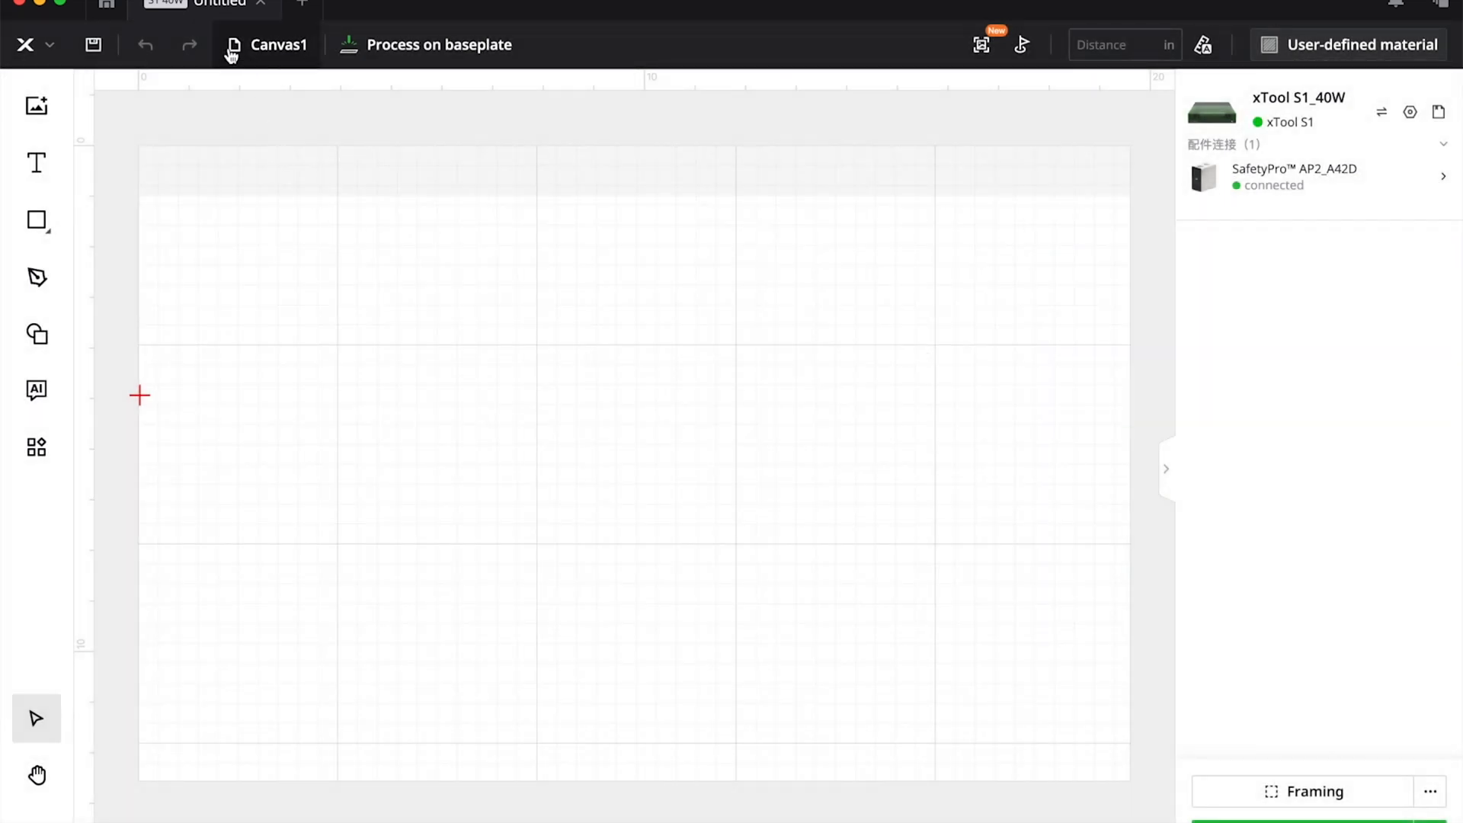
# - Open the Basswood Sleigh.xcs file from the file dialog
pyautogui.click(36, 44)
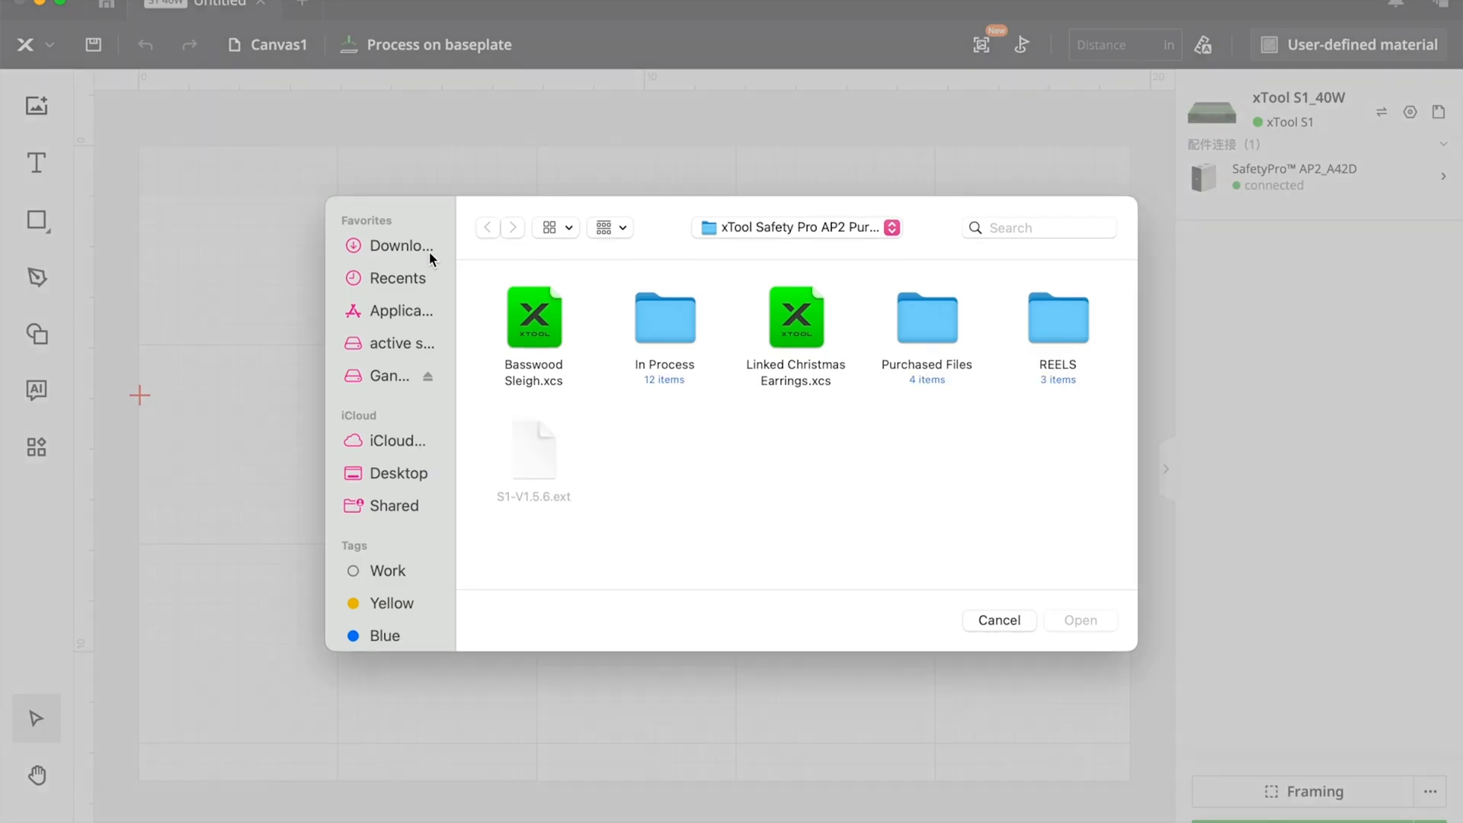
pyautogui.doubleClick(533, 319)
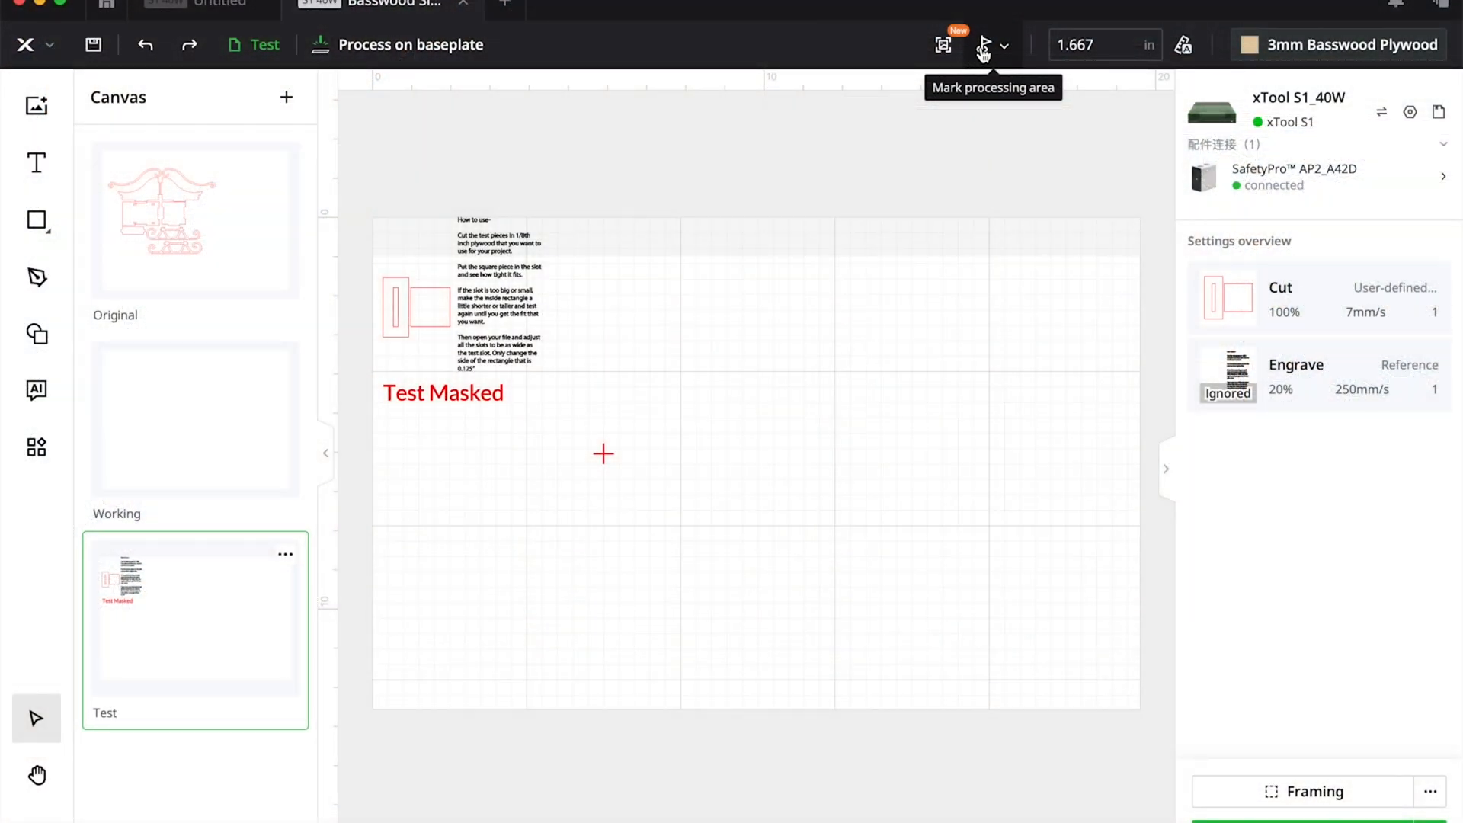
# - Mark a rectangular processing area by placing two points on the baseplate
pyautogui.click(982, 45)
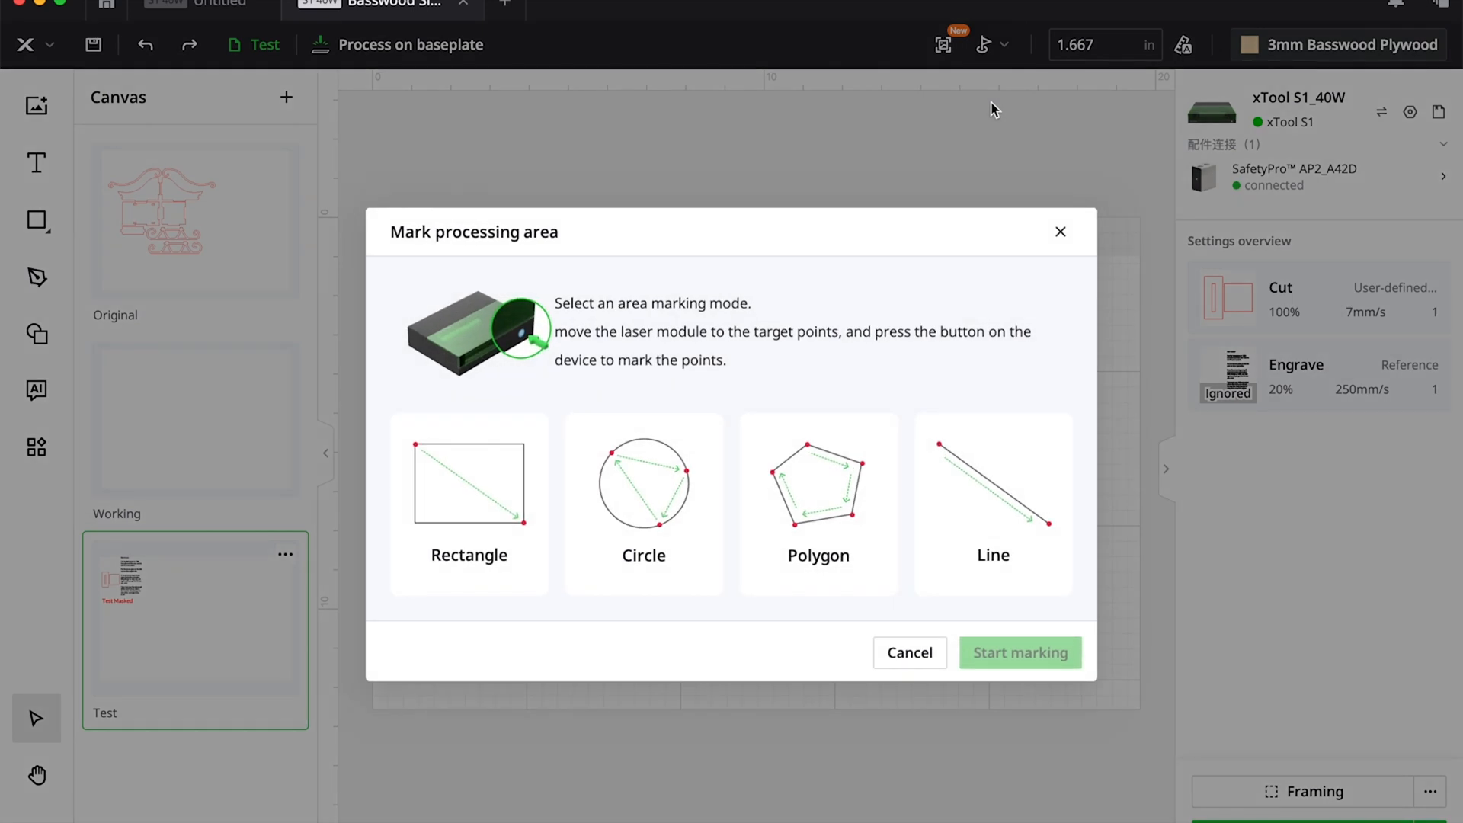
pyautogui.click(469, 482)
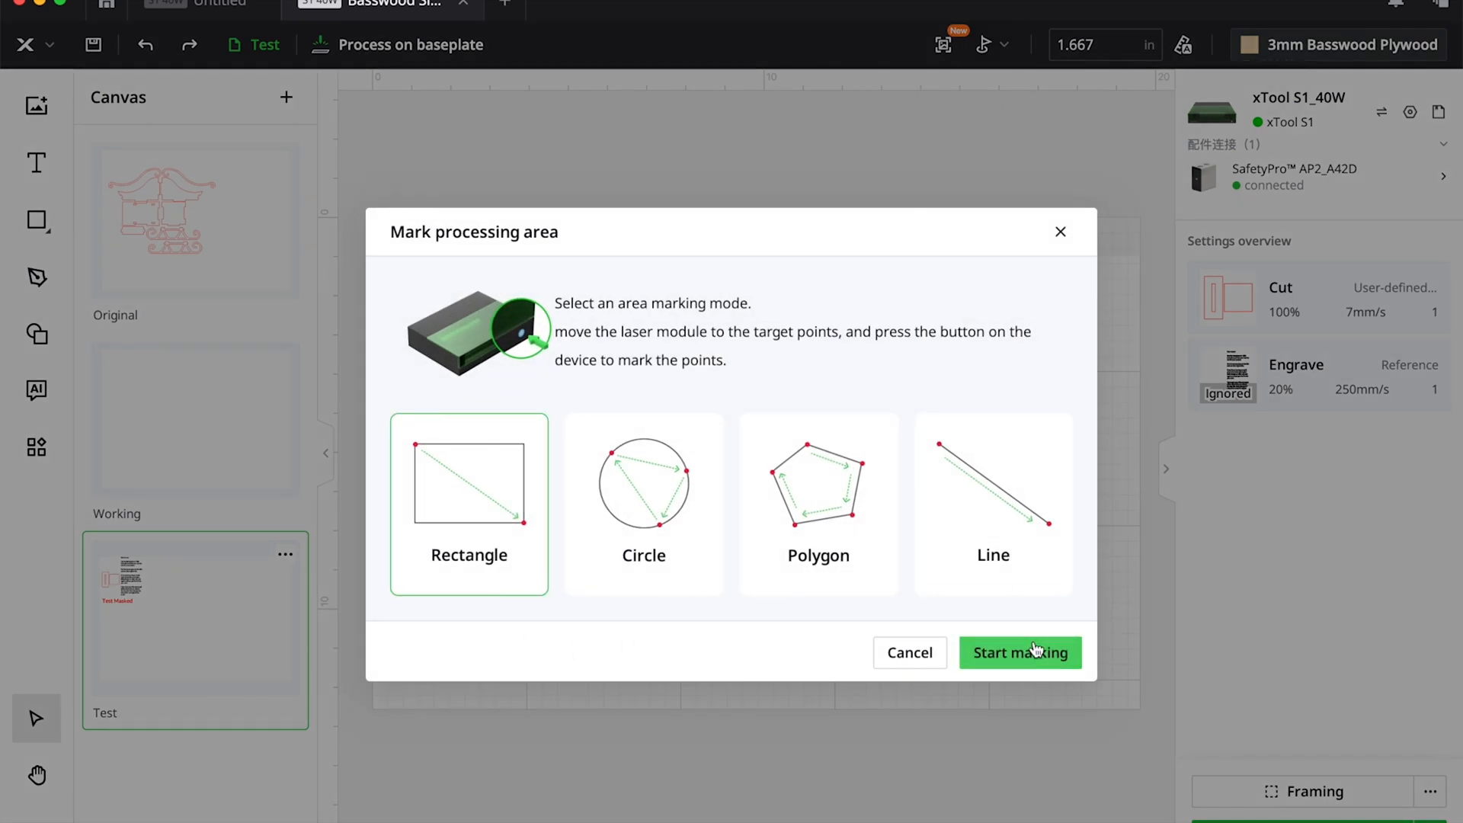
pyautogui.click(1019, 651)
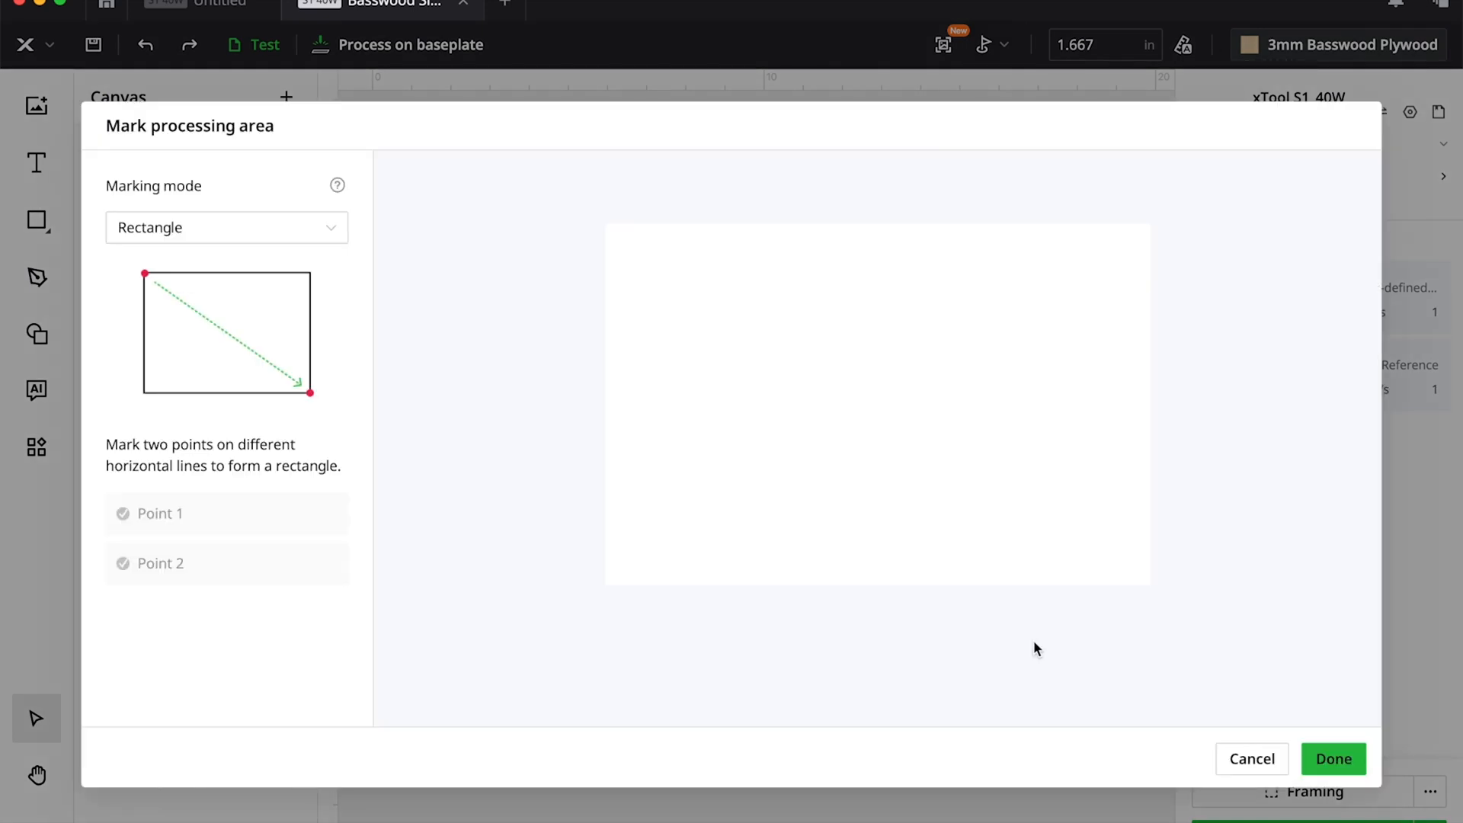
pyautogui.click(790, 404)
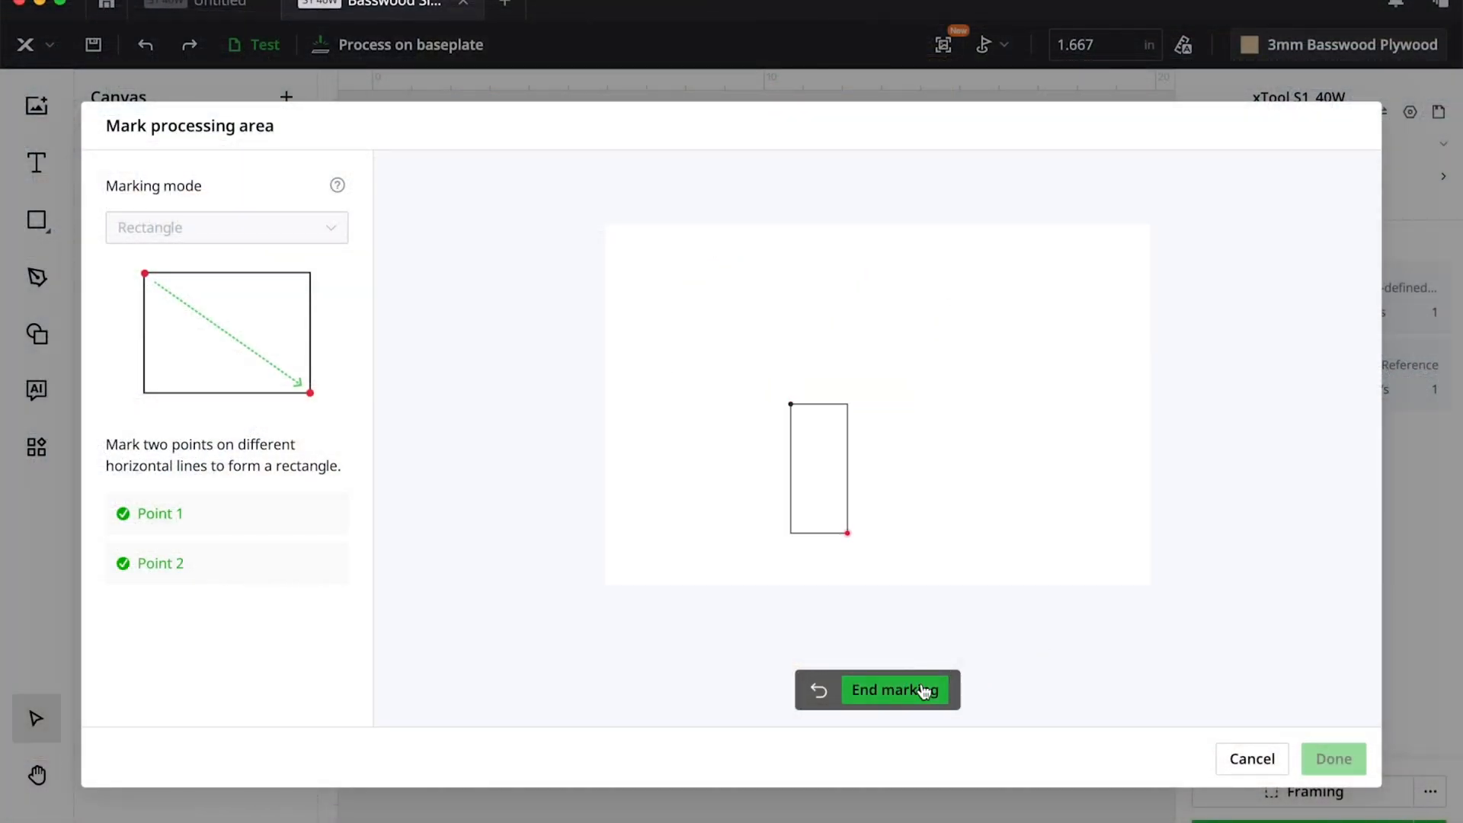
pyautogui.click(893, 690)
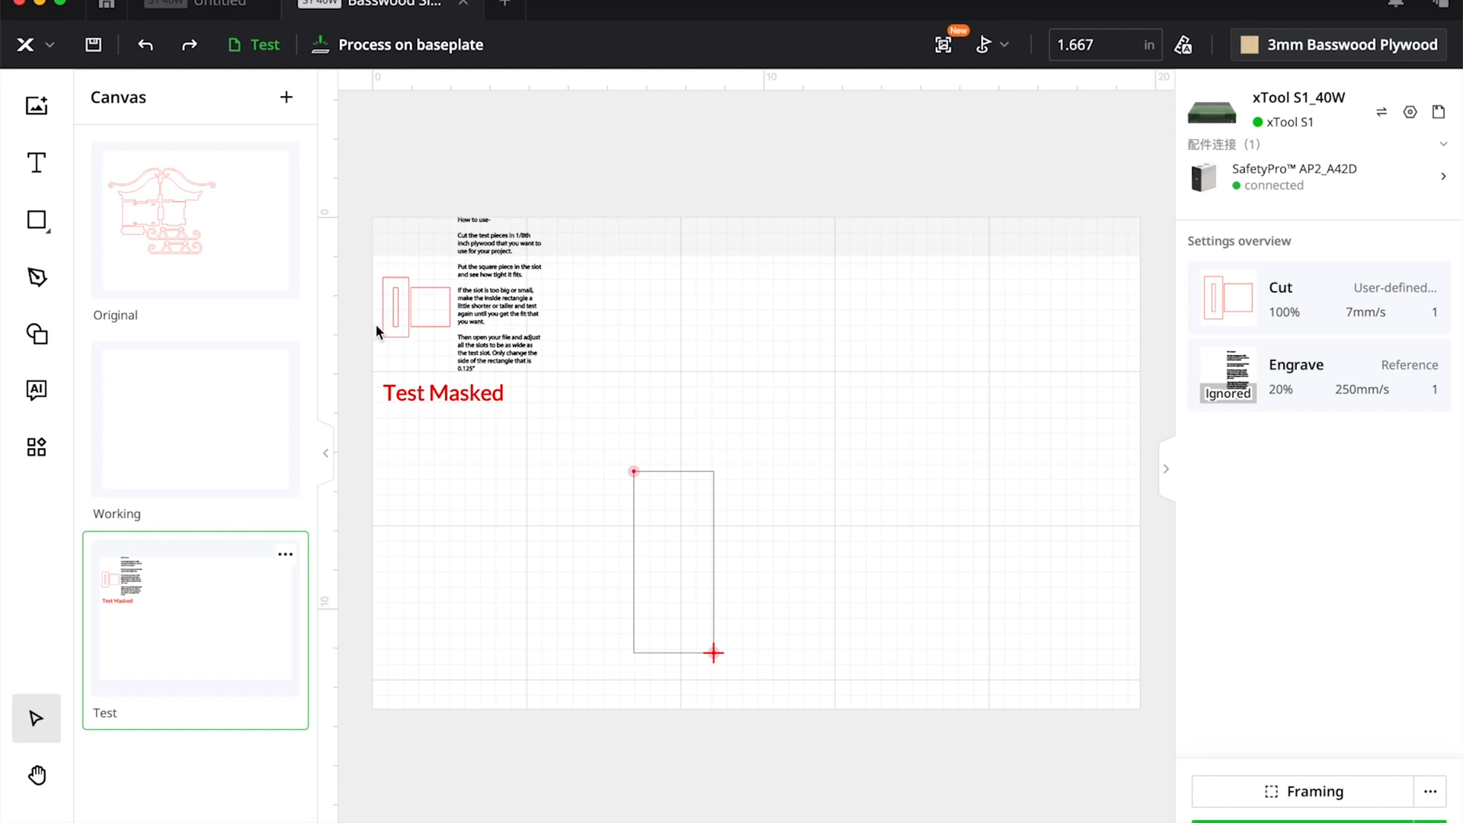
# - Move the test pieces into the marked rectangle and run framing on the S1
pyautogui.click(419, 307)
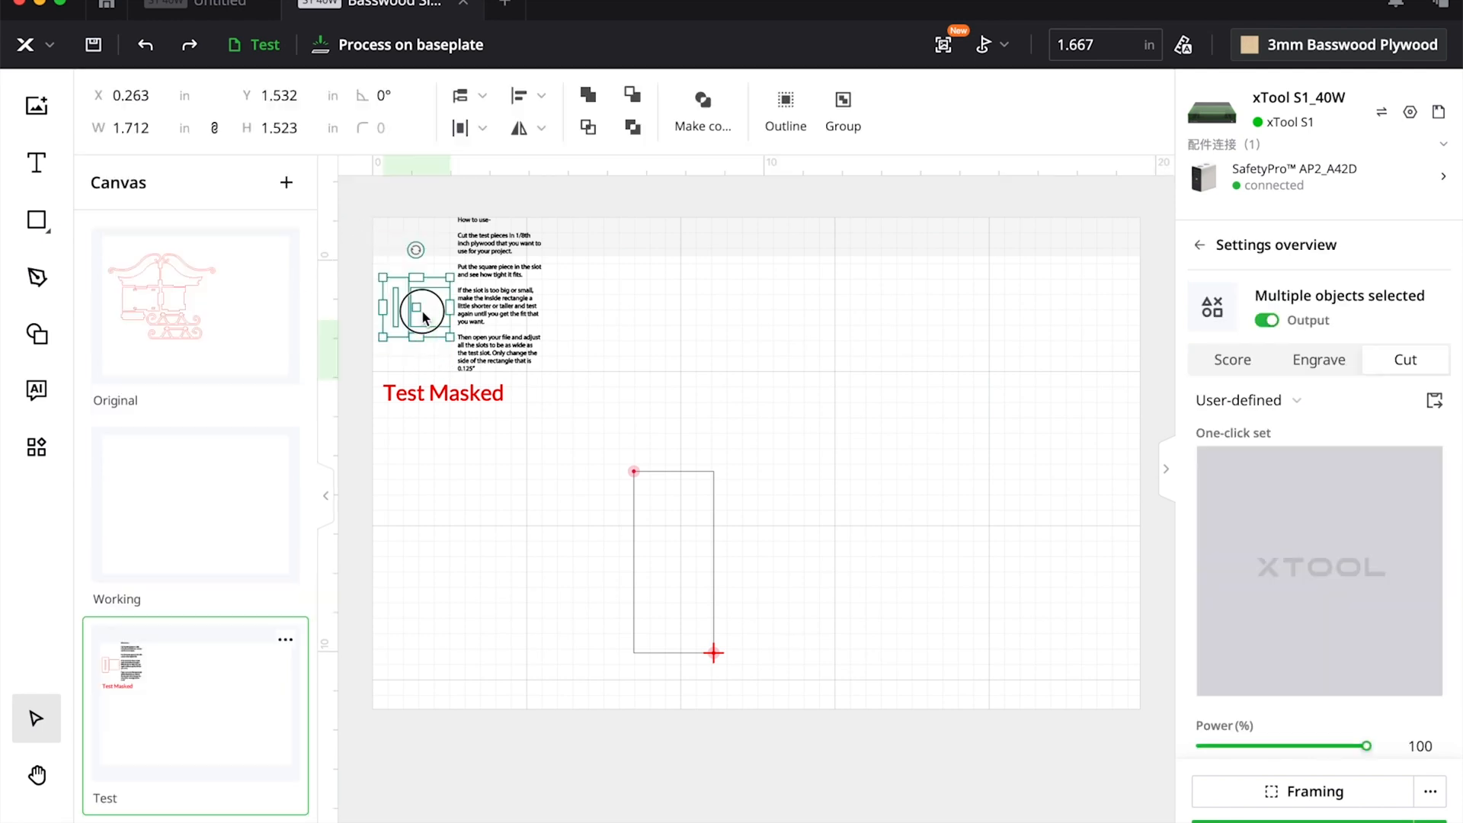
pyautogui.moveTo(415, 310); pyautogui.dragTo(669, 511)
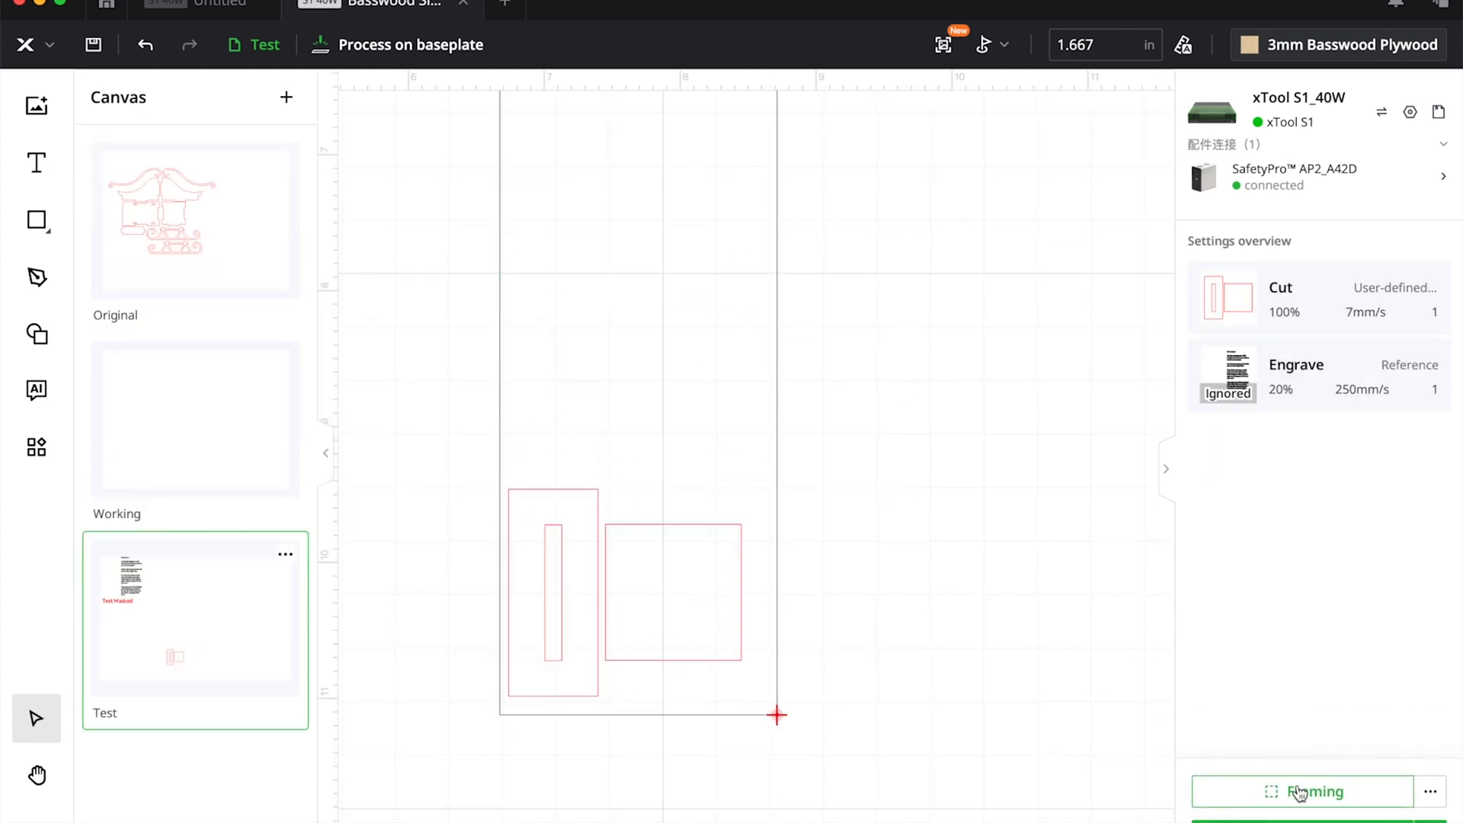
pyautogui.click(1302, 791)
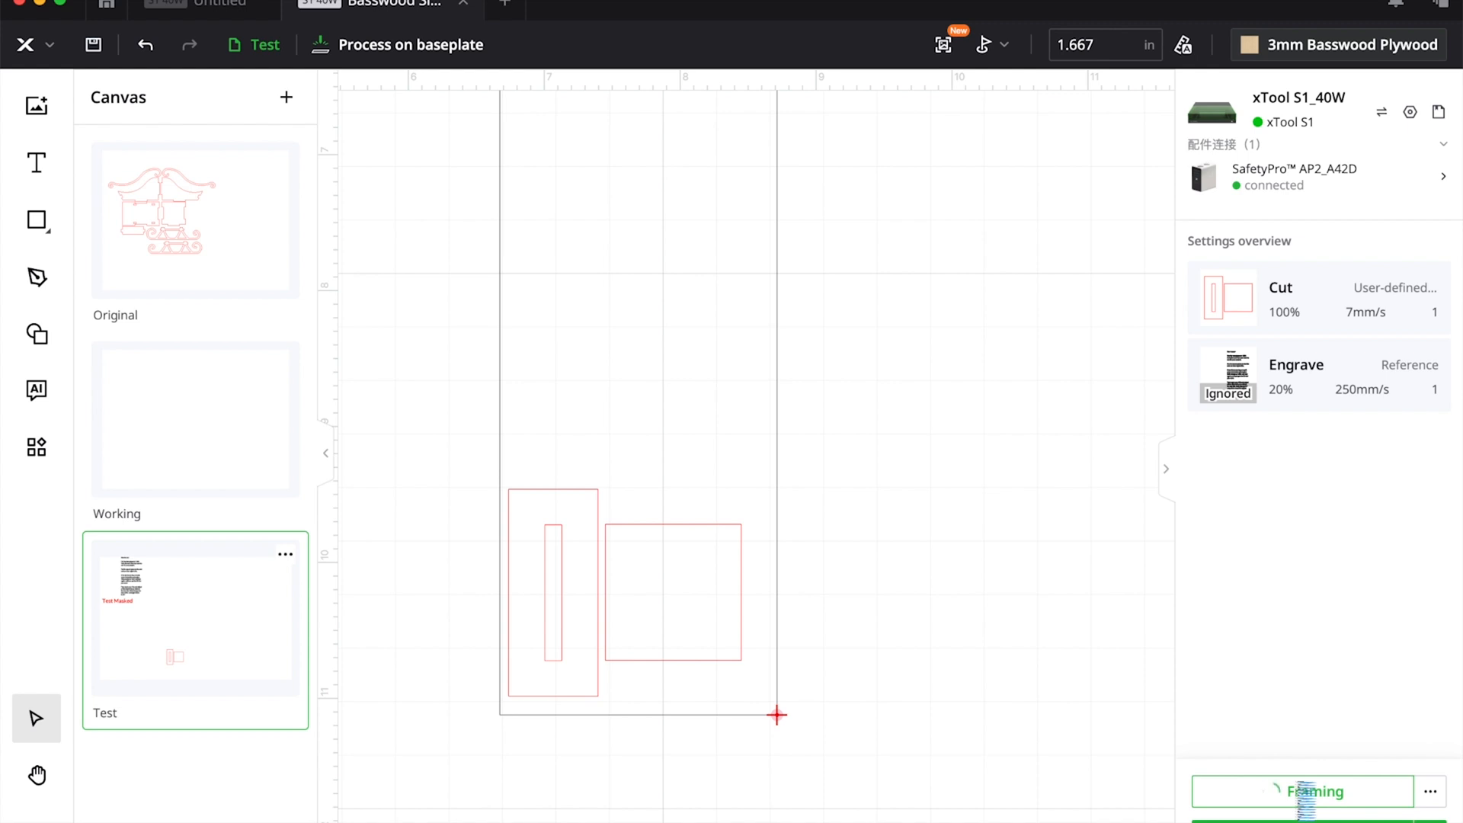
pyautogui.click(1302, 791)
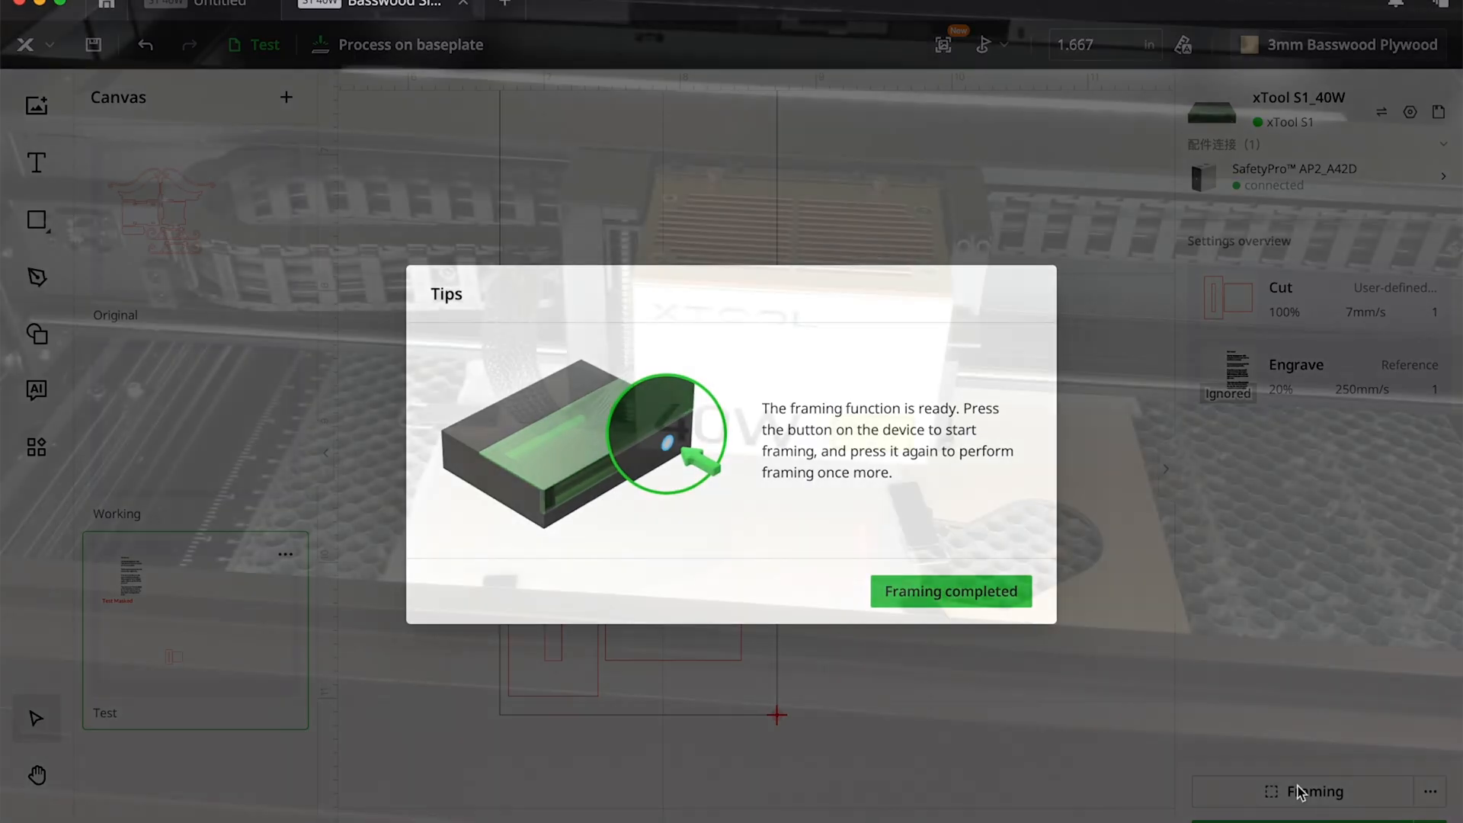
pyautogui.click(948, 590)
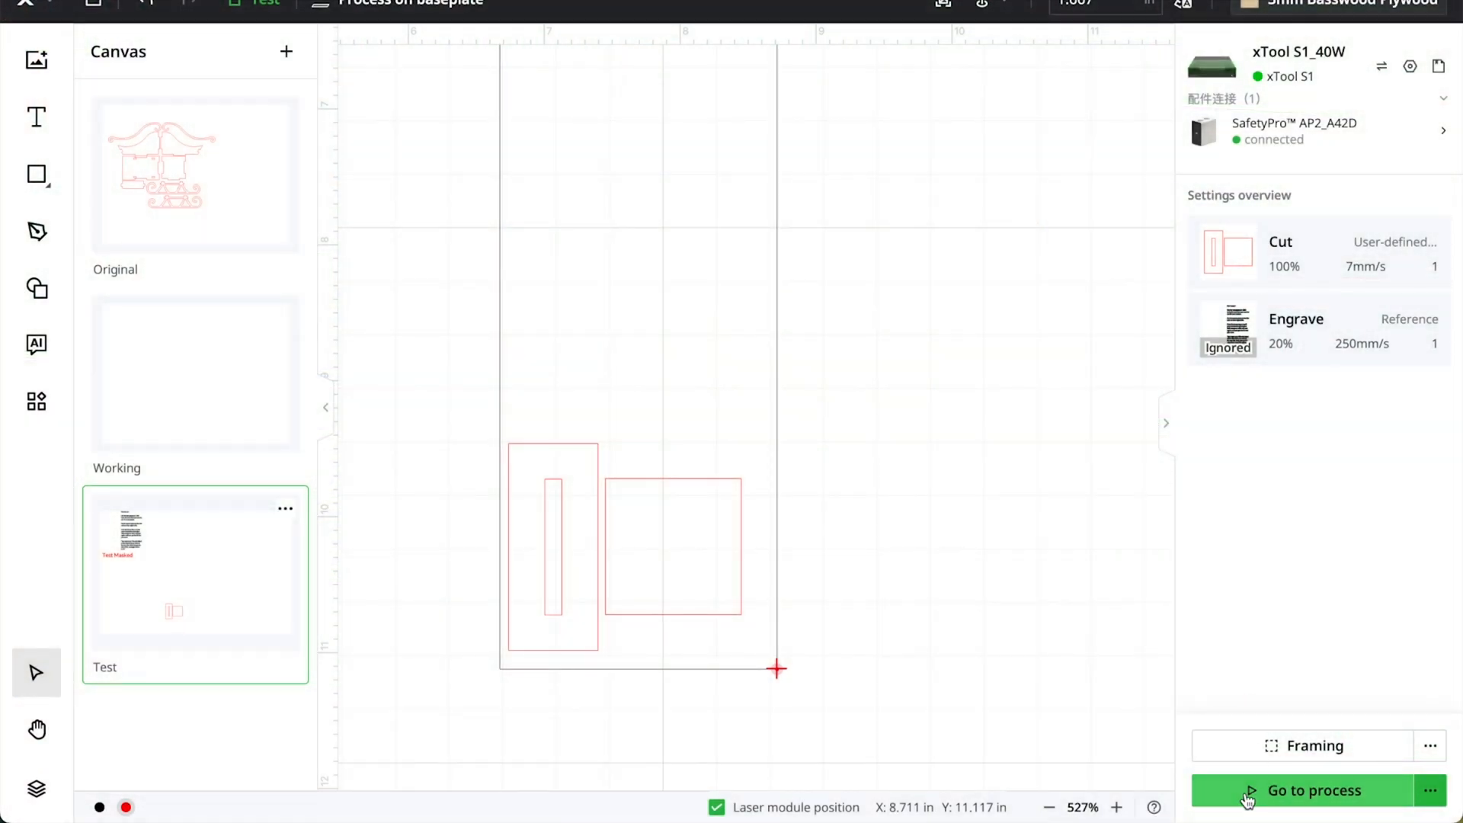
# - Start the roughly 51-second test job, accepting the high-power warning
pyautogui.click(1312, 790)
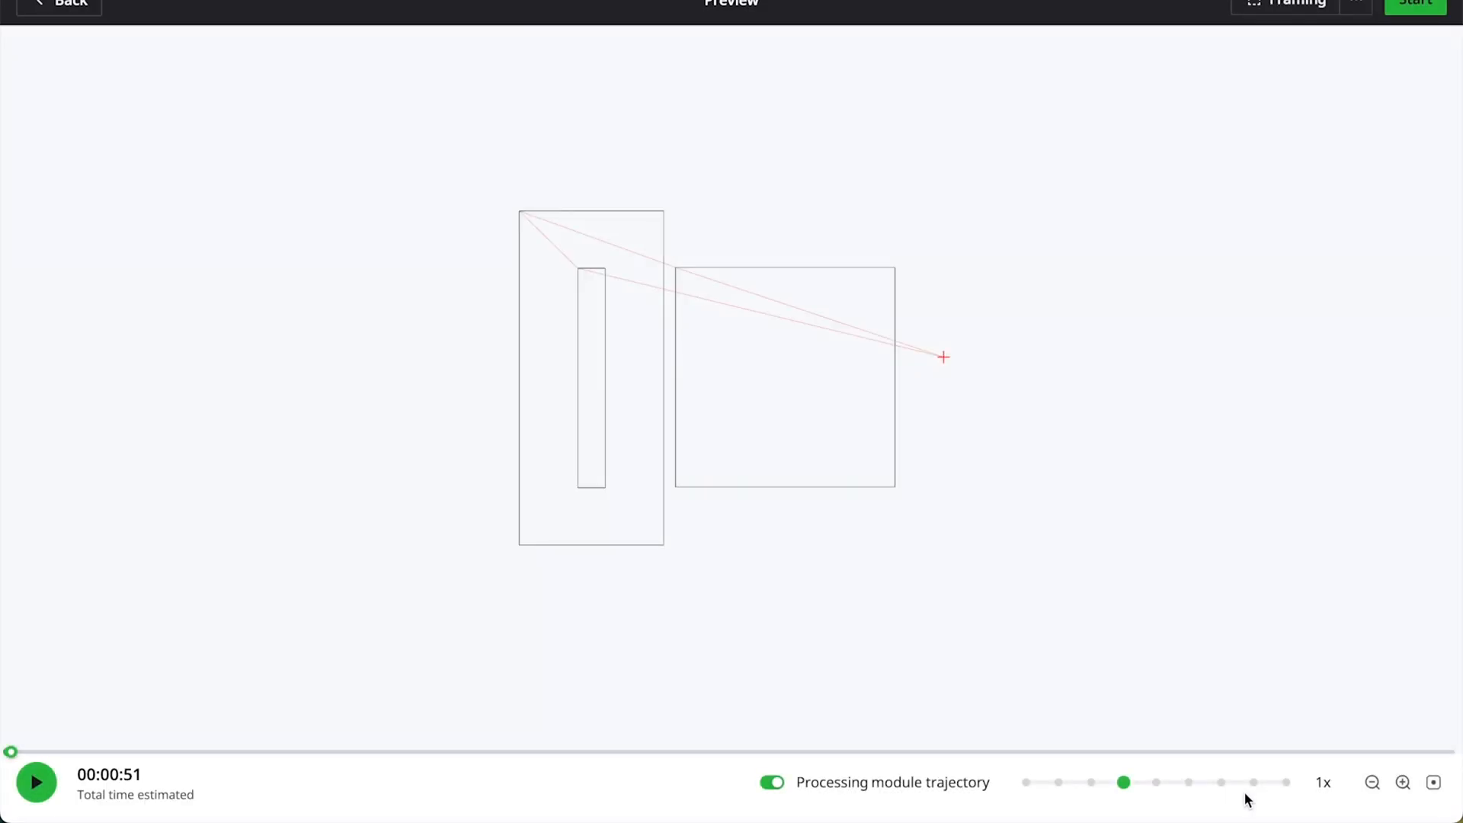
pyautogui.moveTo(1355, 206)
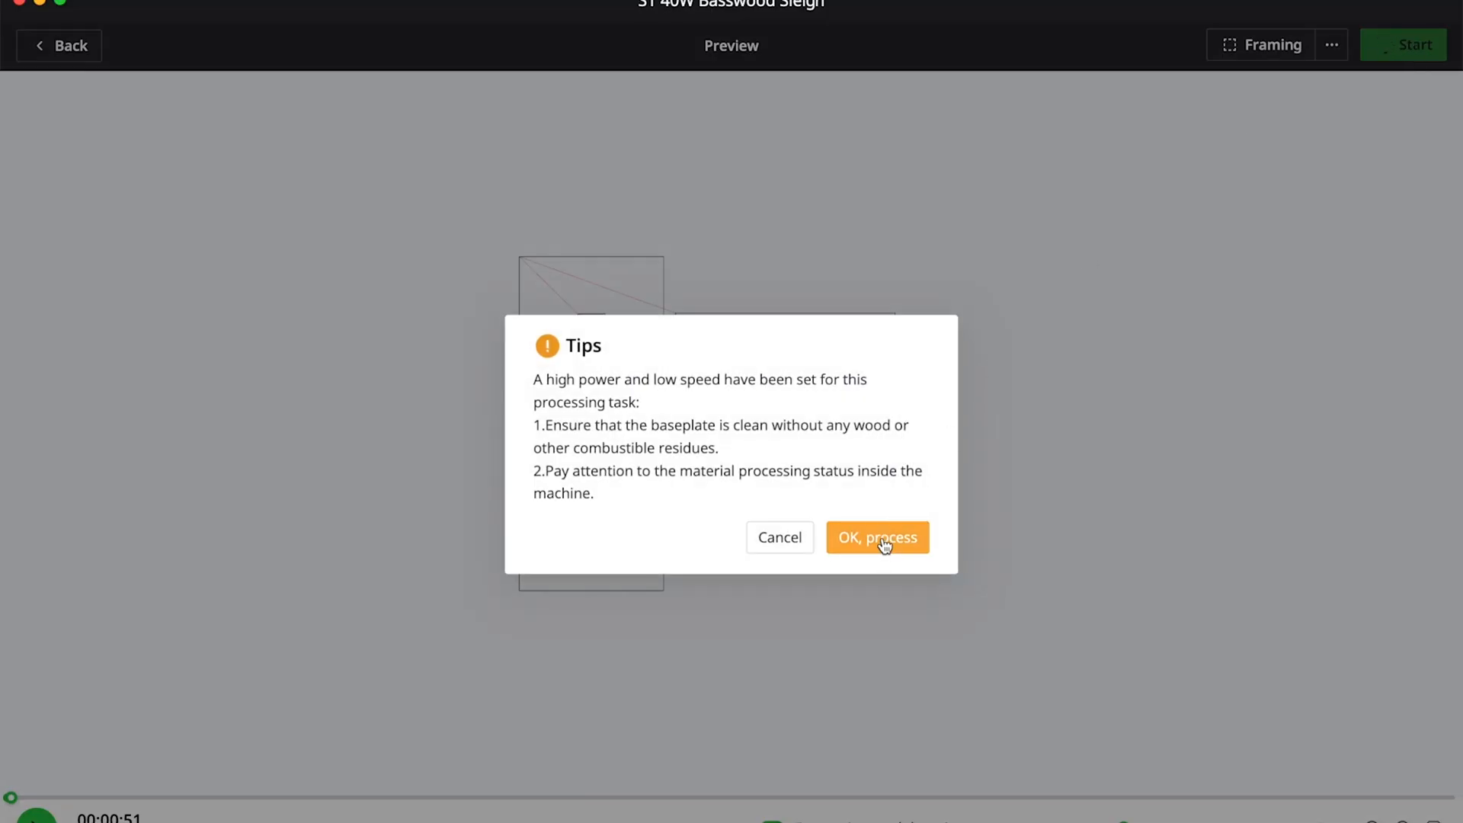
pyautogui.click(877, 537)
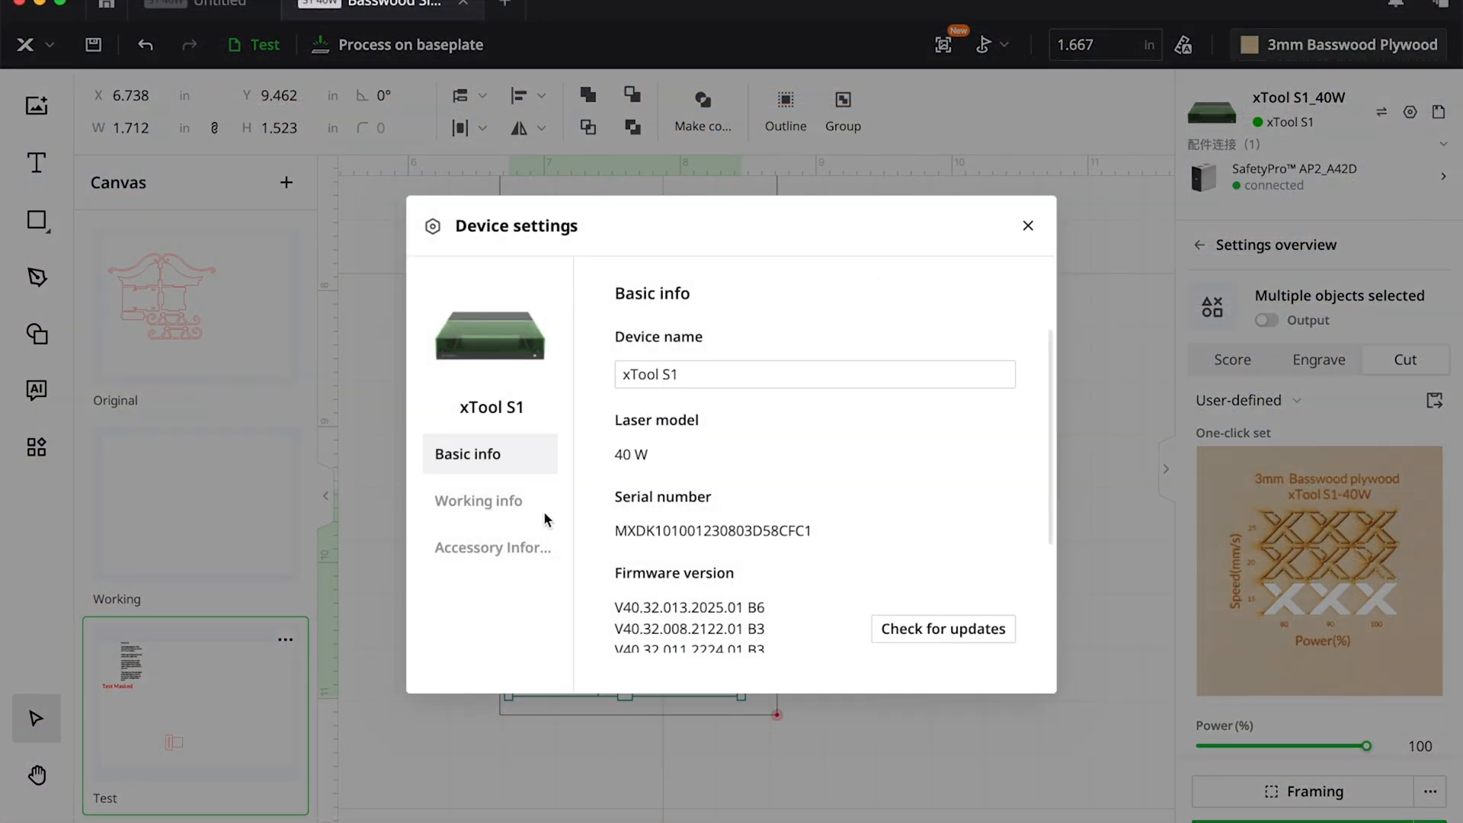
# - Set the inline fan continue time to 20 and close device settings
pyautogui.click(492, 547)
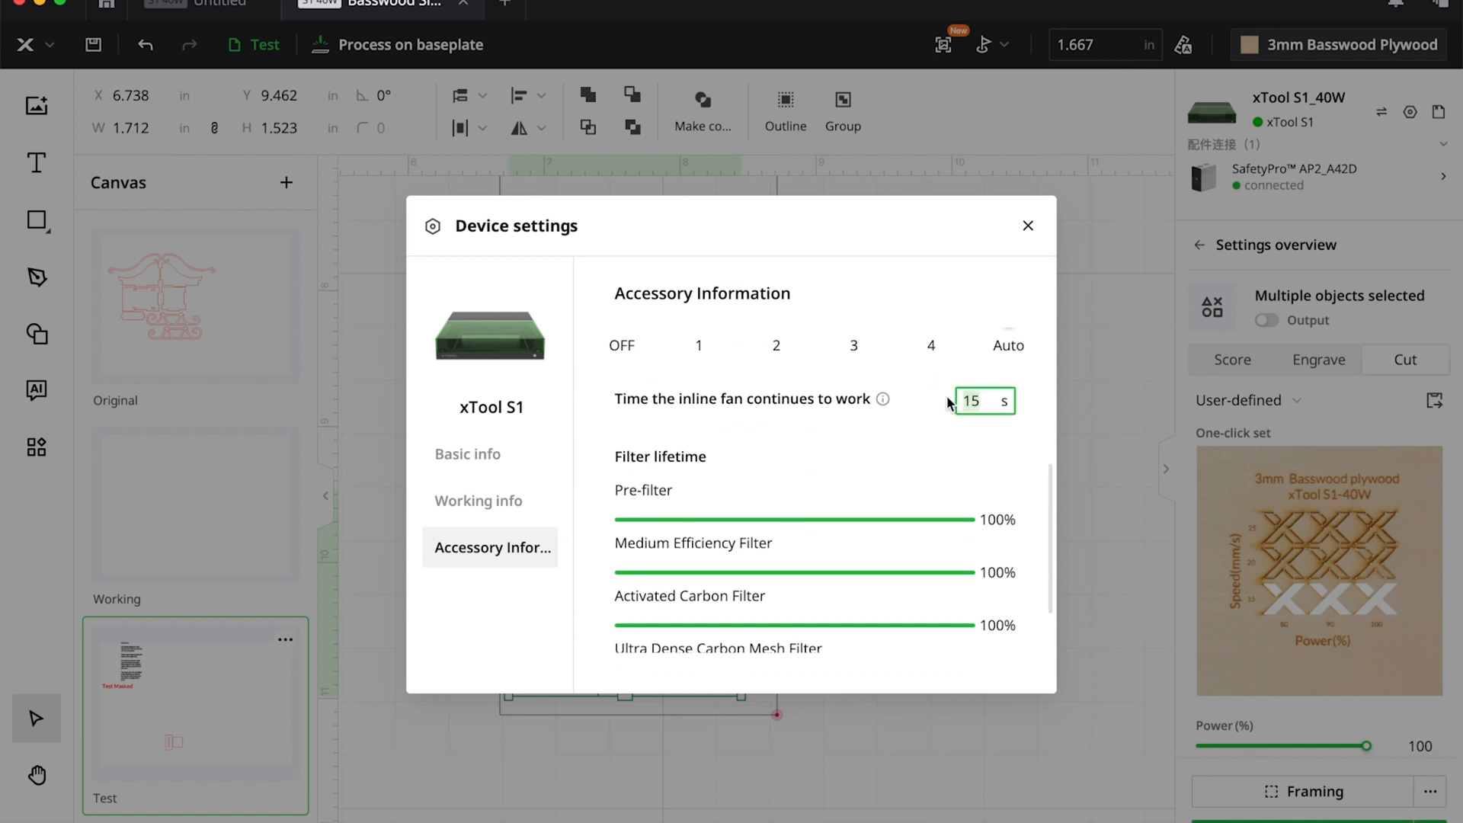
pyautogui.write('20')
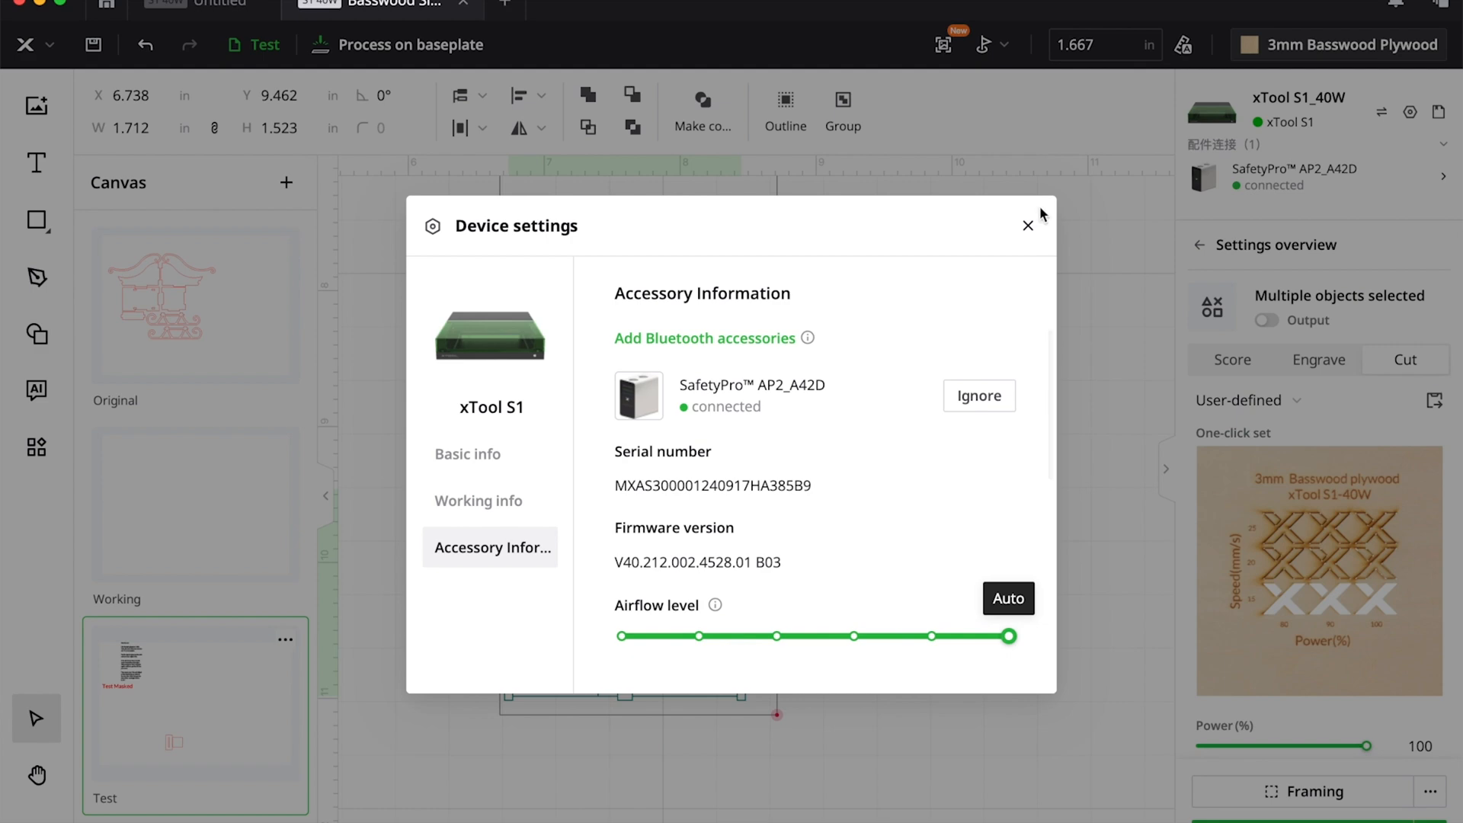
pyautogui.click(1027, 225)
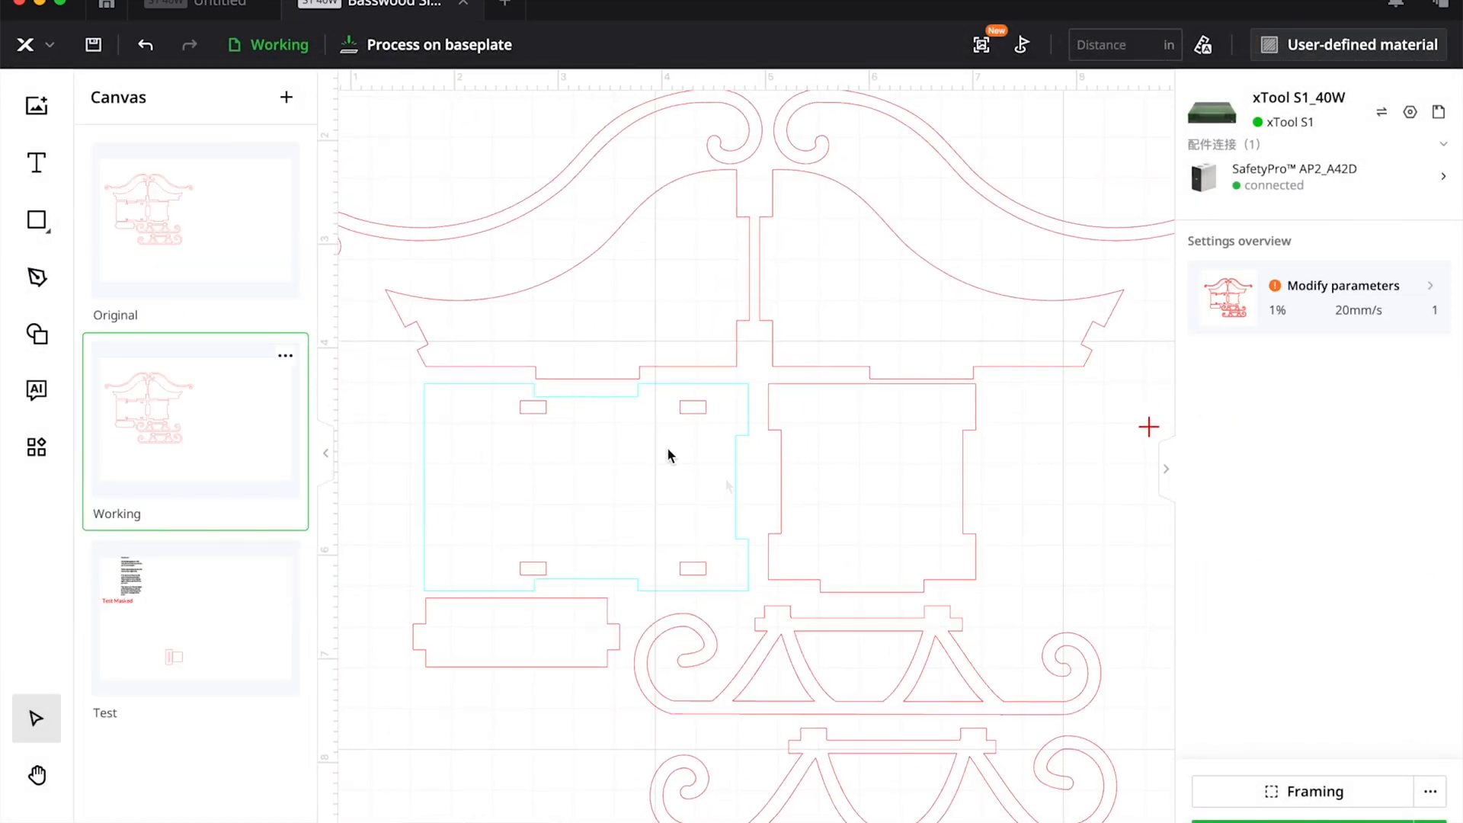
# - Select all sleigh pieces and set cut power to 10% at 16 mm/s
pyautogui.click(692, 407)
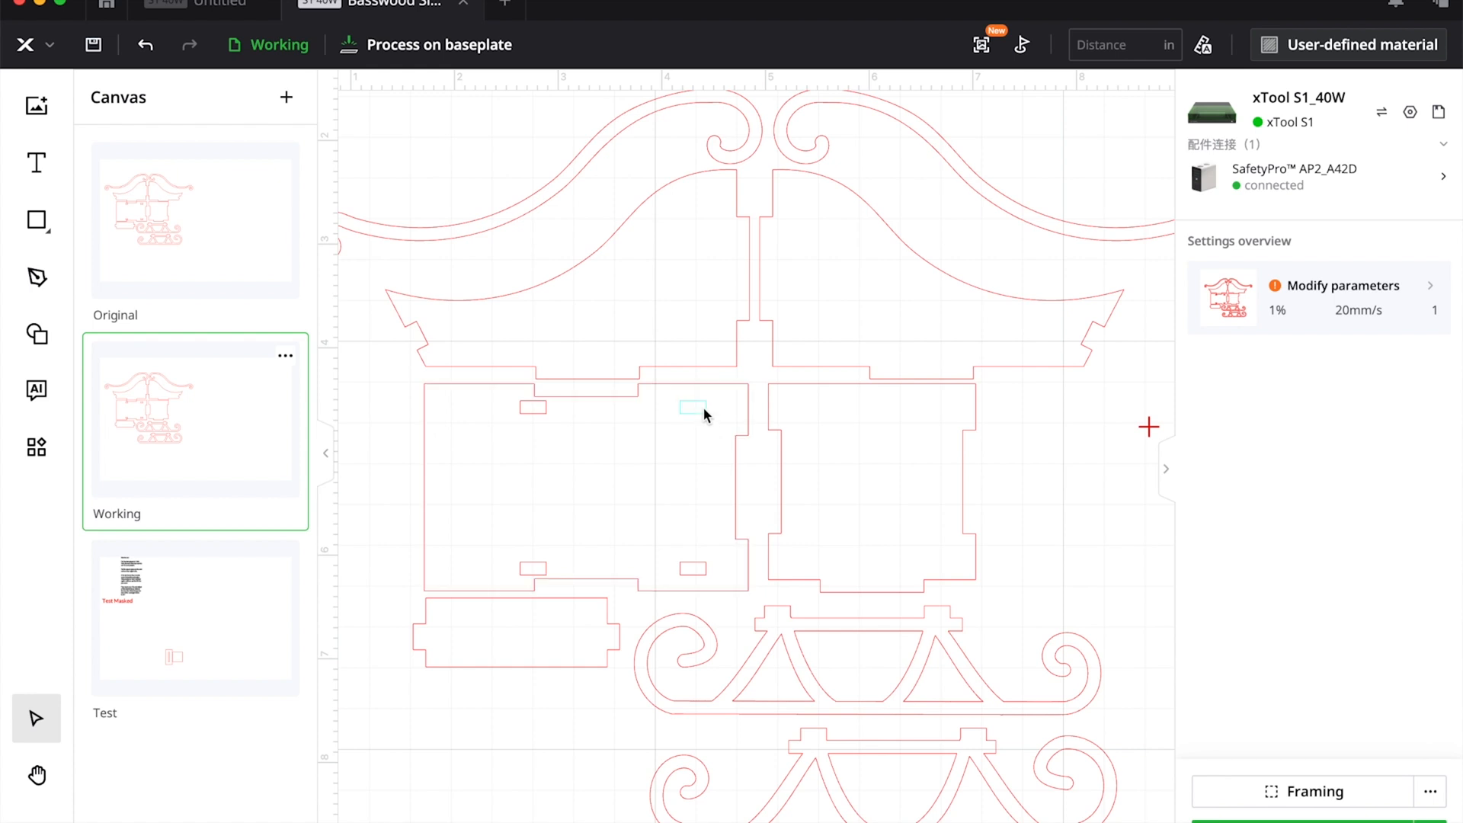
pyautogui.click(692, 408)
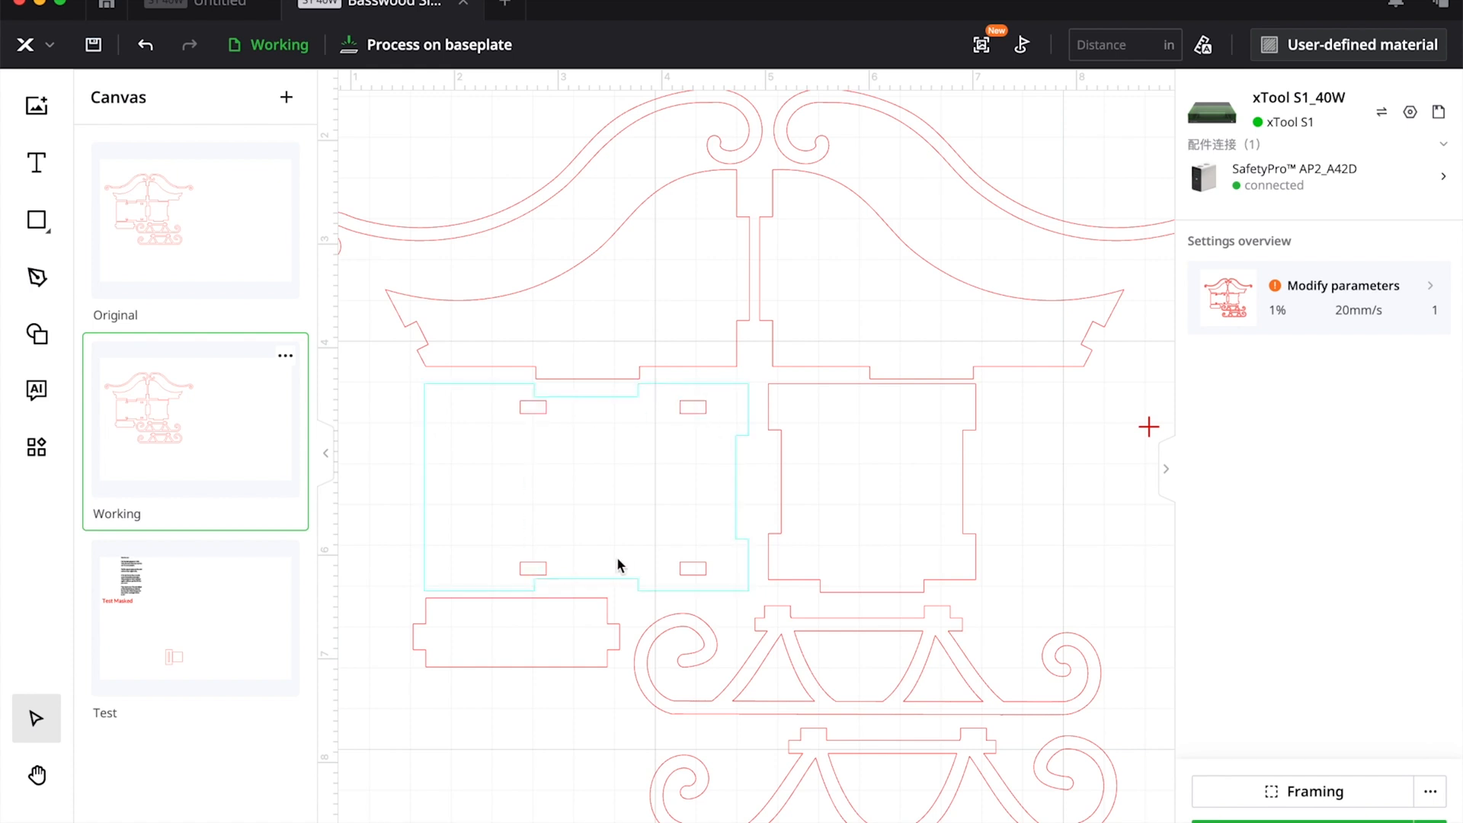
pyautogui.moveTo(651, 432)
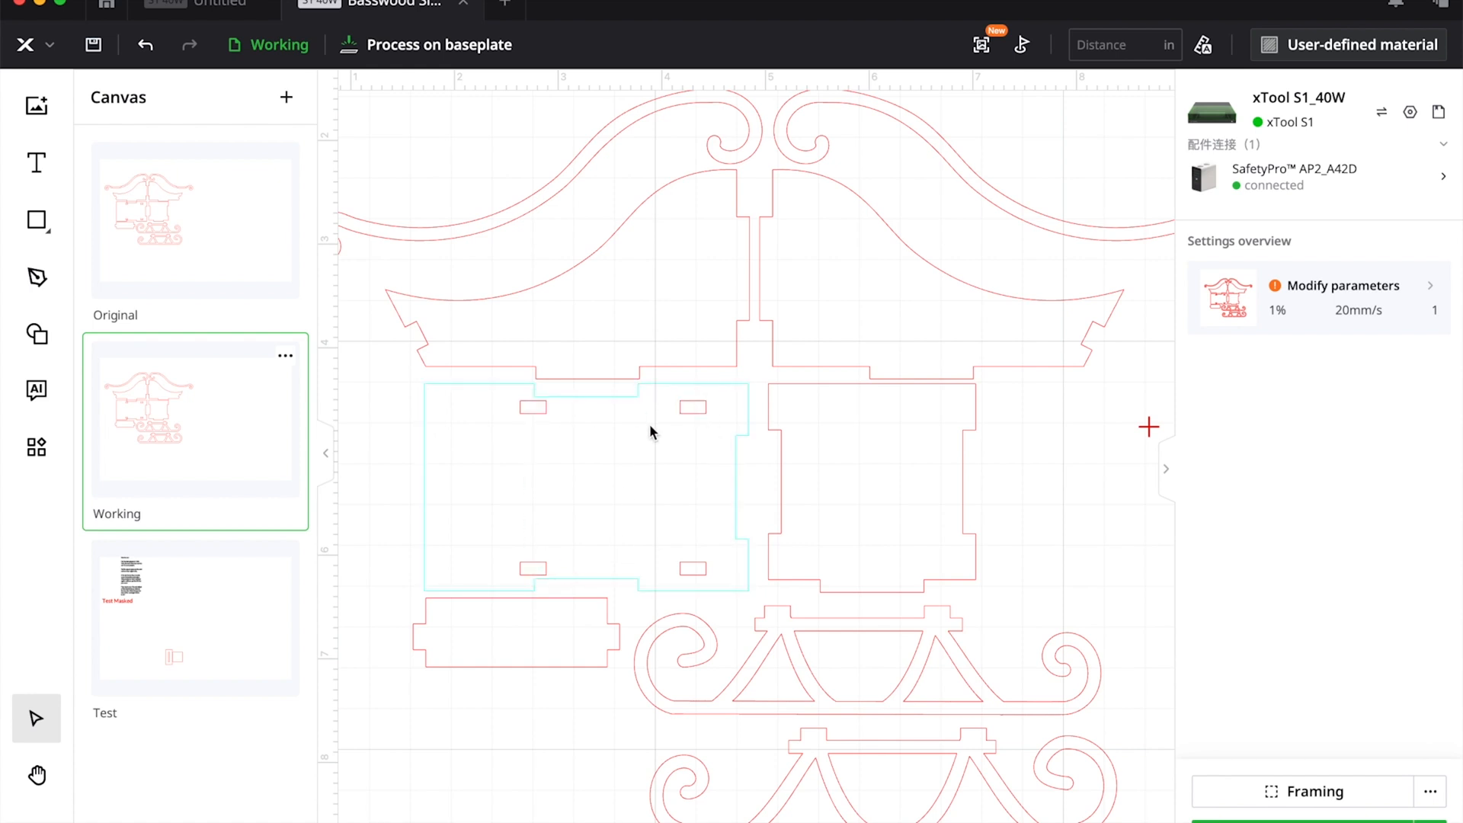
pyautogui.moveTo(651, 432); pyautogui.dragTo(499, 704)
pyautogui.write('10')
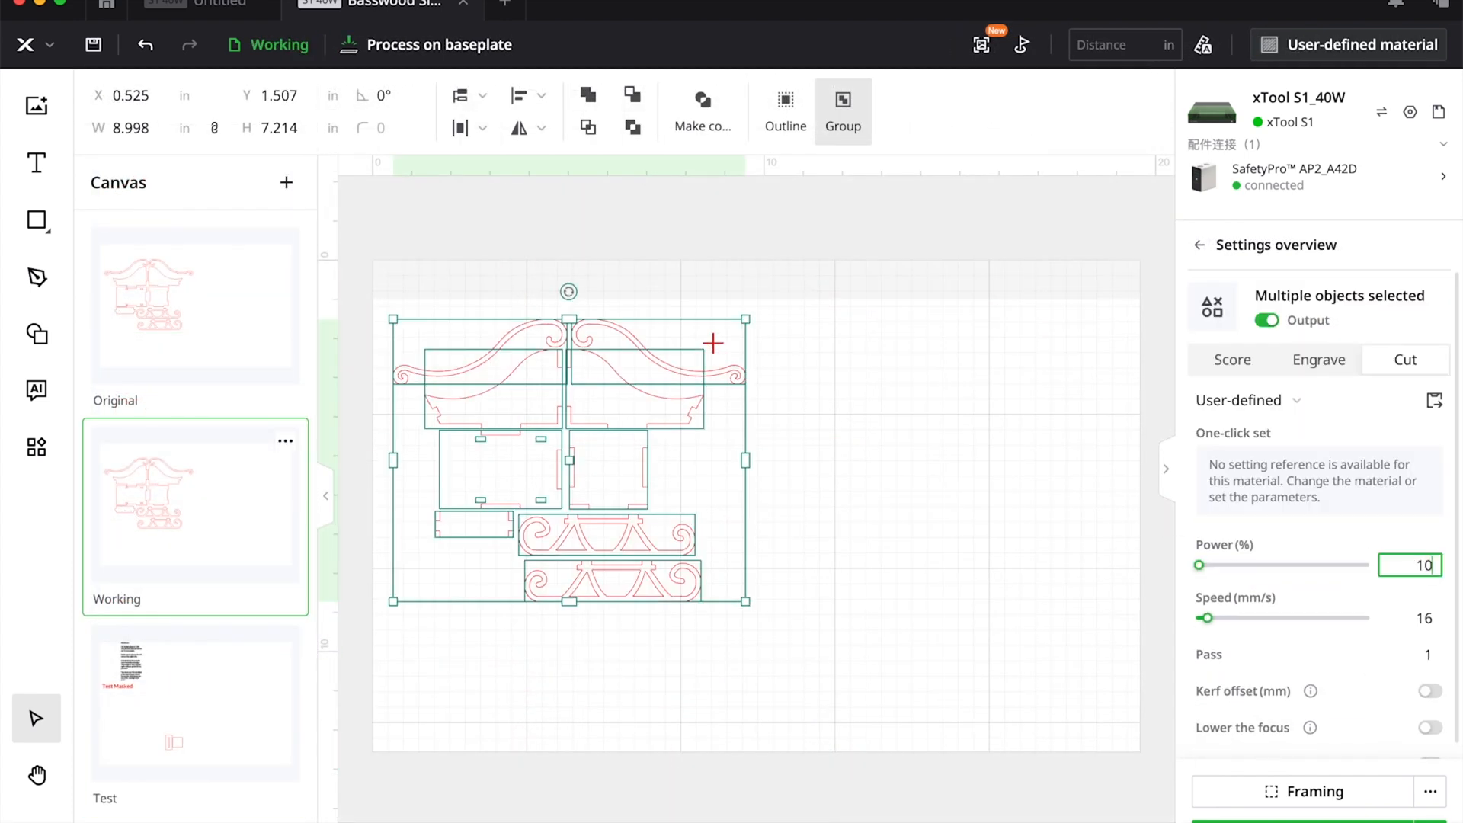
pyautogui.moveTo(1222, 564); pyautogui.dragTo(1372, 565)
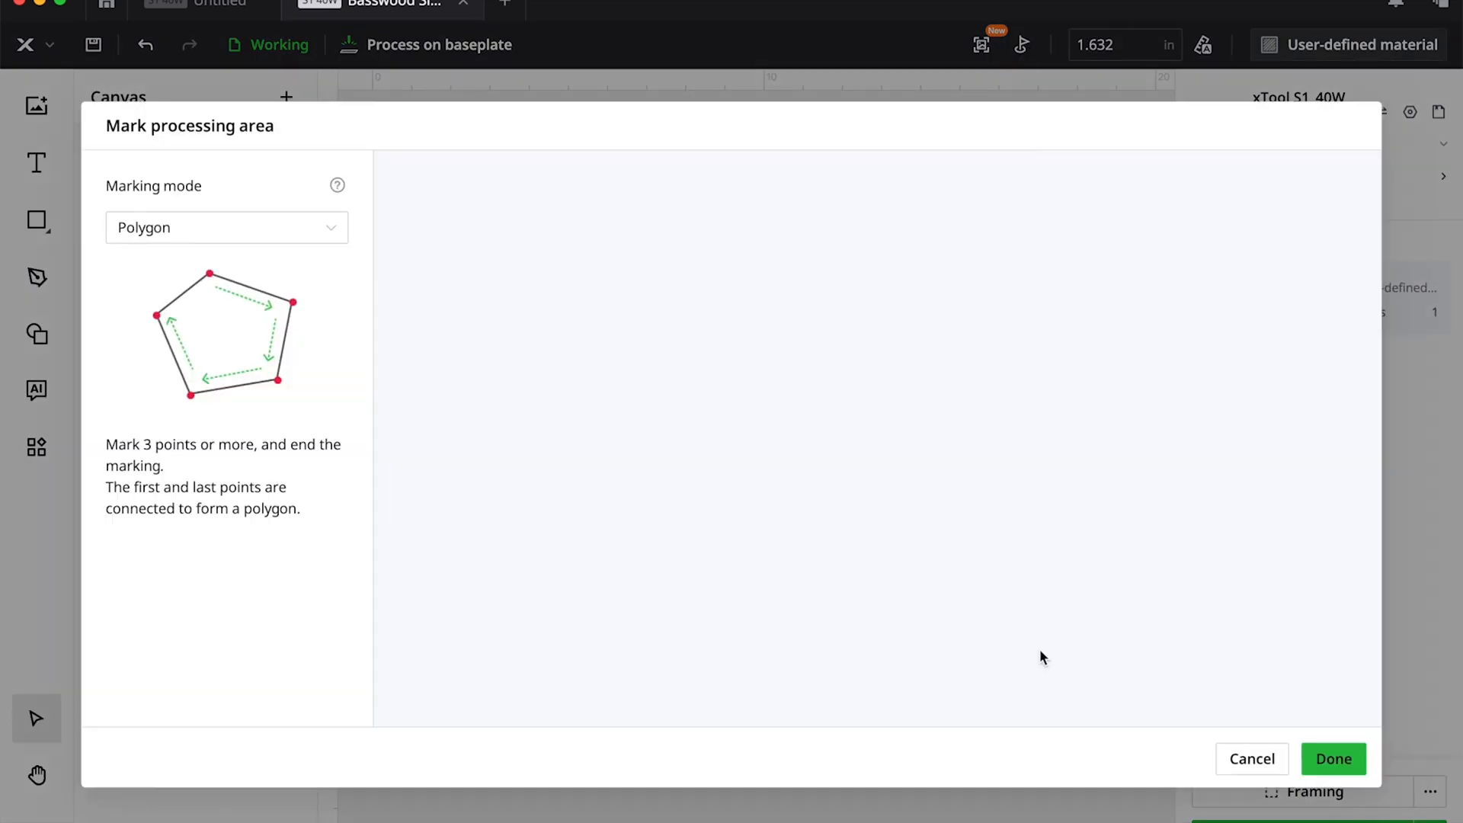
# - Mark a polygon processing area on the baseplate and confirm it
pyautogui.click(962, 419)
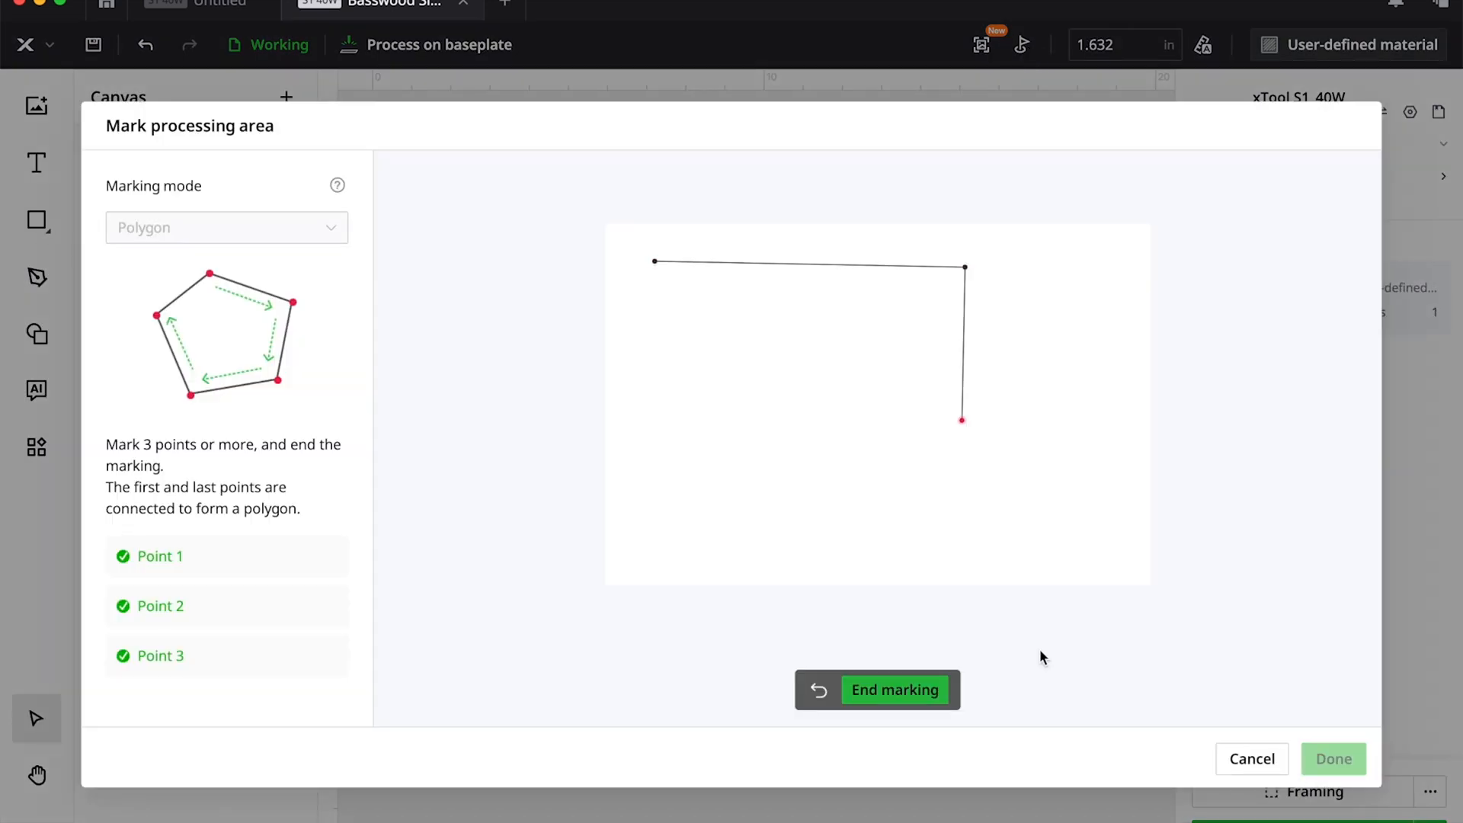
pyautogui.click(893, 689)
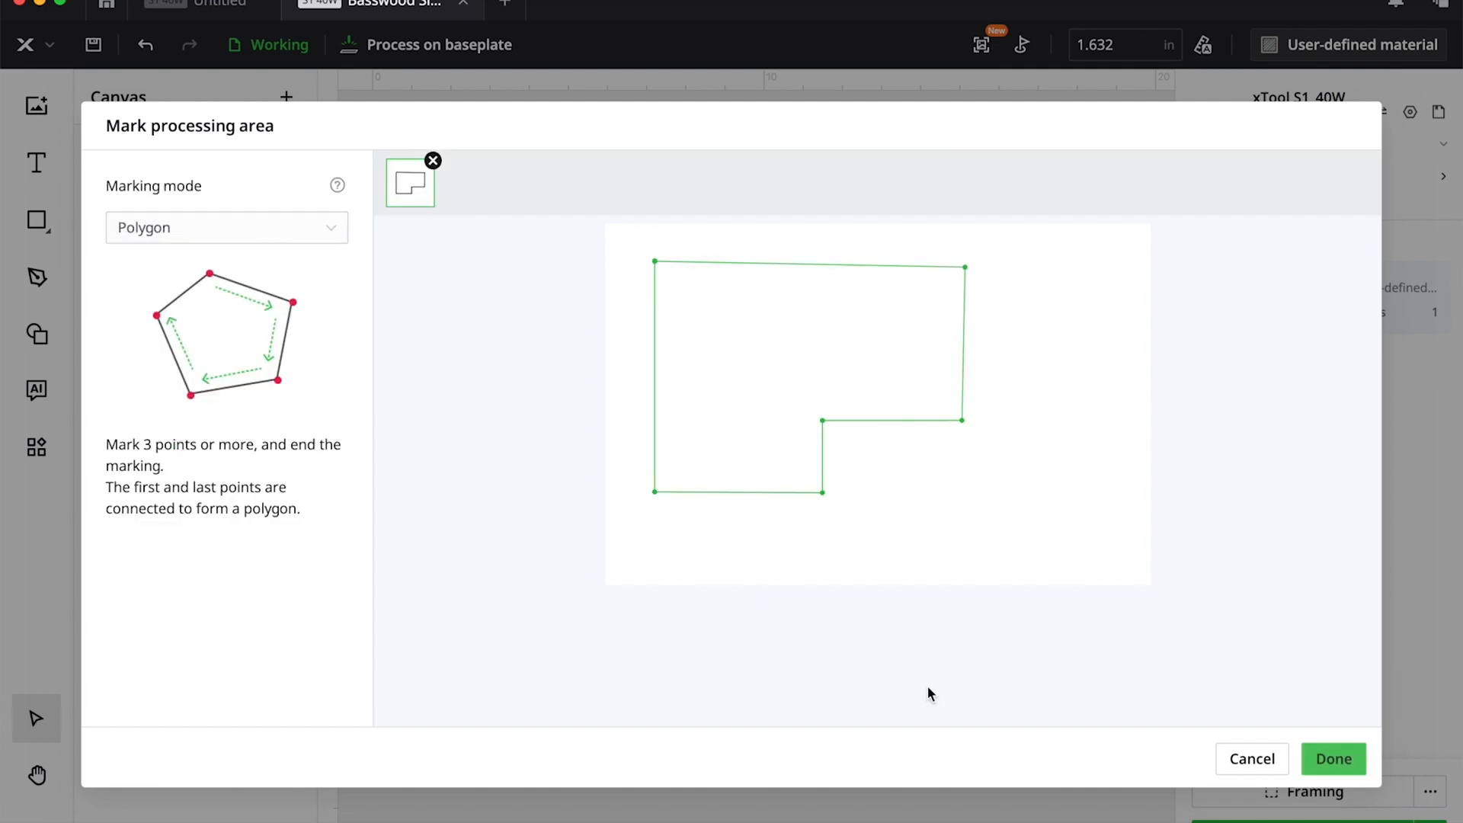
pyautogui.click(1332, 759)
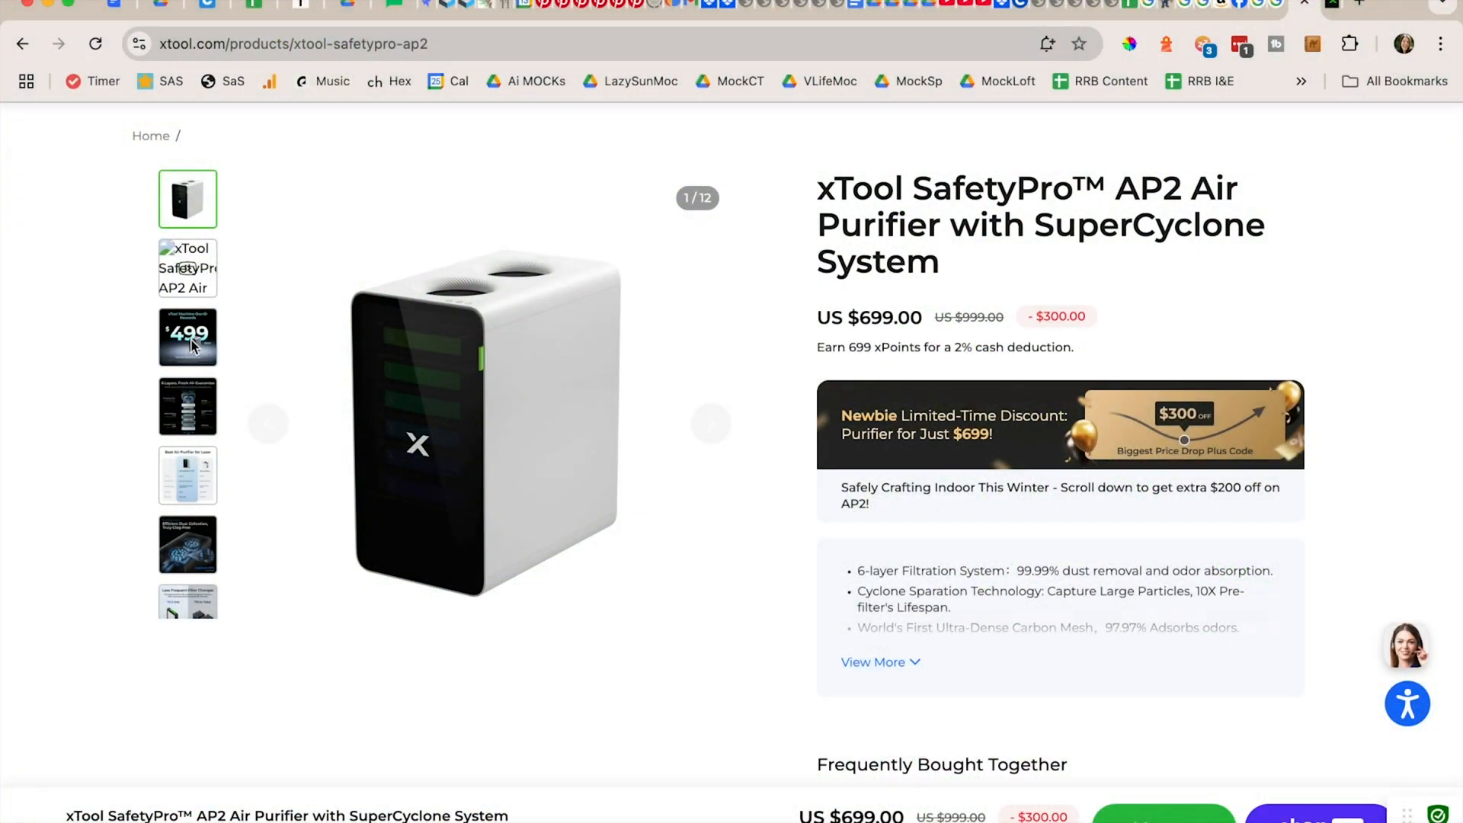
# - View the $499 owner-rewards image and scroll to Frequently Bought Together
pyautogui.click(187, 337)
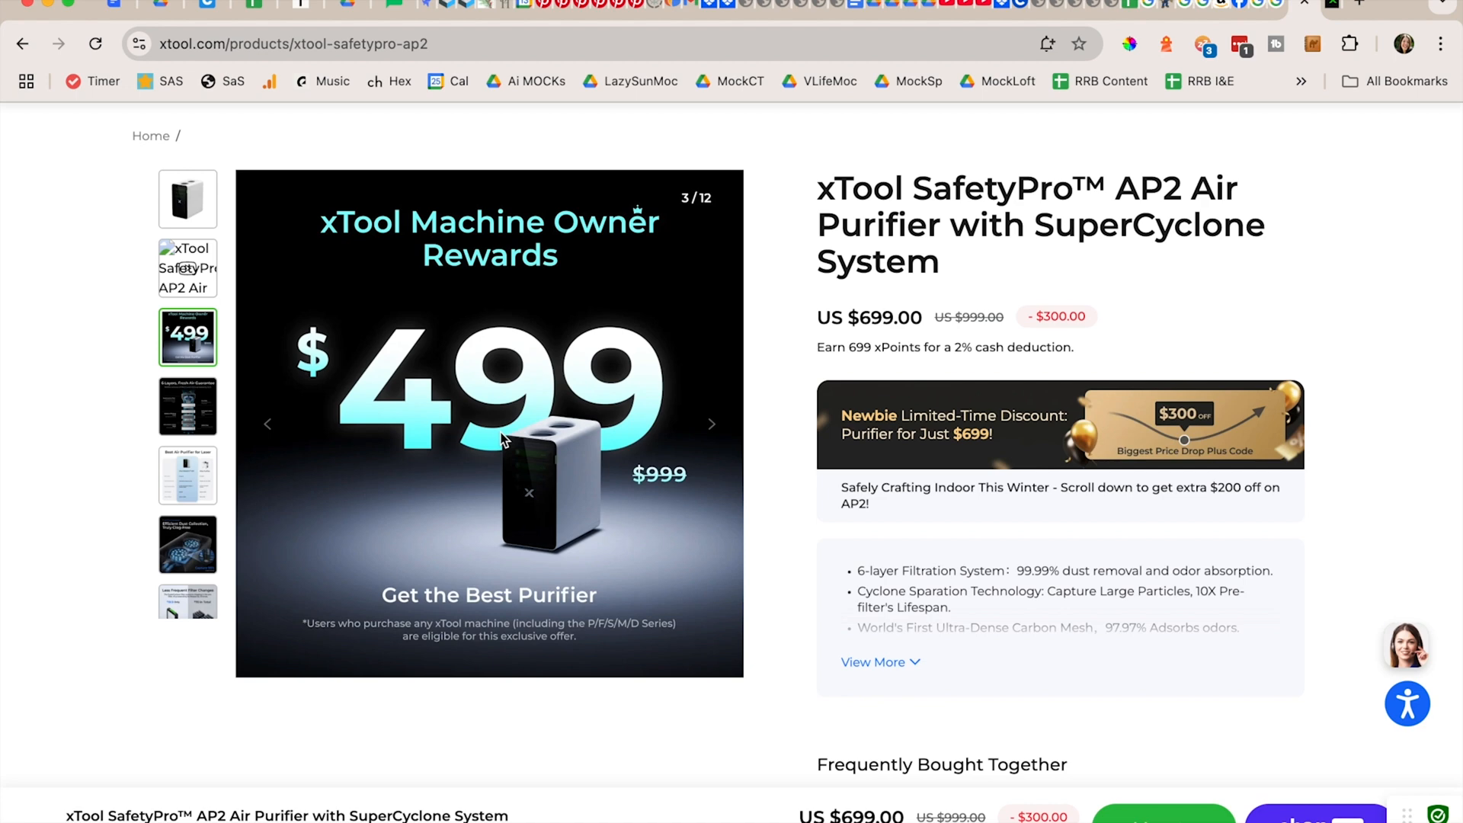
pyautogui.scroll(-3)
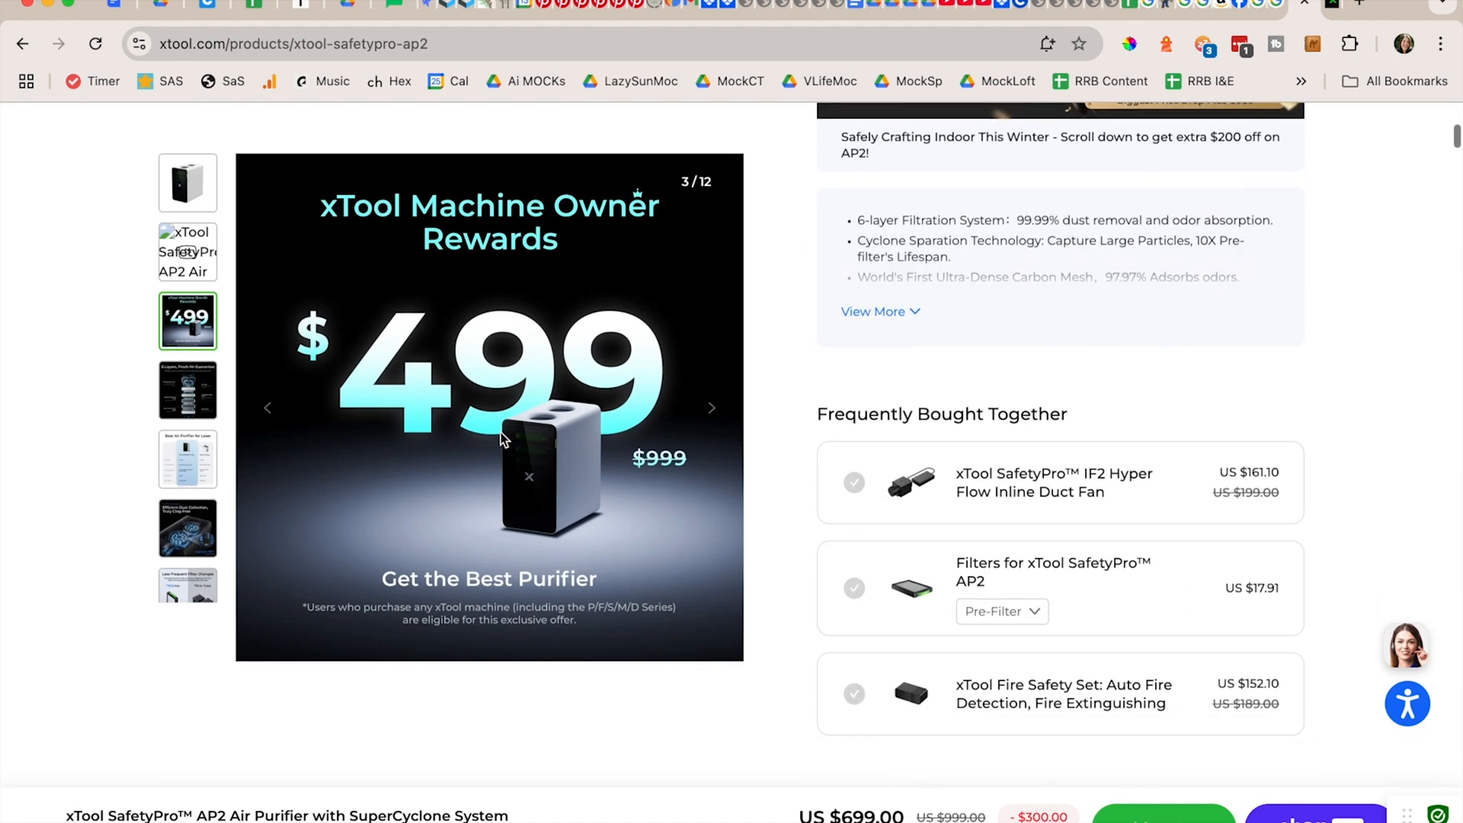
pyautogui.scroll(-3)
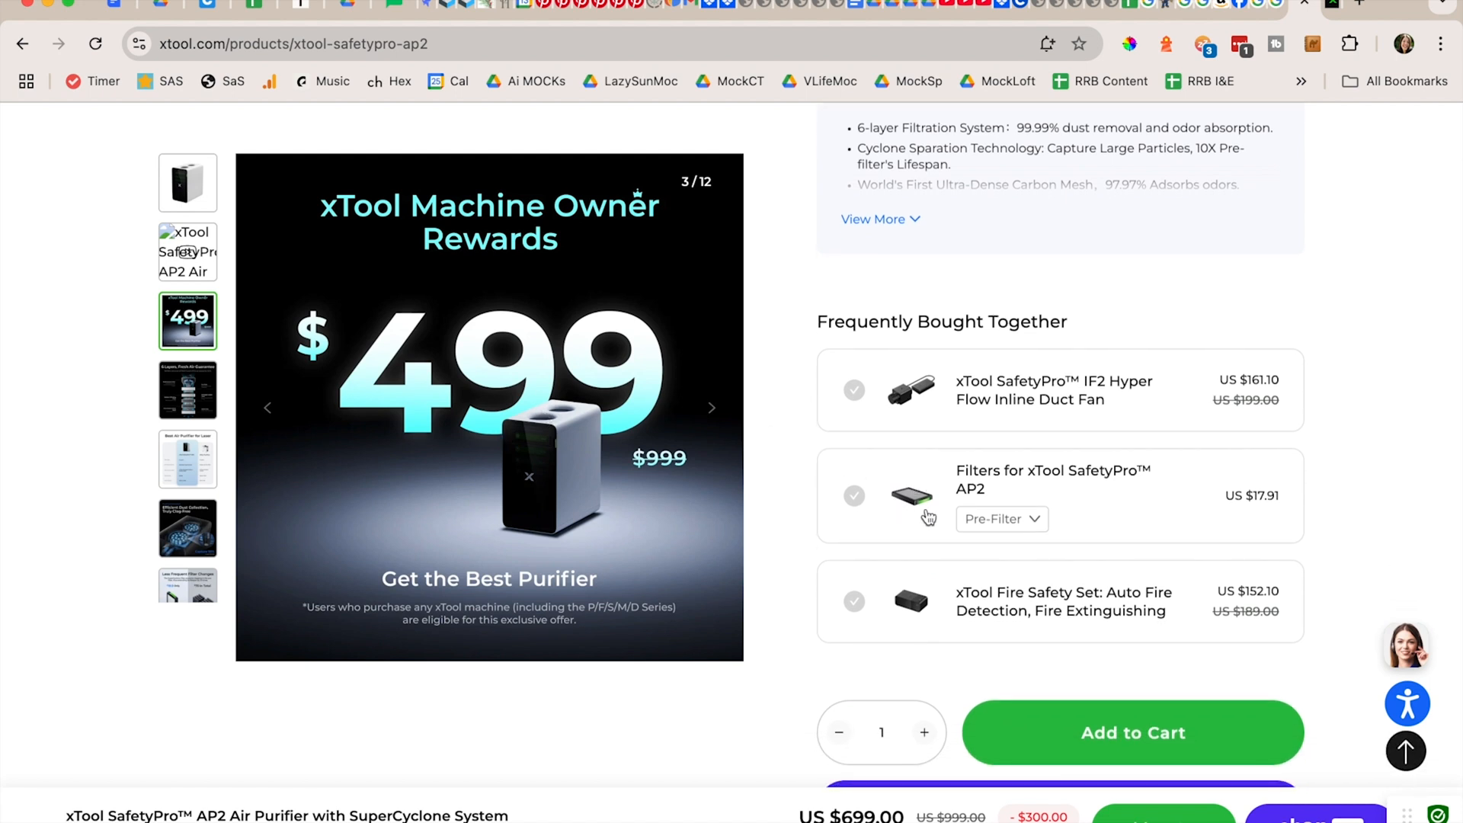
# - Change the AP2 filter type to Ultra-Dense Carbon Mesh, then High Efficiency Filter
pyautogui.click(1001, 518)
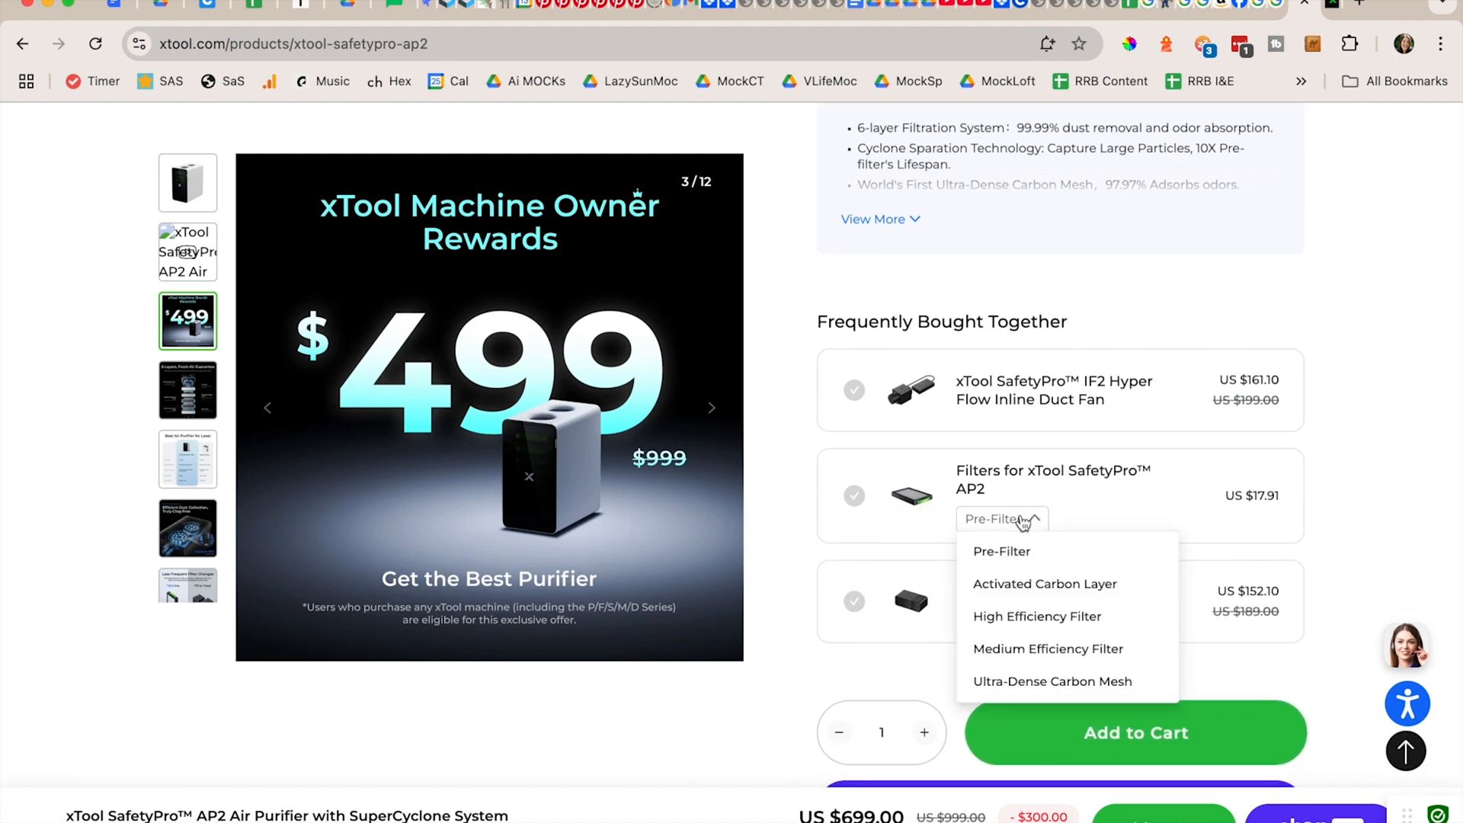
pyautogui.click(1052, 681)
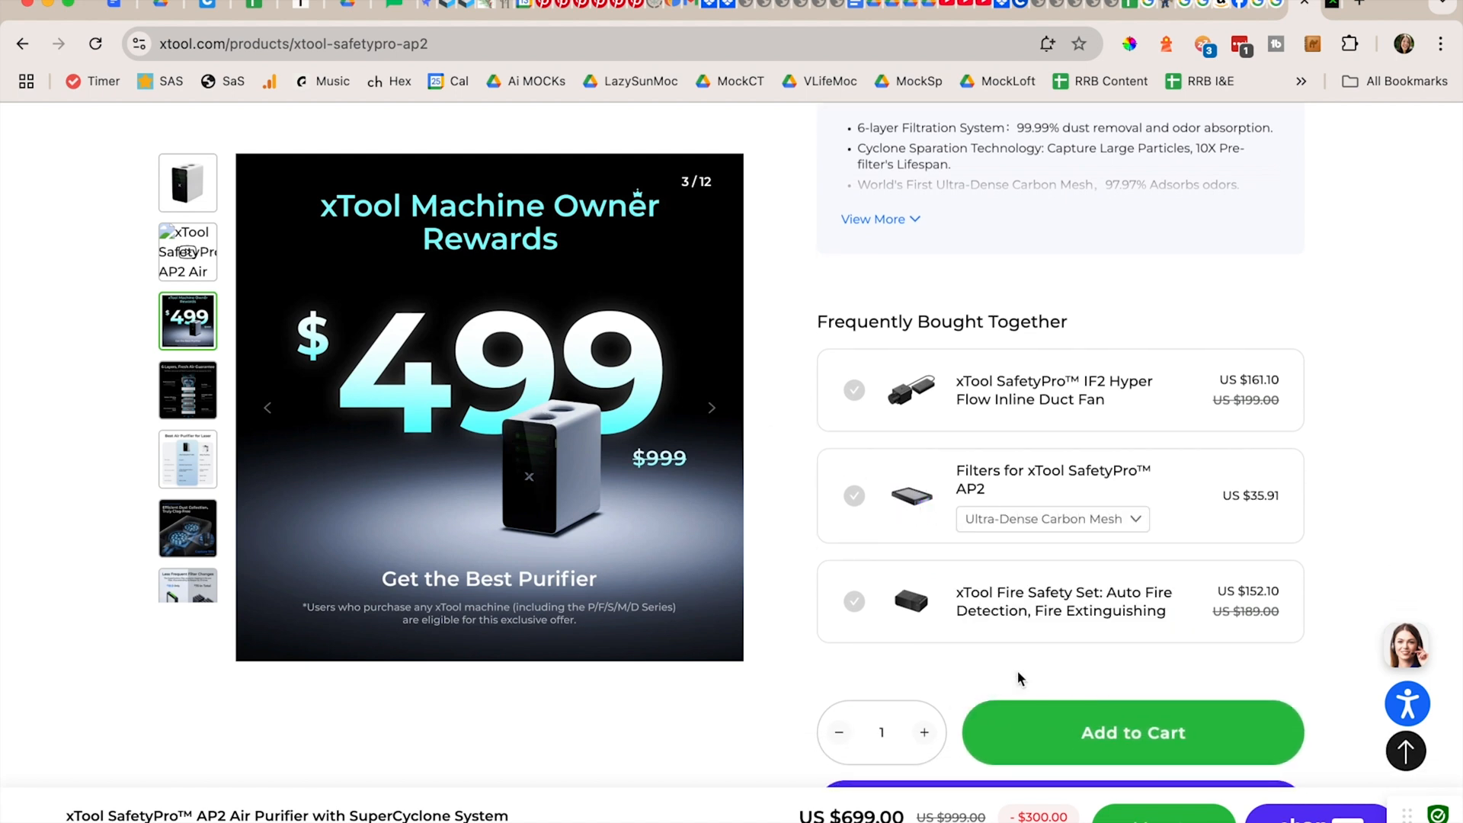
pyautogui.click(1051, 519)
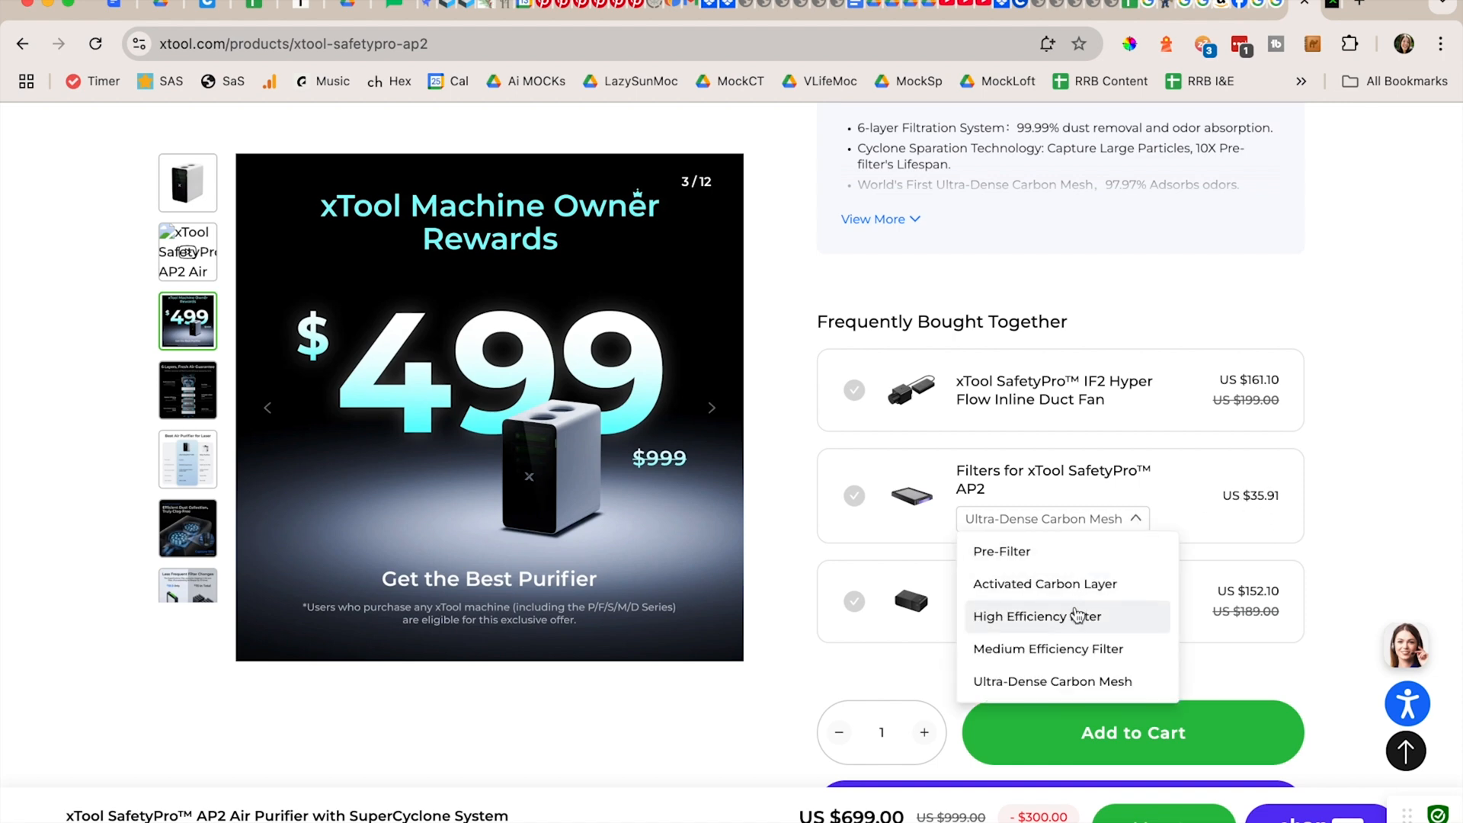
pyautogui.click(1053, 390)
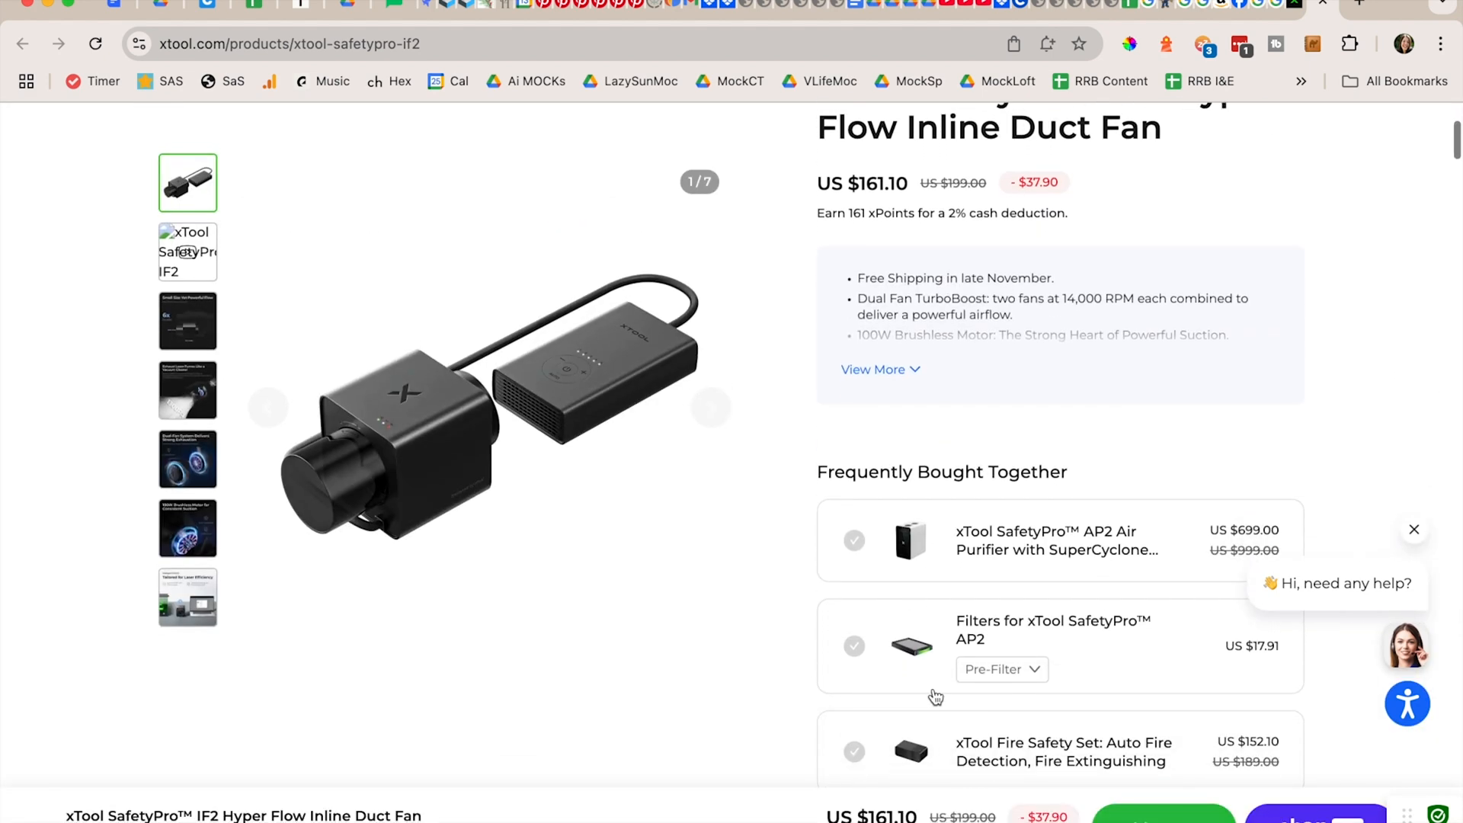
# - Advance the IF2 duct fan's photo carousel to the brushless motor image
pyautogui.click(187, 251)
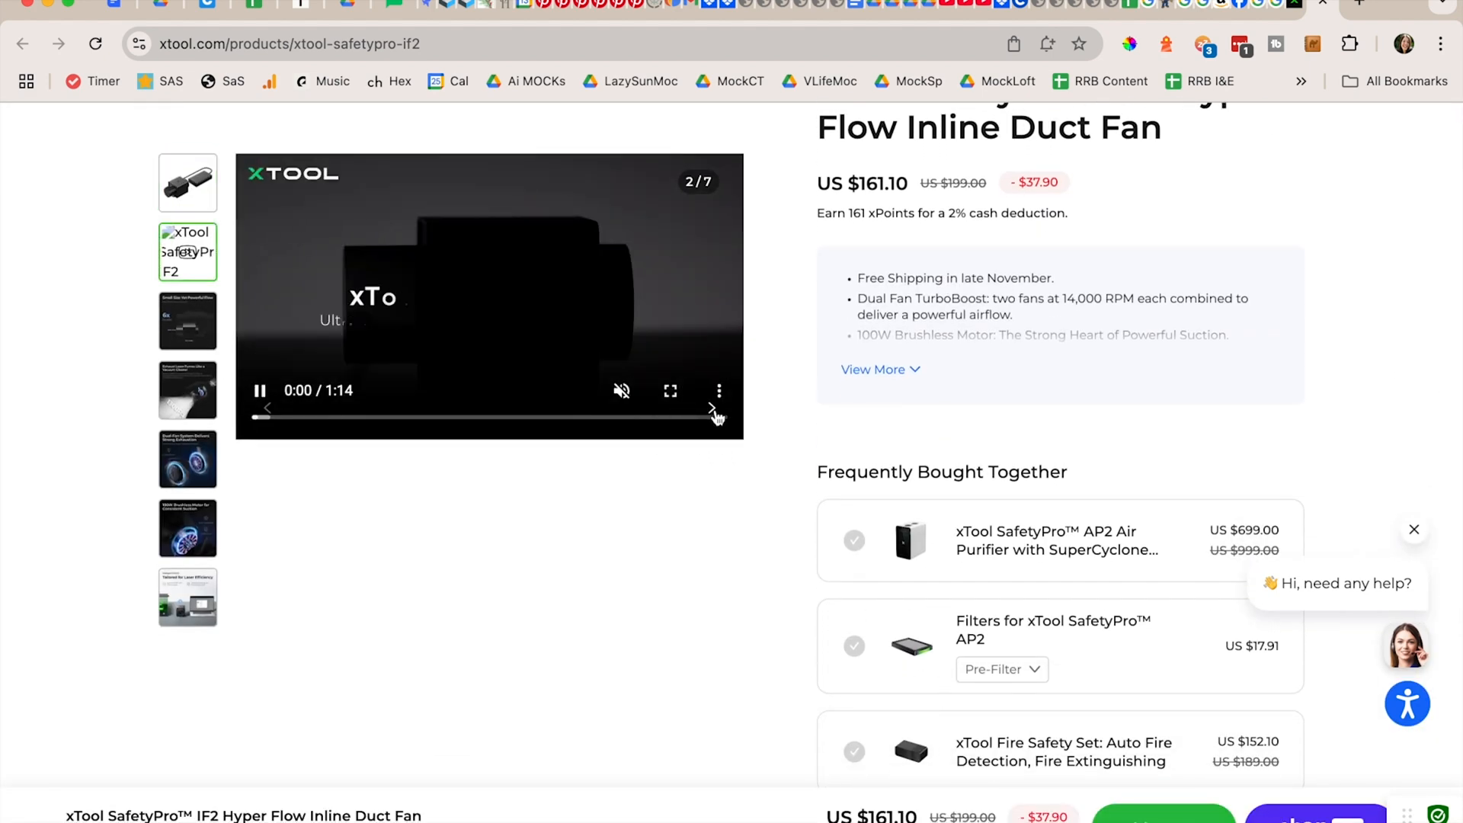
pyautogui.click(714, 408)
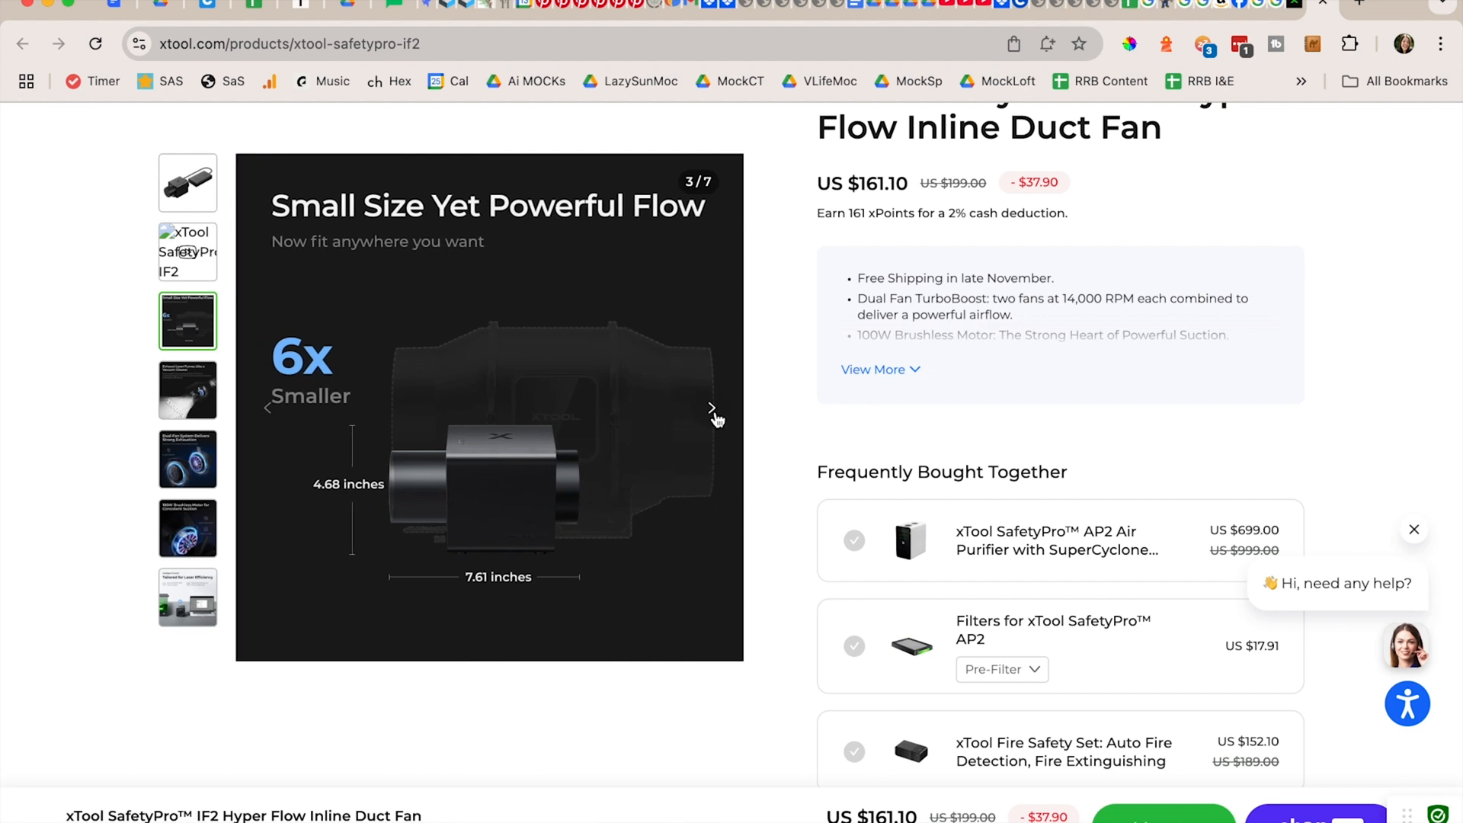
pyautogui.moveTo(523, 551)
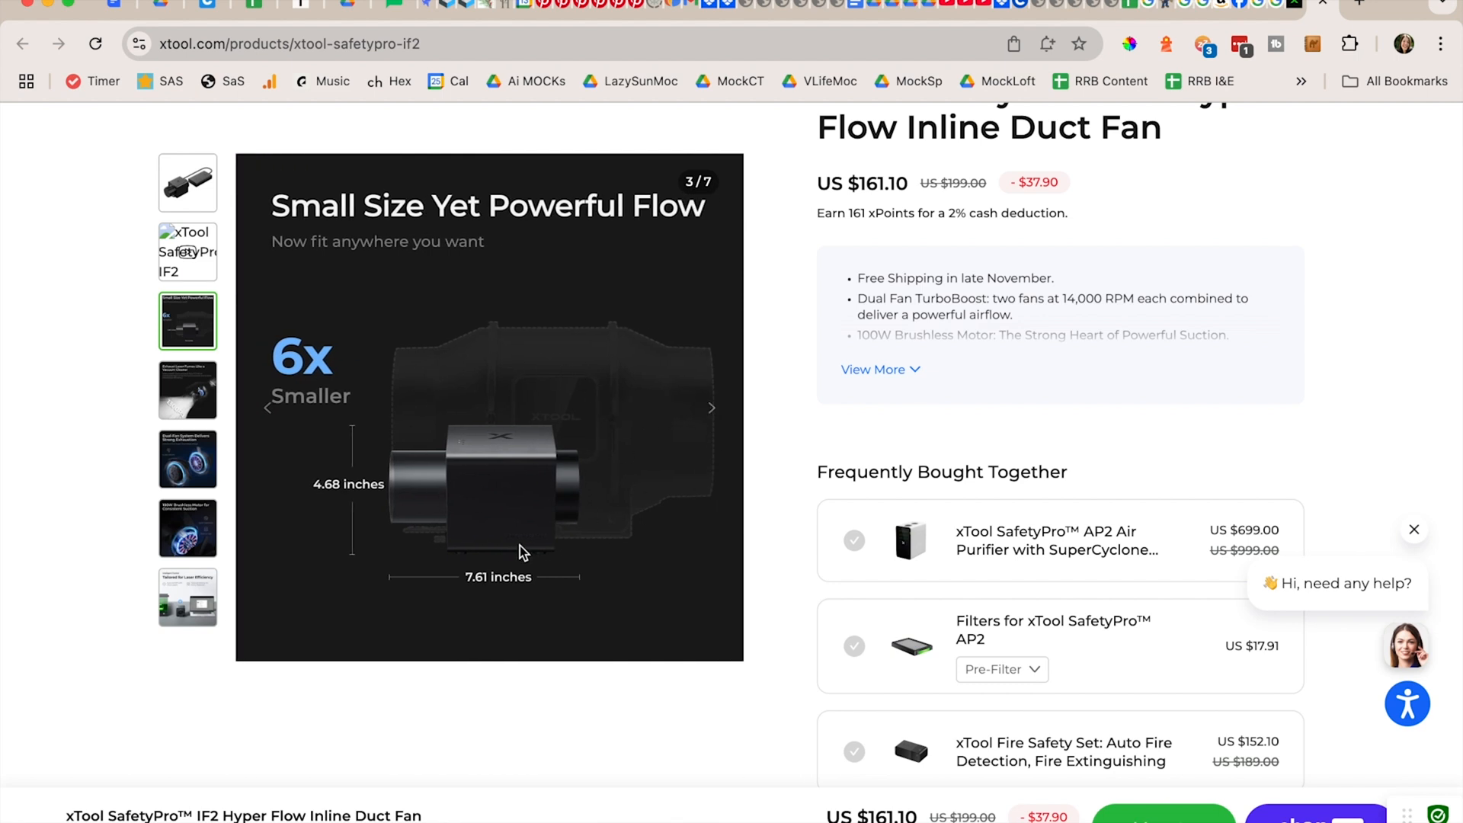
pyautogui.click(711, 407)
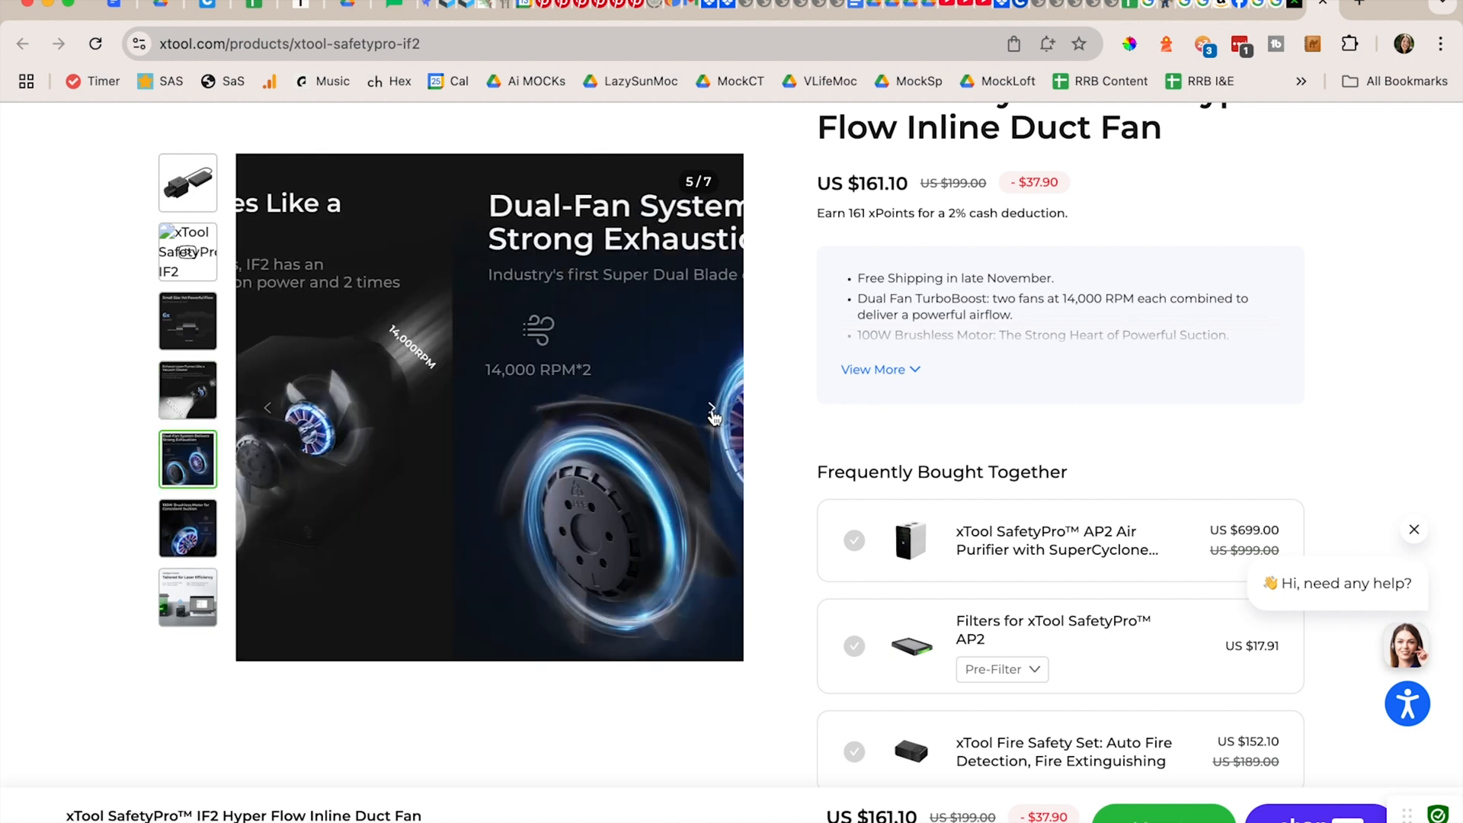
pyautogui.click(713, 408)
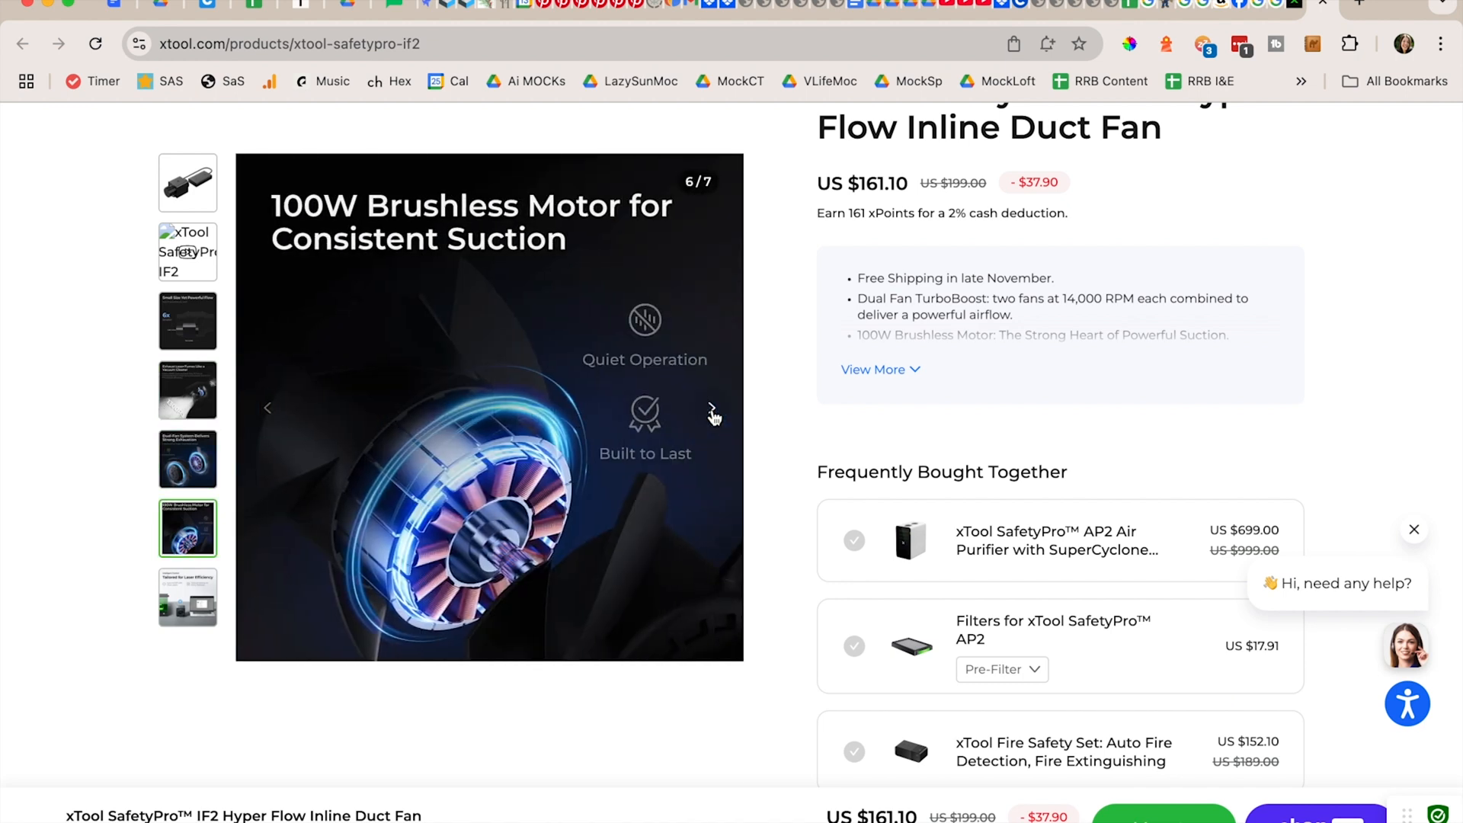
pyautogui.click(711, 408)
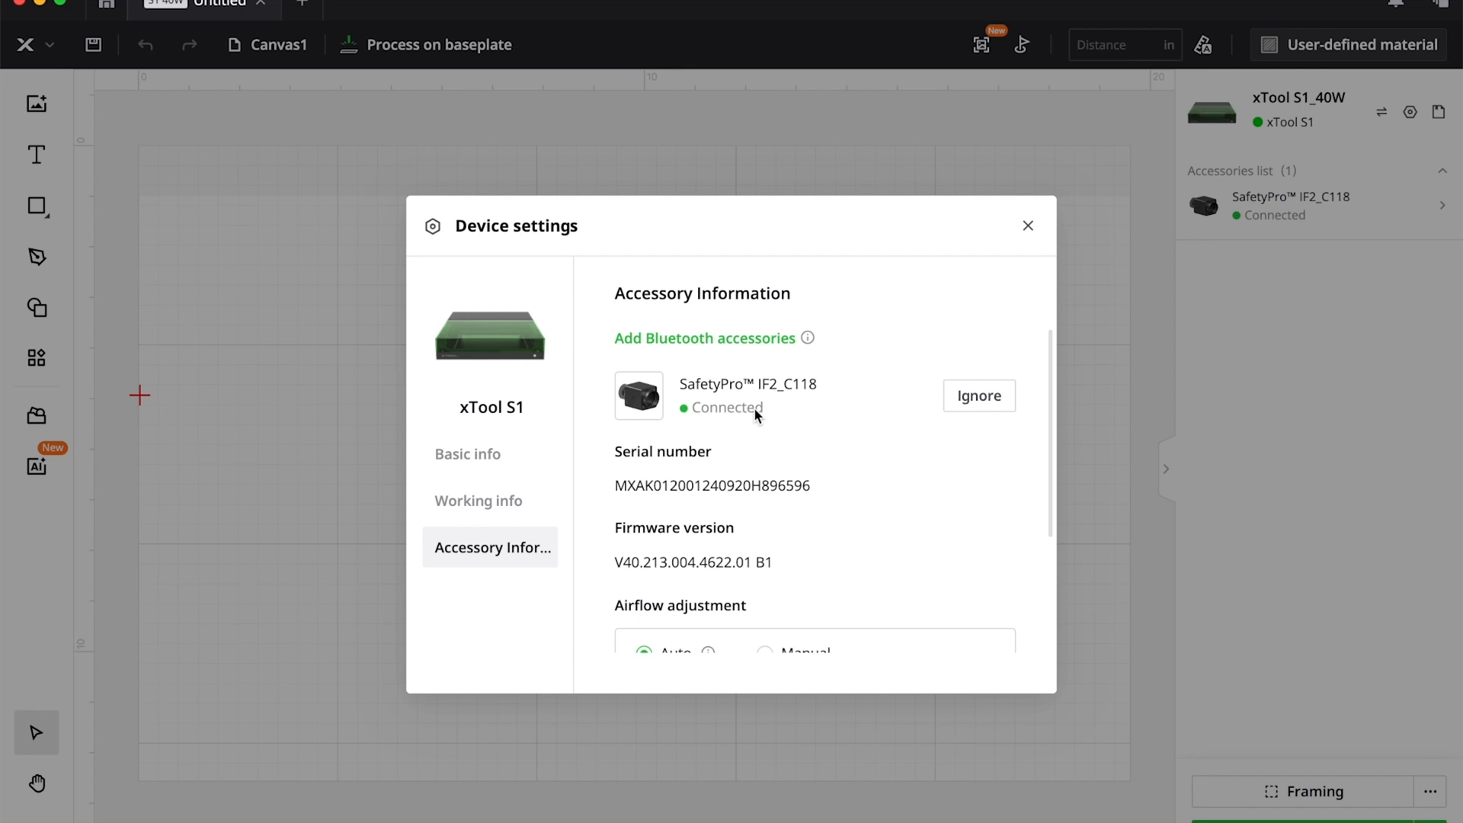
pyautogui.moveTo(752, 425)
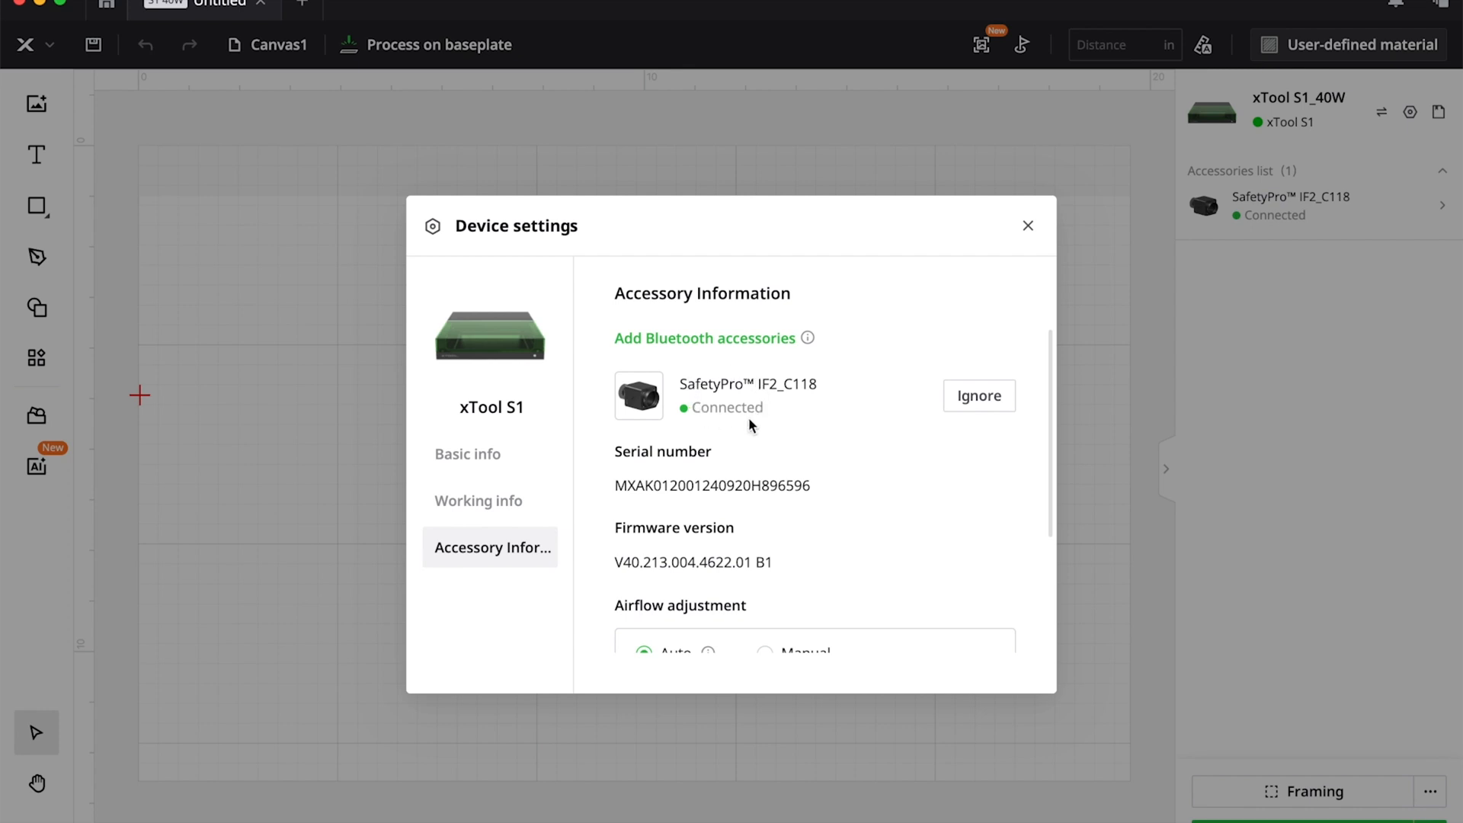
# - Reveal the IF2 fan's Regular airflow mode, 20 s run-on time and buzzer settings
pyautogui.scroll(-3)
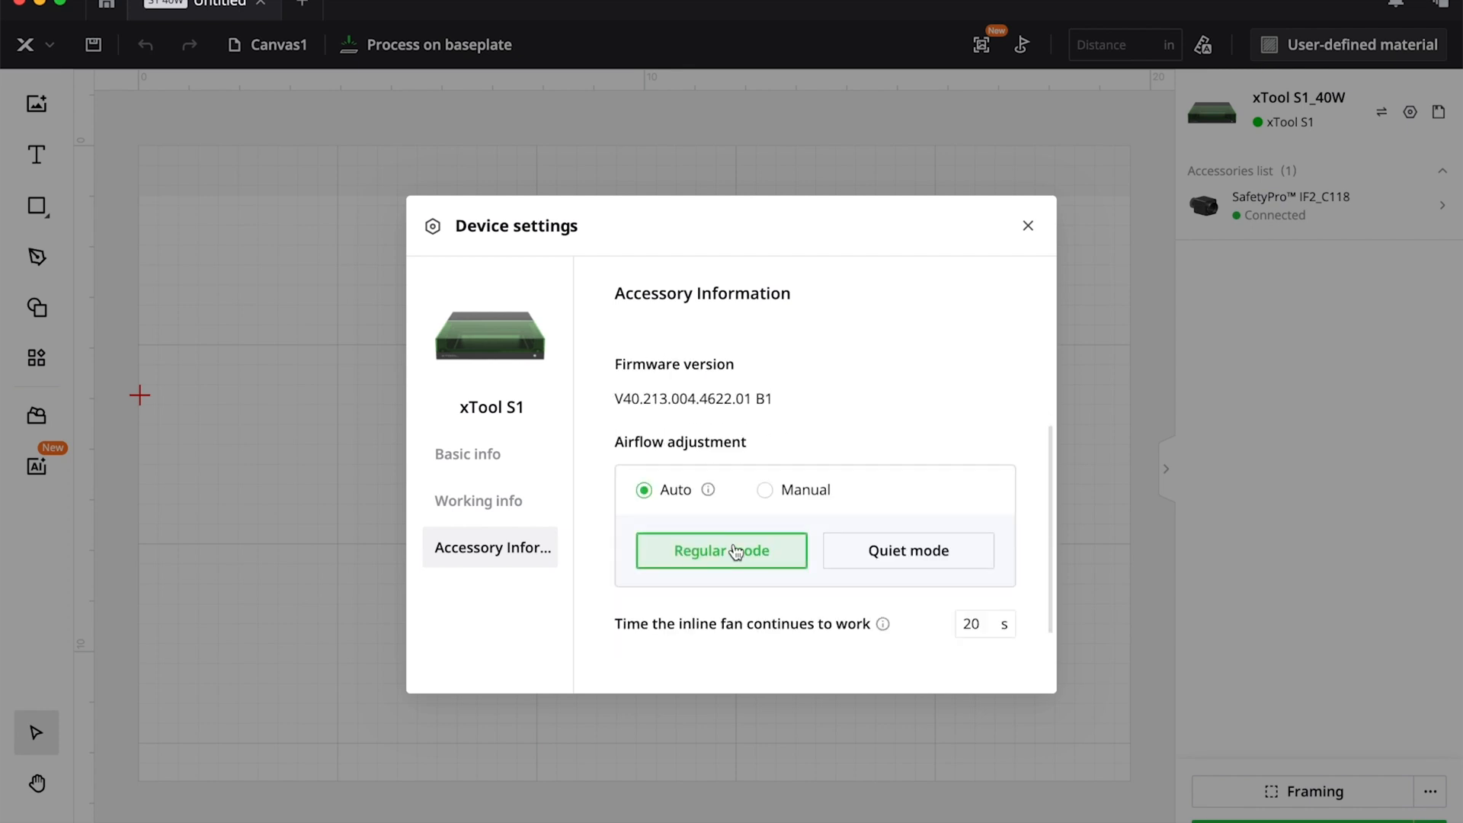
pyautogui.moveTo(708, 490)
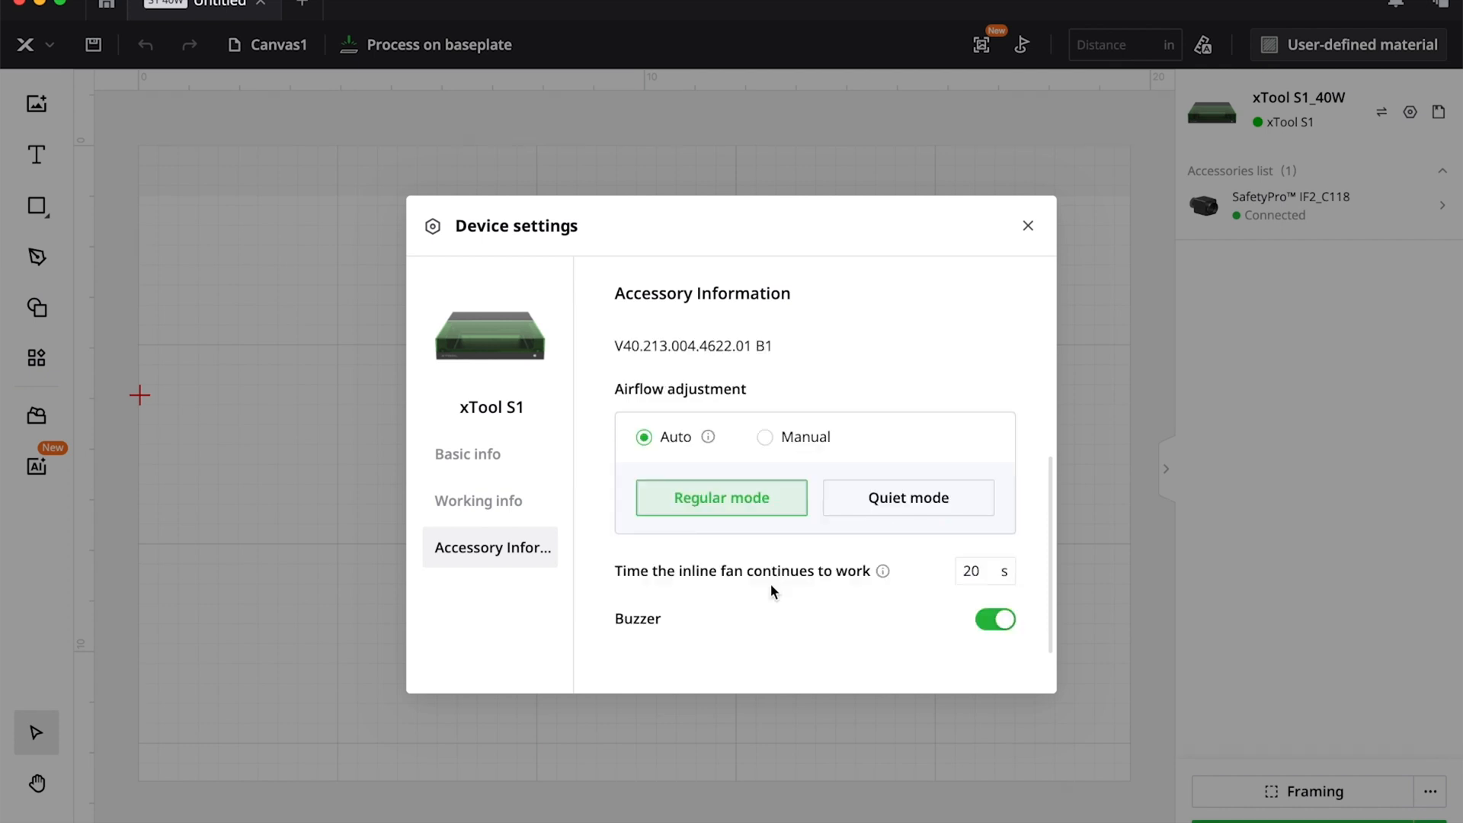
pyautogui.click(994, 618)
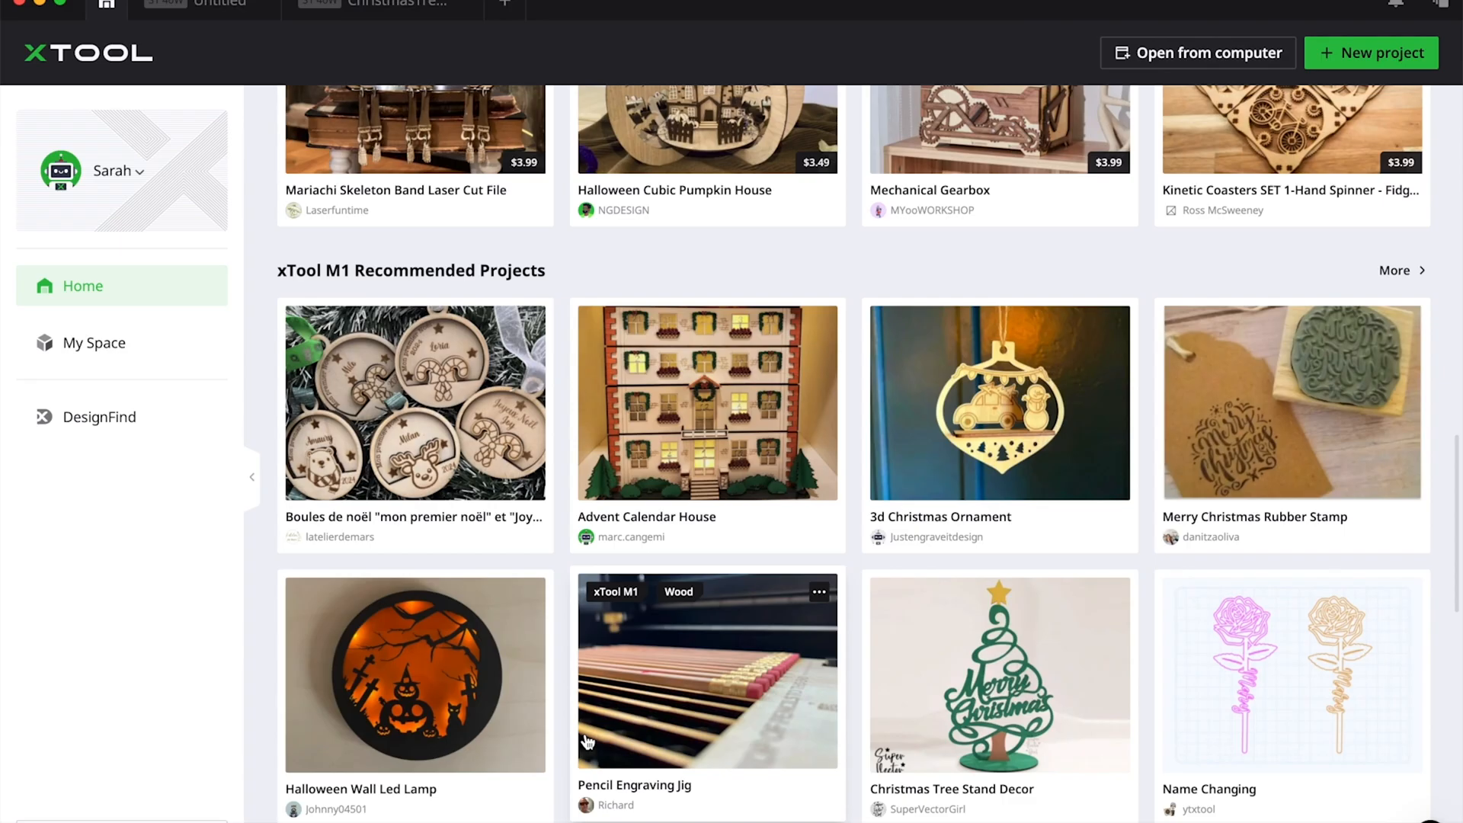
# - Open the Christmas Tree Ornament with Gnome project from DesignFind and read its instructions
pyautogui.scroll(-3)
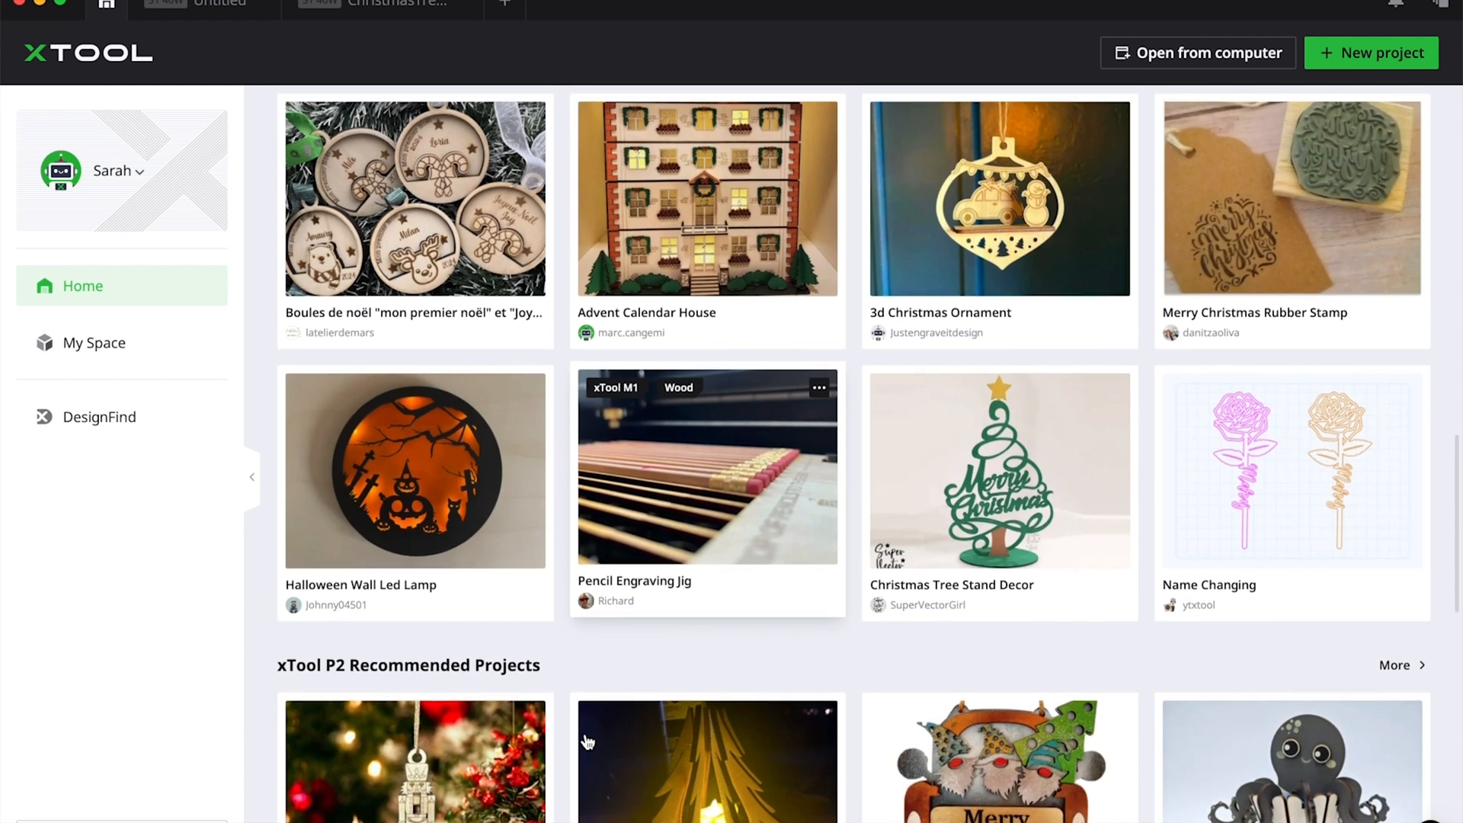
pyautogui.scroll(-3)
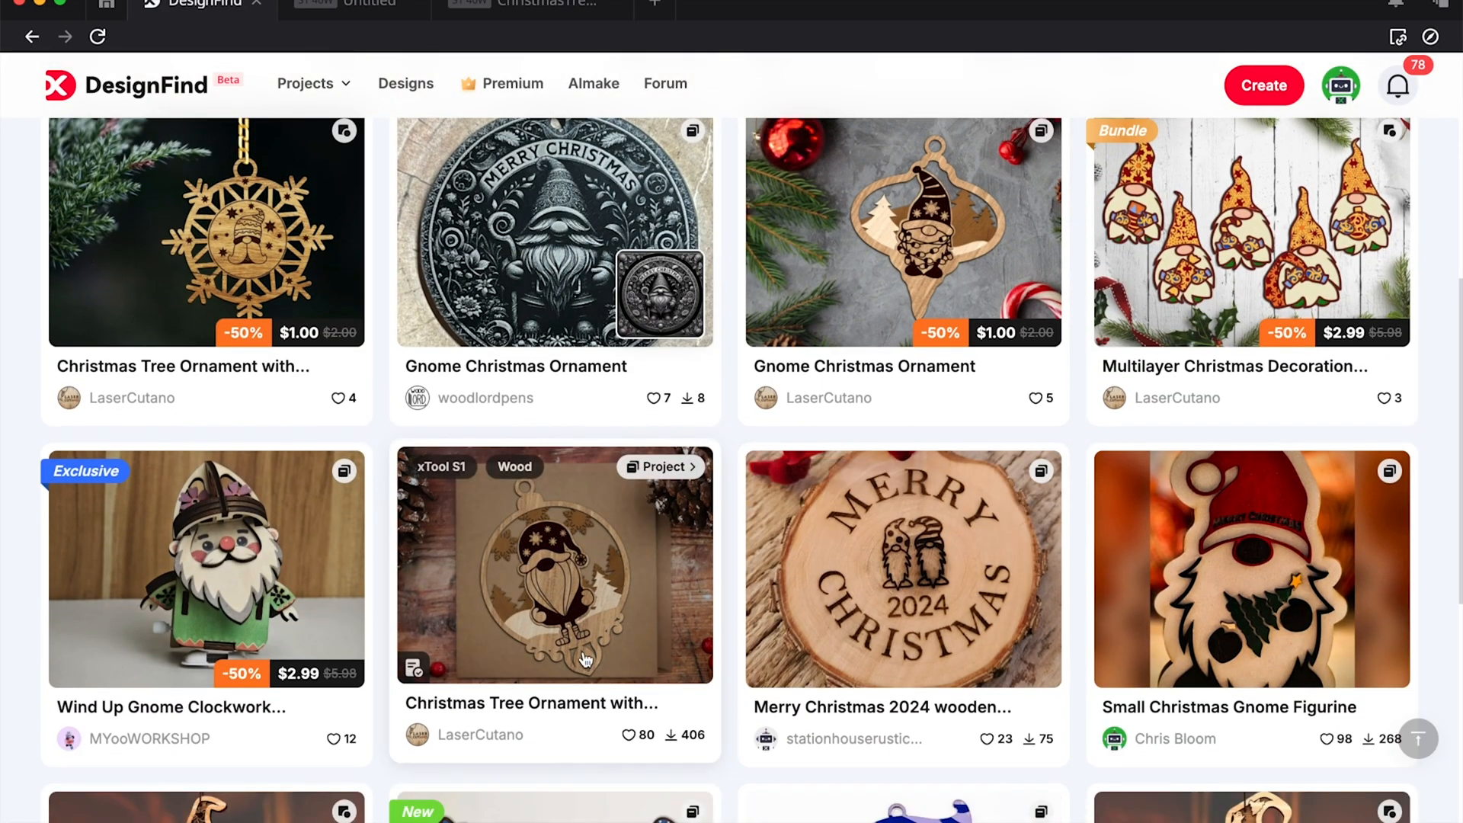
pyautogui.moveTo(585, 659)
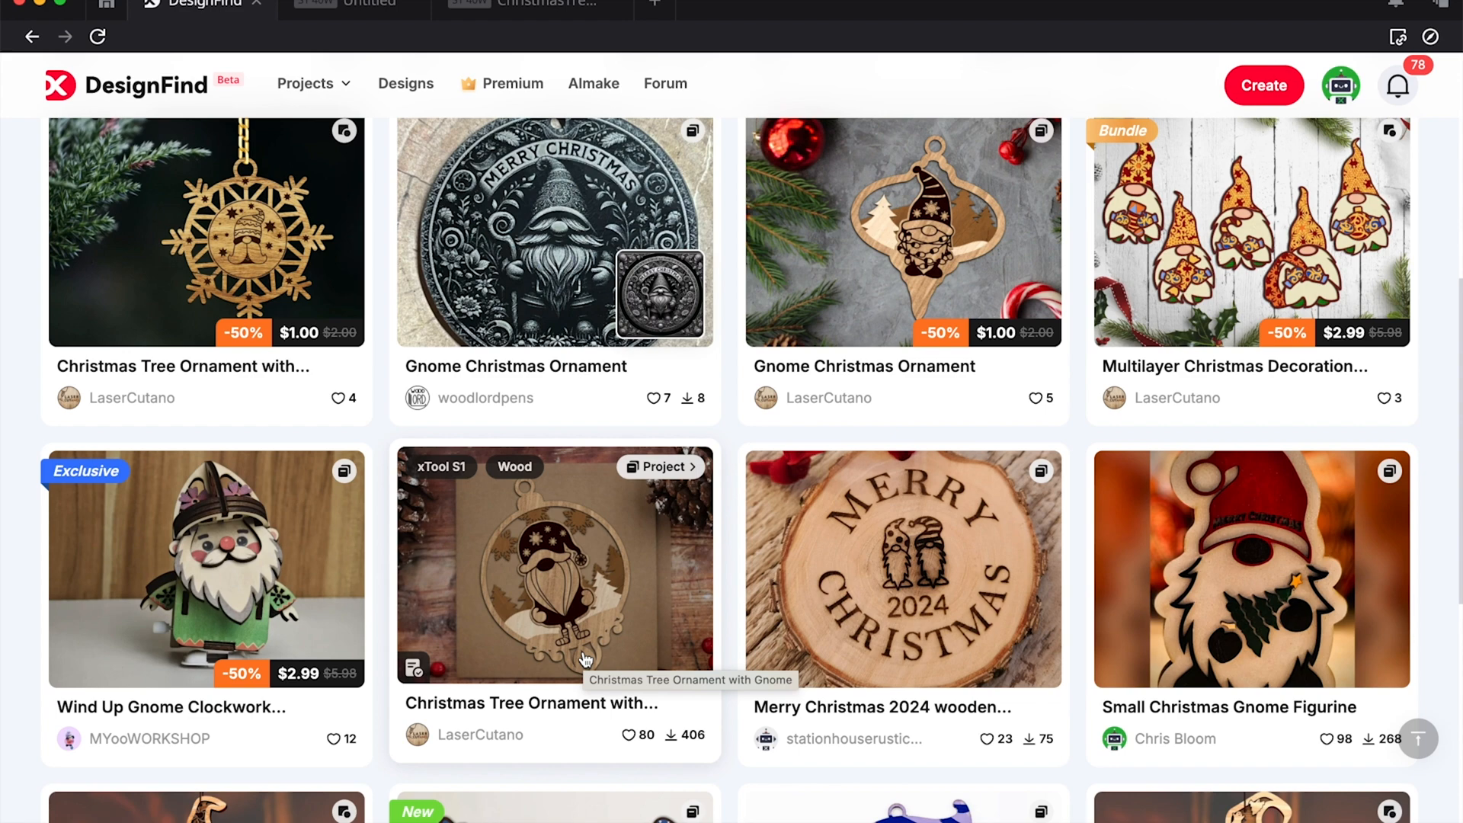
pyautogui.click(553, 565)
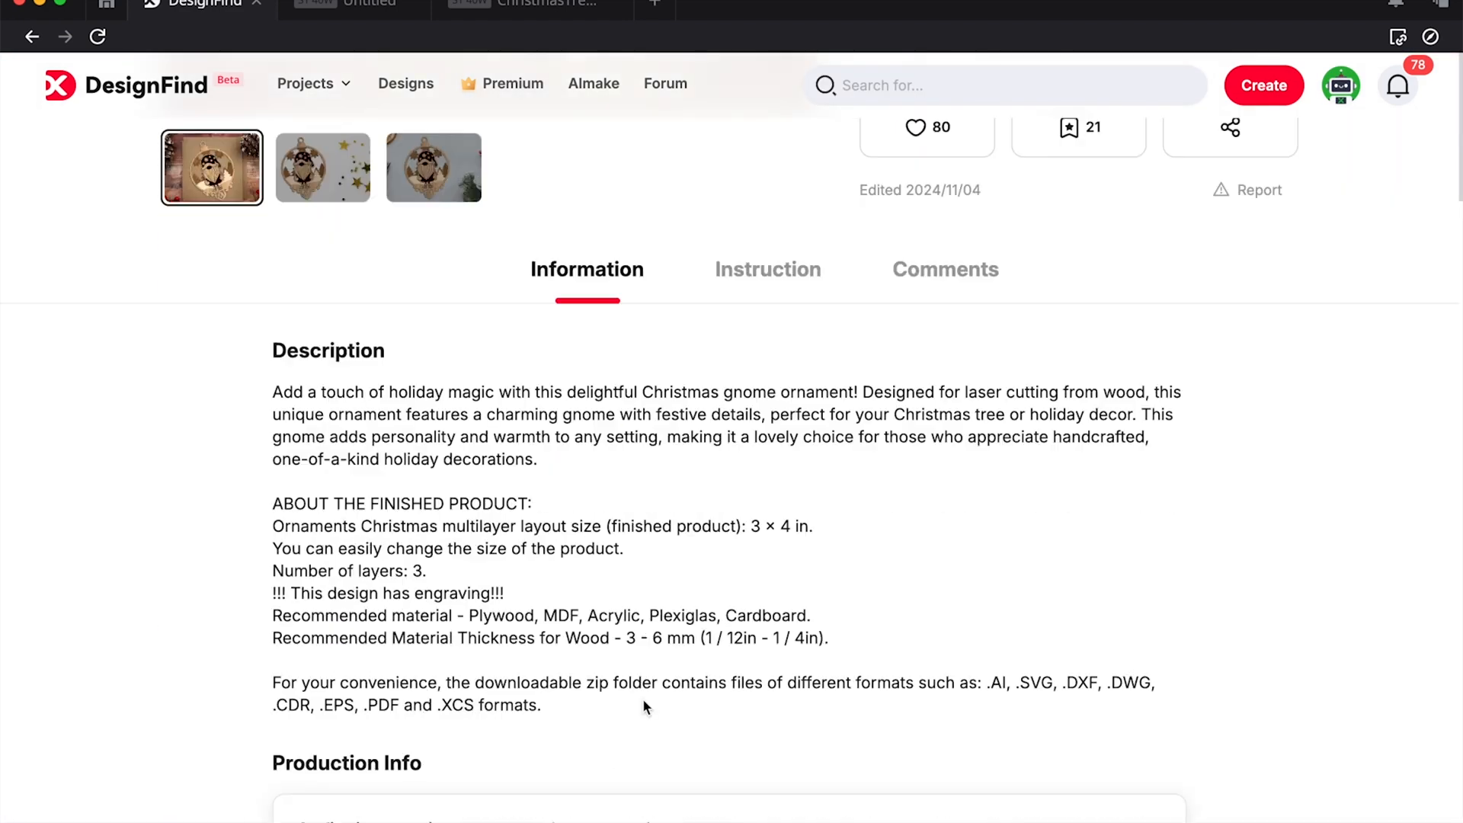
pyautogui.click(767, 269)
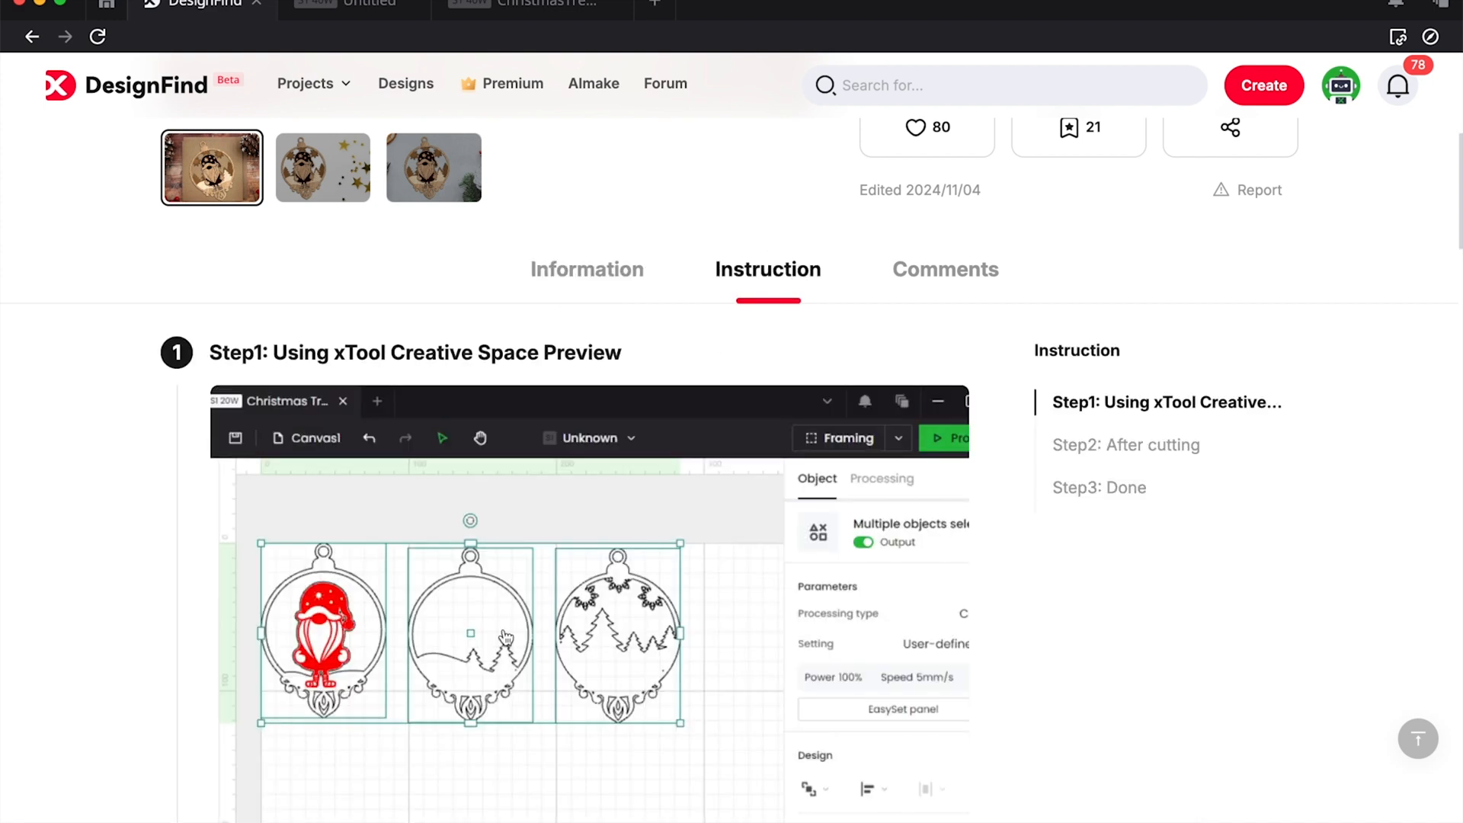
pyautogui.scroll(-3)
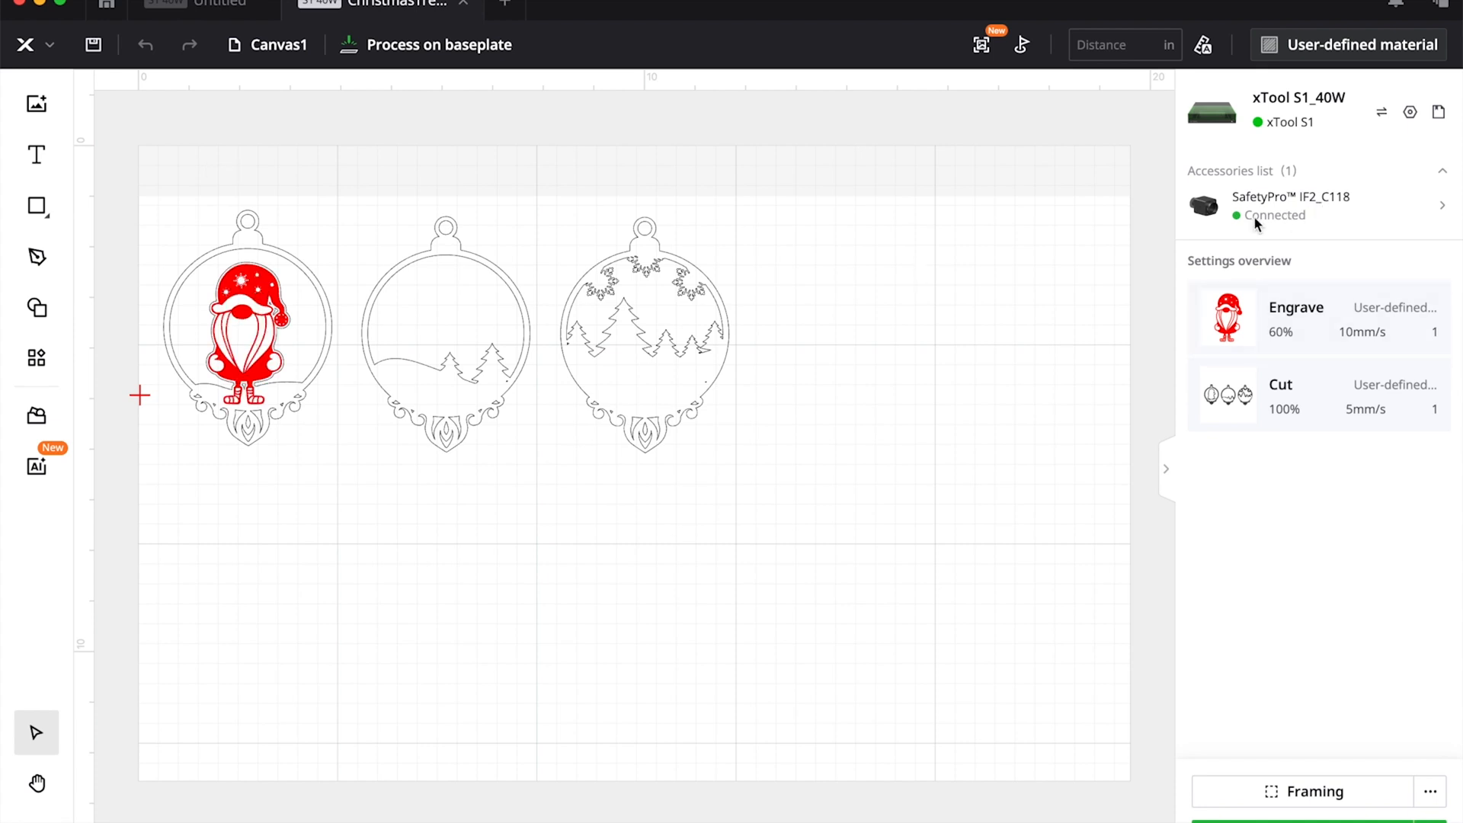
pyautogui.moveTo(1289, 121)
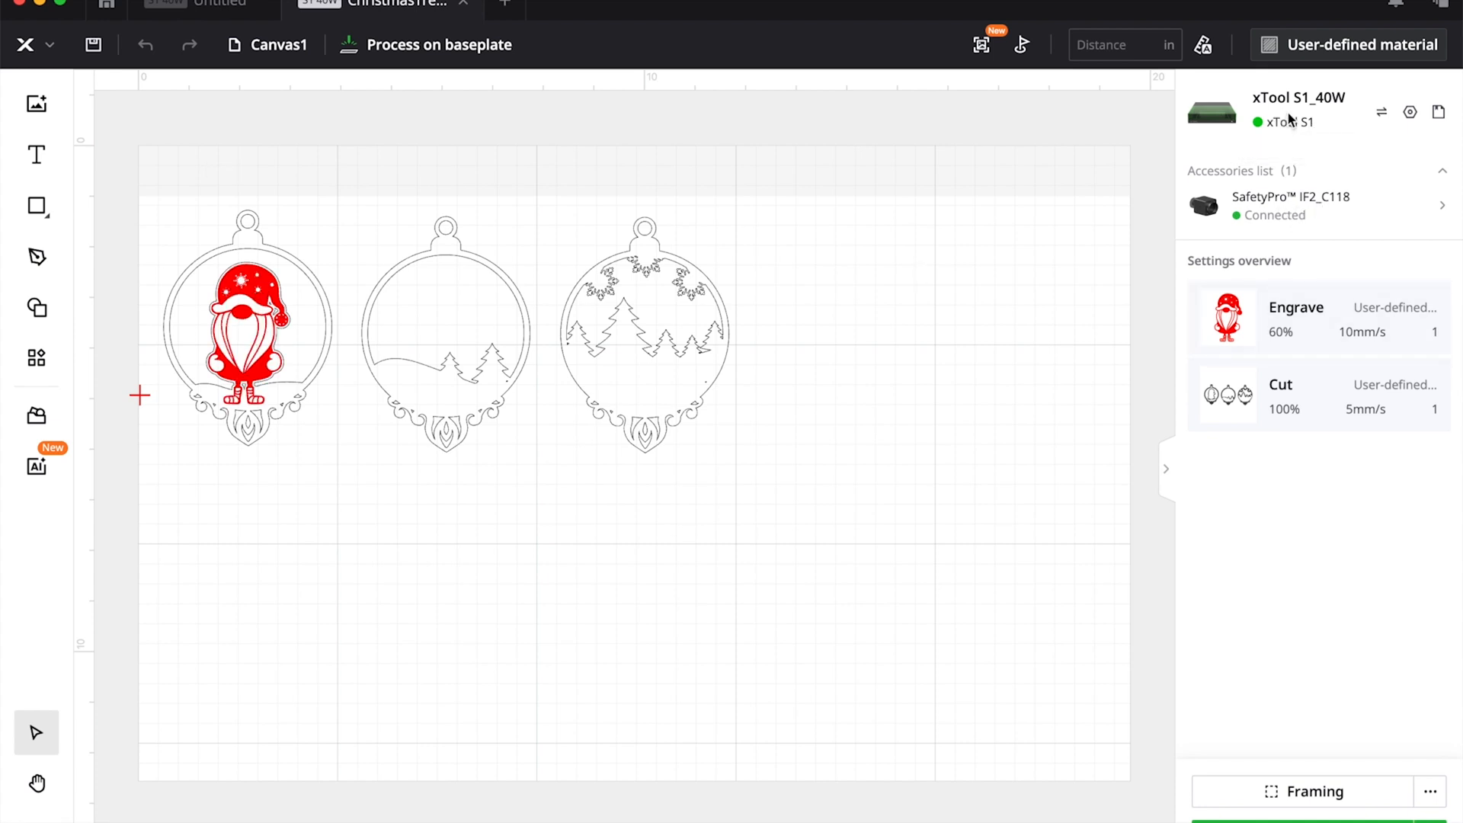
pyautogui.moveTo(1291, 147)
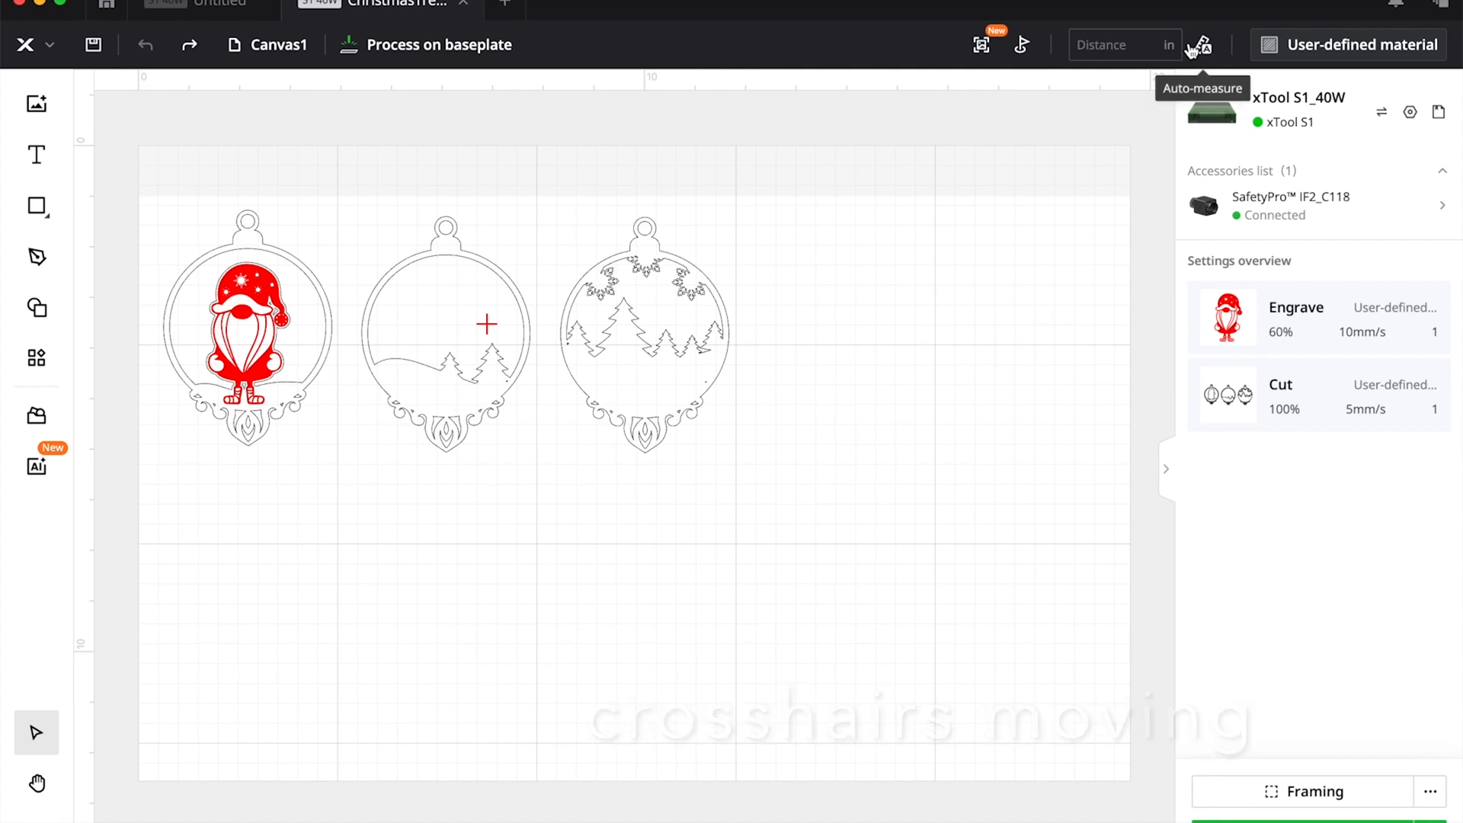
# - Auto-measure the material distance at 1.673 in and mark a rectangular processing area
pyautogui.click(1201, 45)
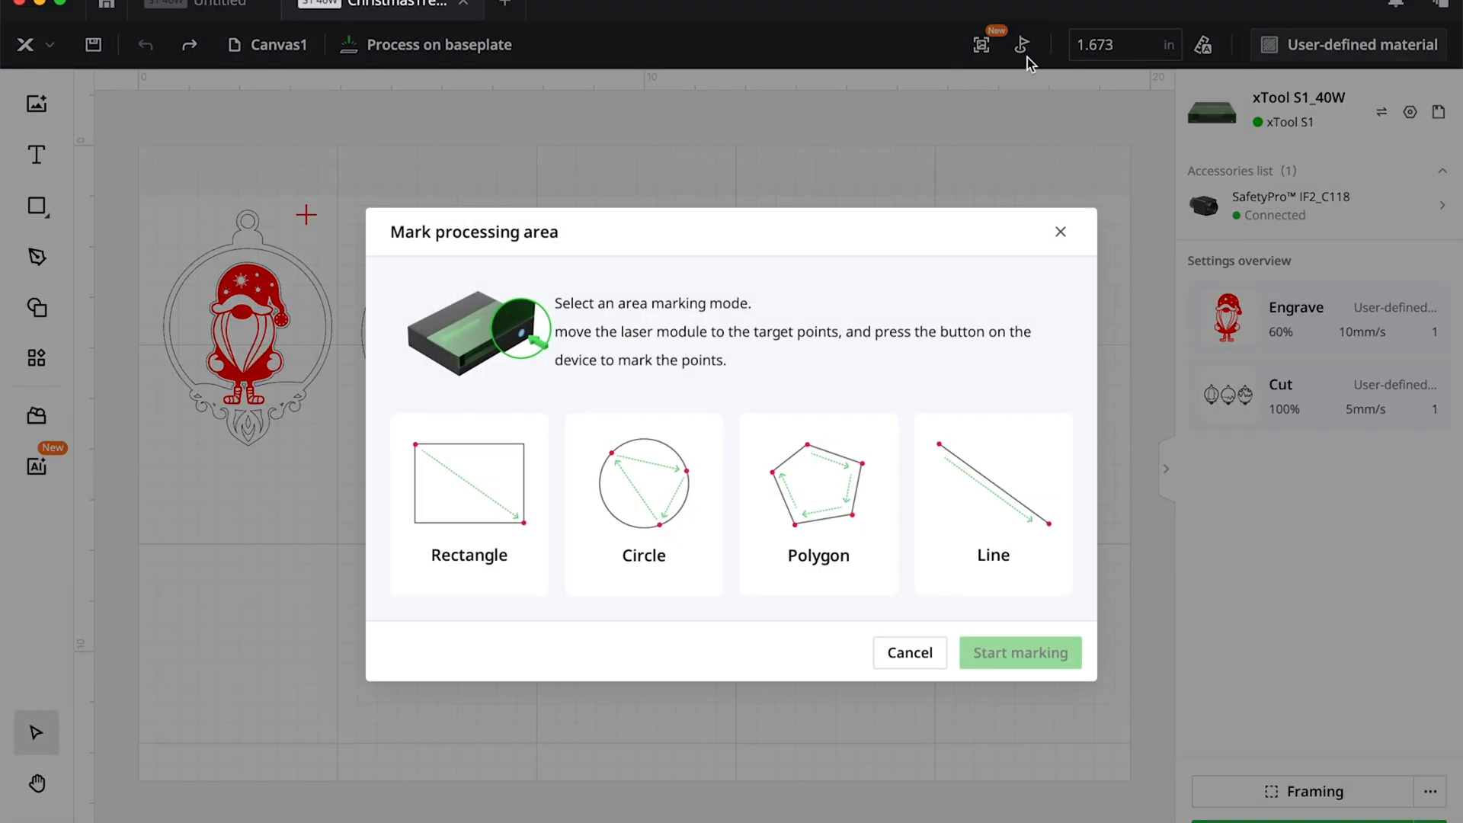
pyautogui.click(1019, 652)
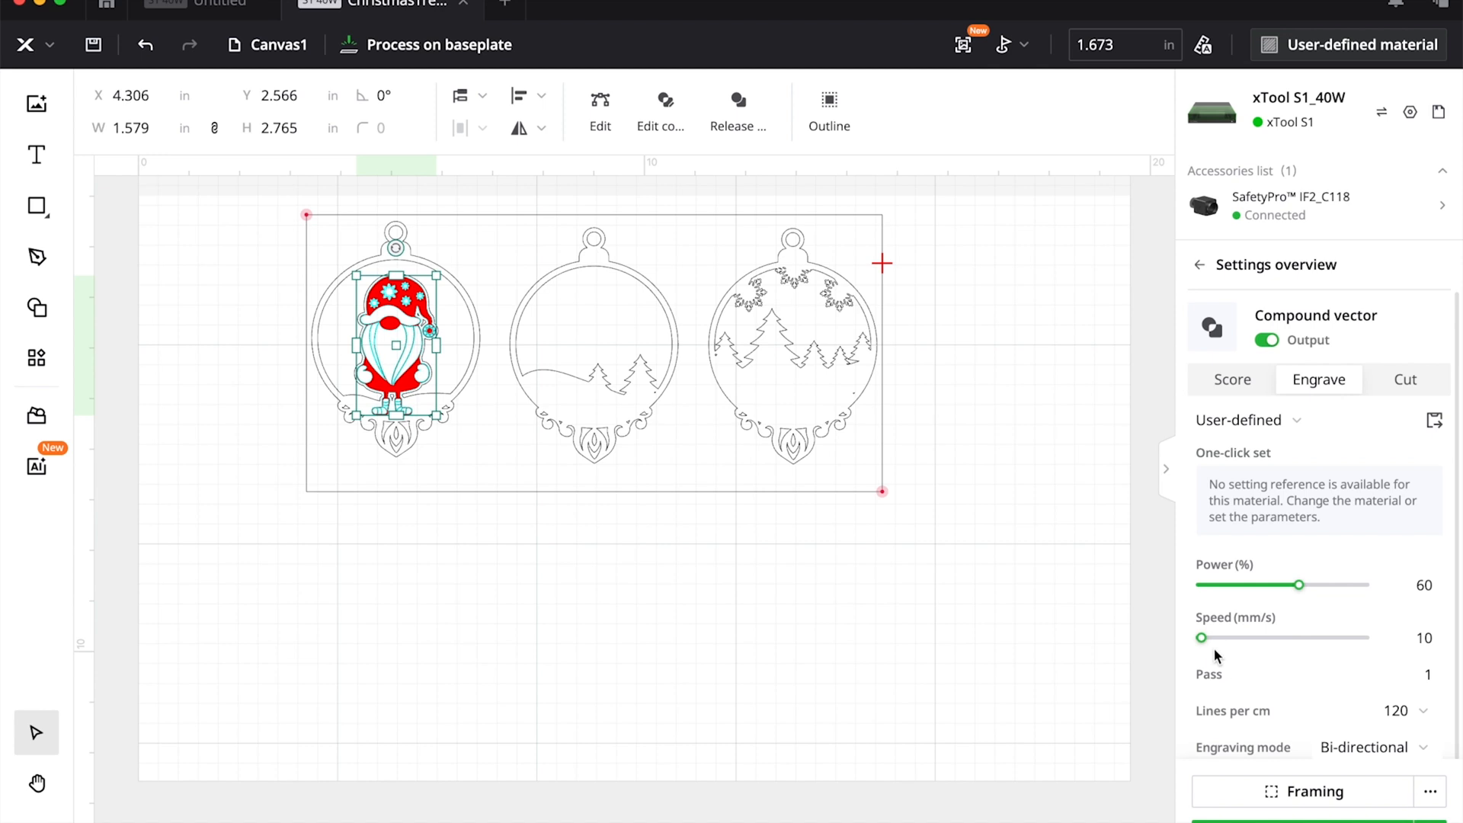
# - Set the gnome's engrave to 30% power and 200 mm/s speed
pyautogui.moveTo(1298, 585); pyautogui.dragTo(1247, 585)
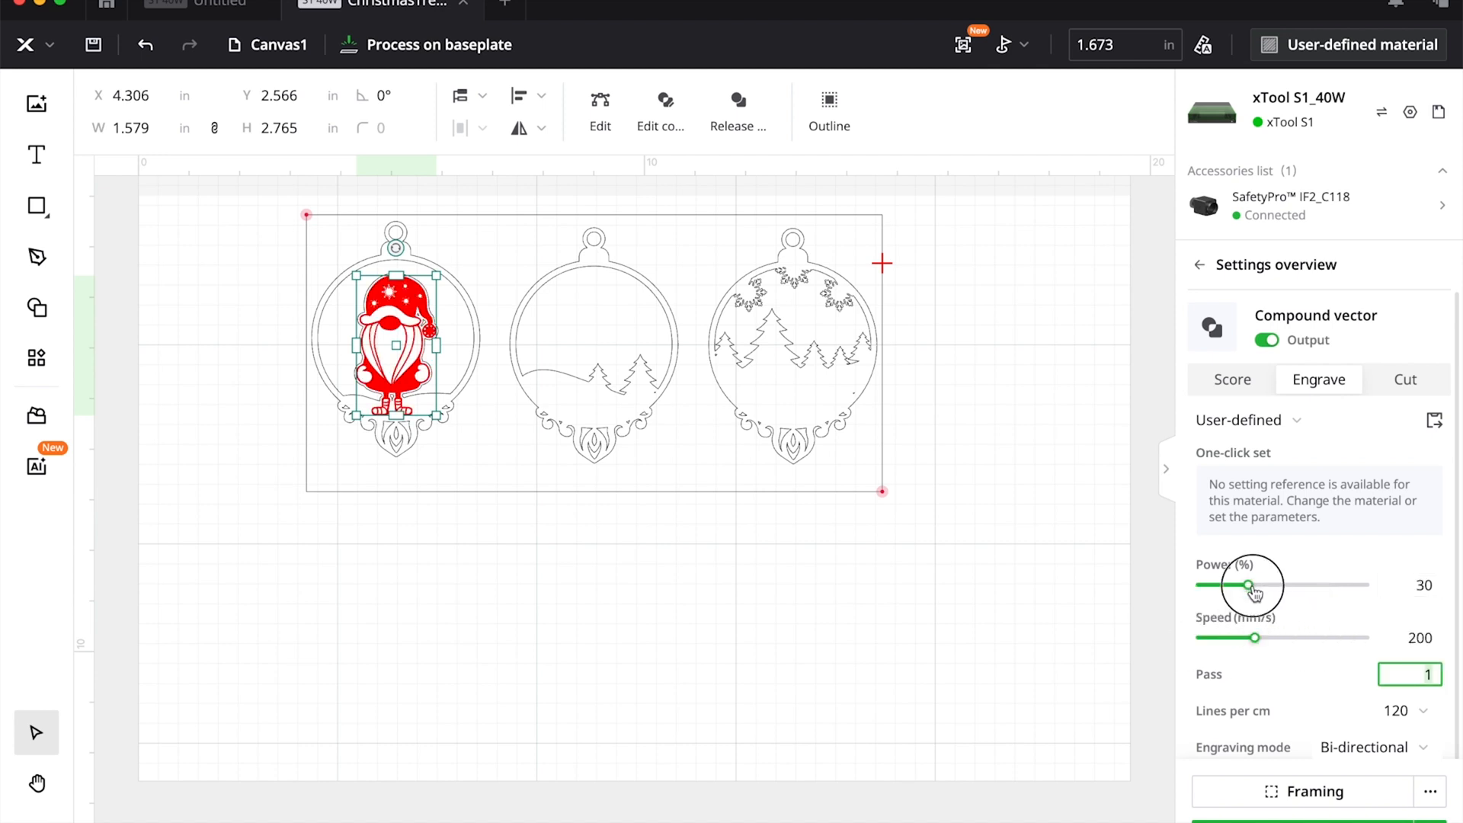
pyautogui.moveTo(1248, 585); pyautogui.dragTo(1258, 585)
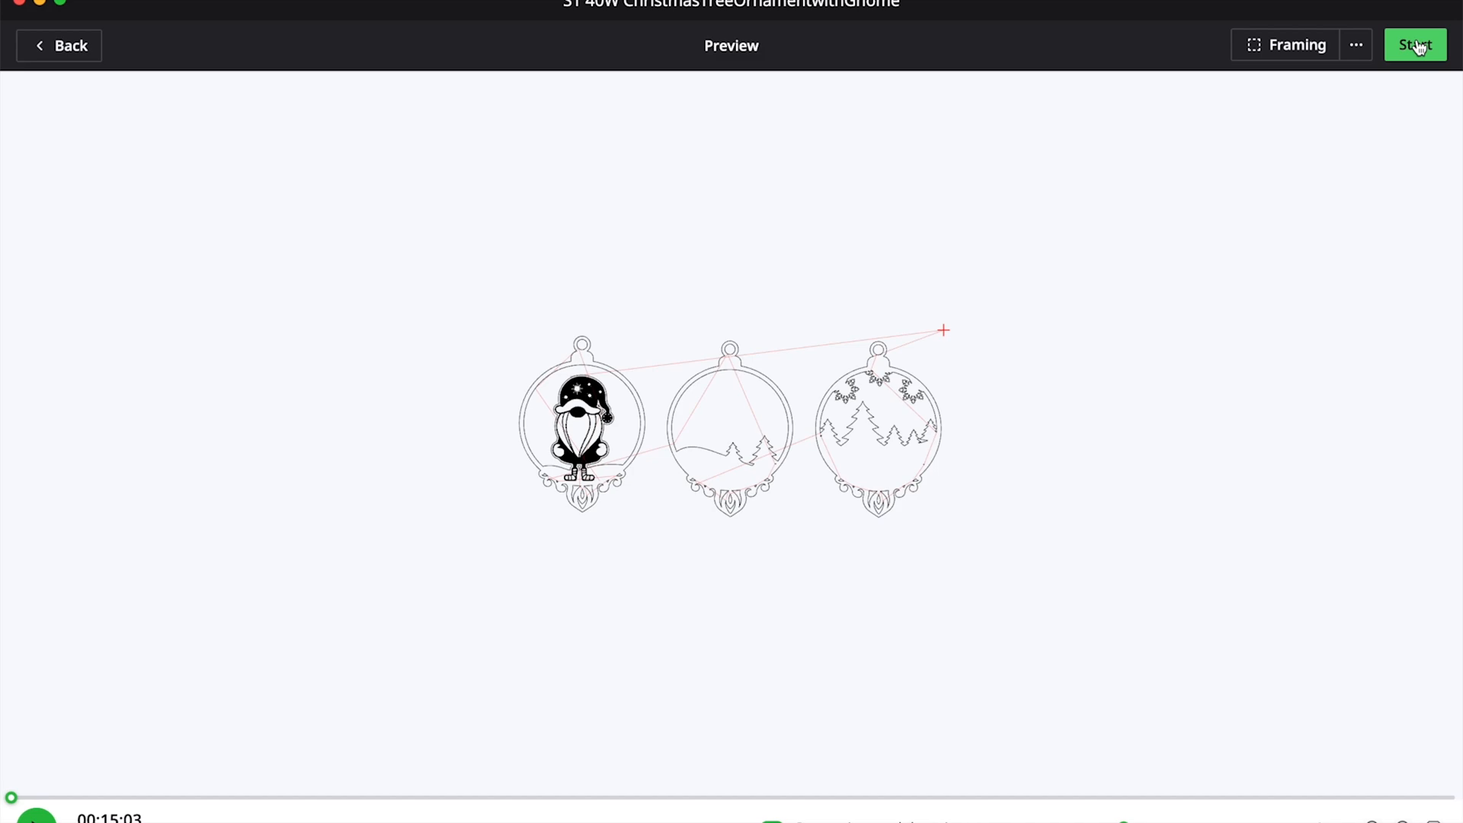
# - Start the three-ornament job from Preview and confirm processing in the Tips warning
pyautogui.click(1414, 45)
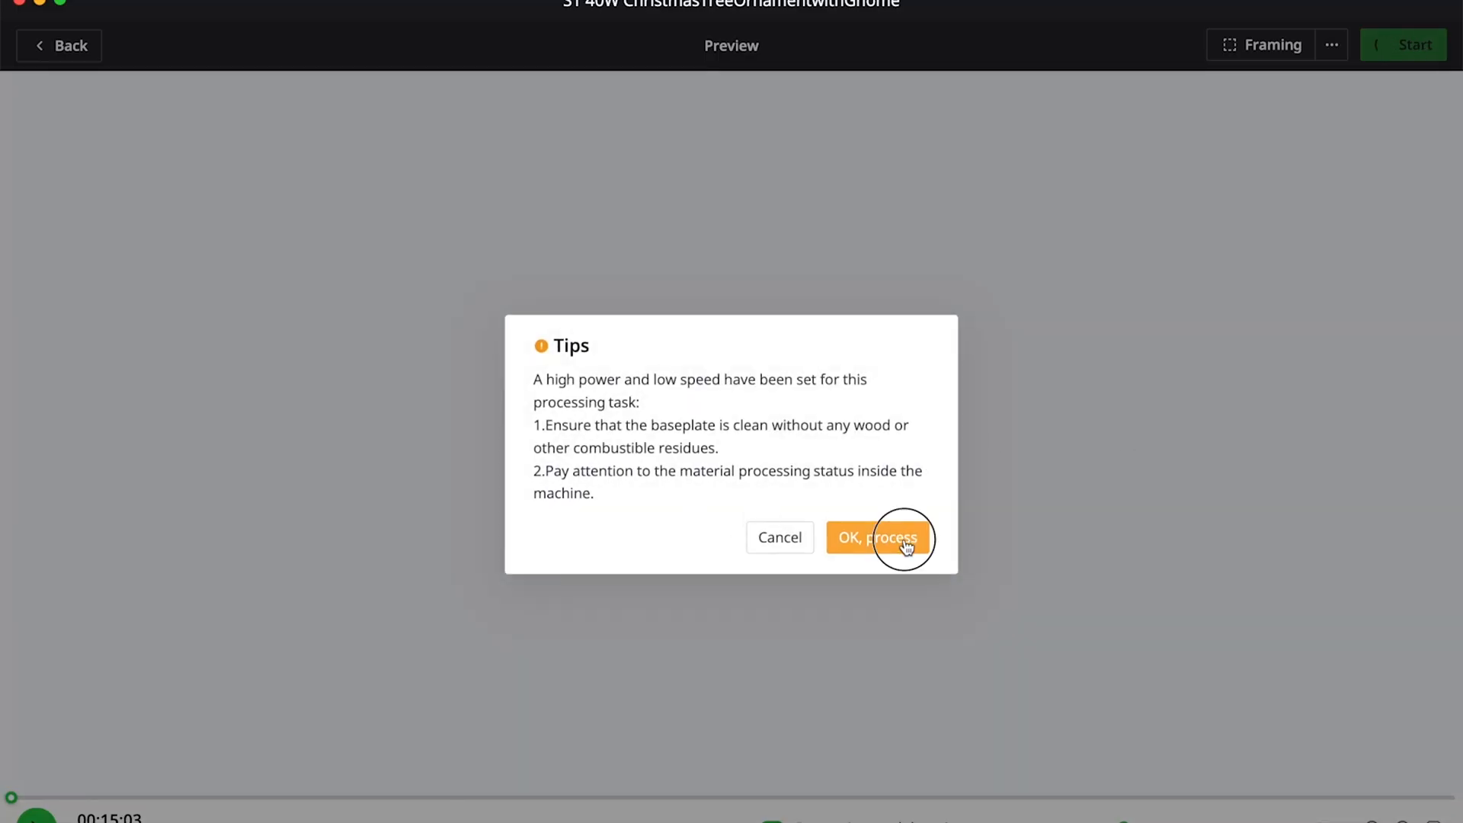
pyautogui.click(876, 536)
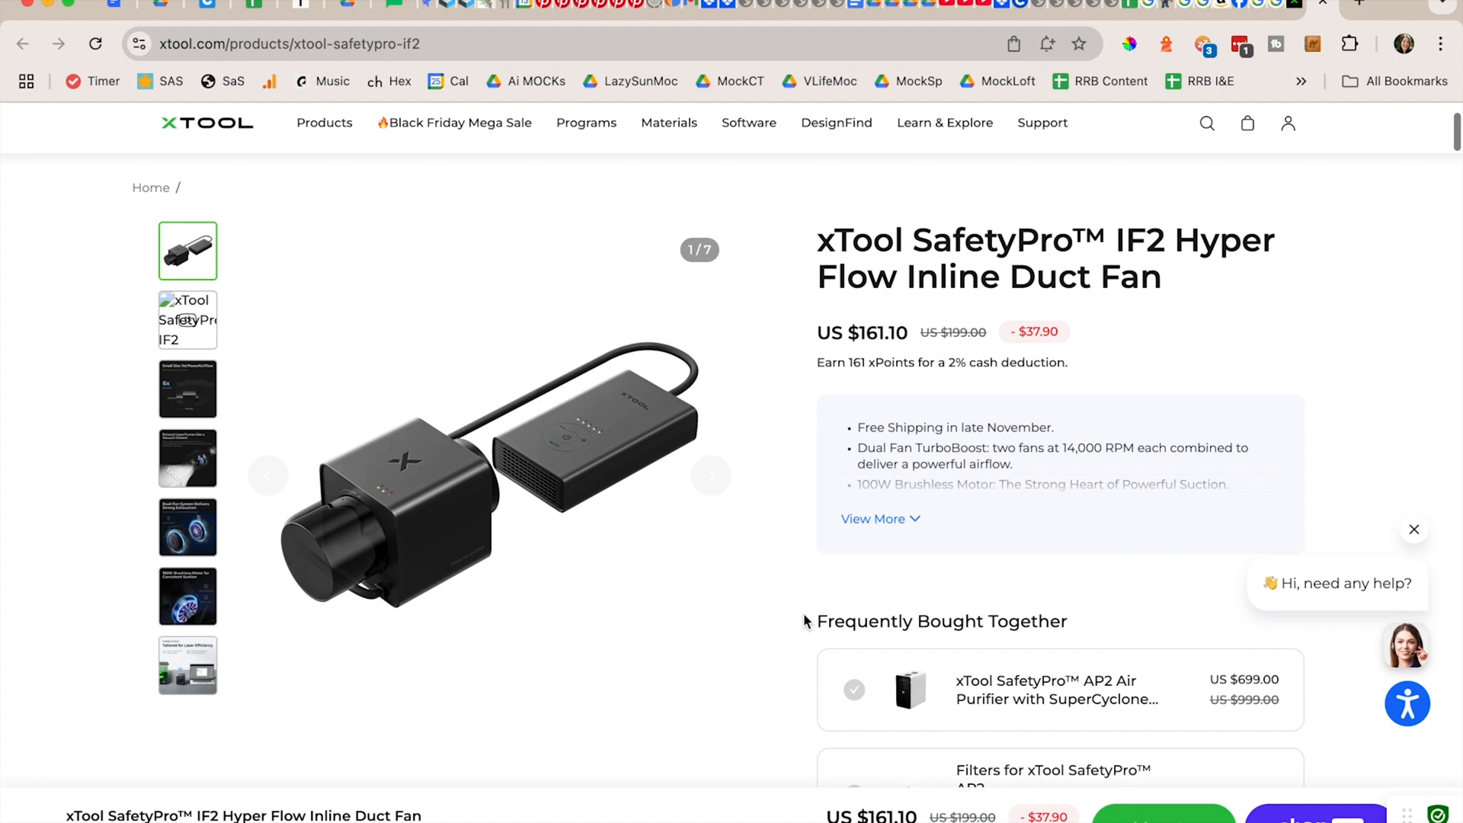
# - Return to the SafetyPro IF2 duct fan product page and scroll it to the top
pyautogui.scroll(-3)
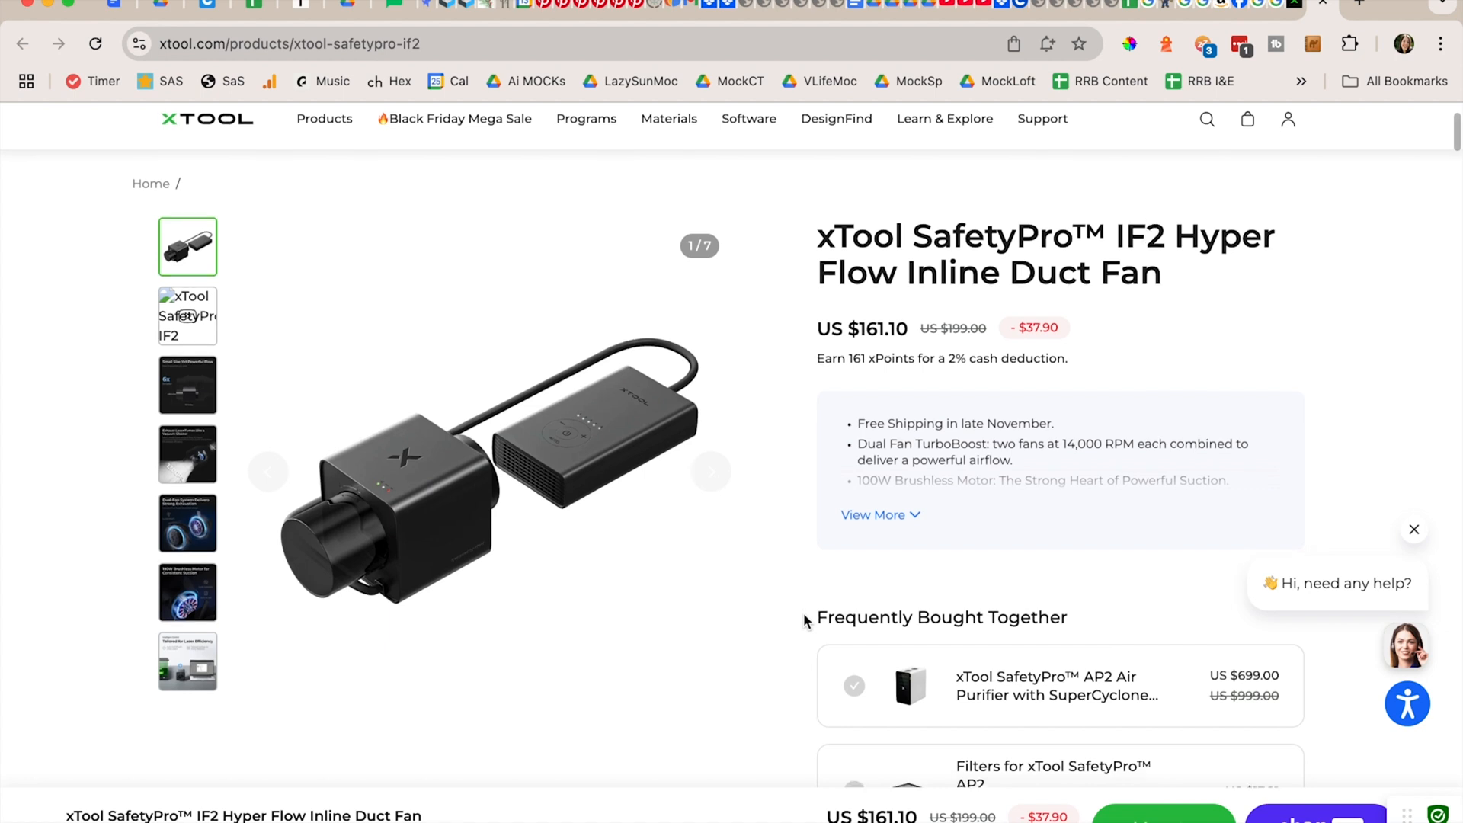